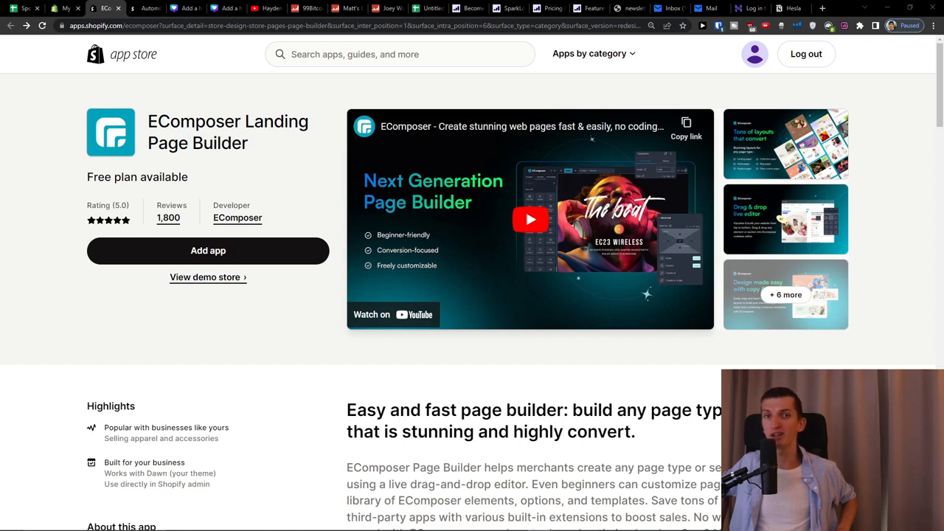
Go to the EComposer page builder dashboard from Shopify admin
scroll(down, 3)
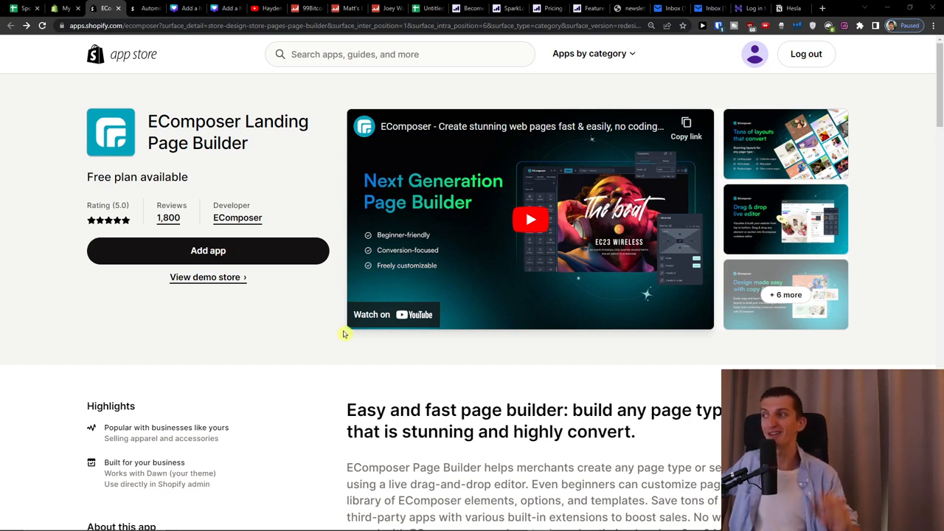
mouse_move(299, 315)
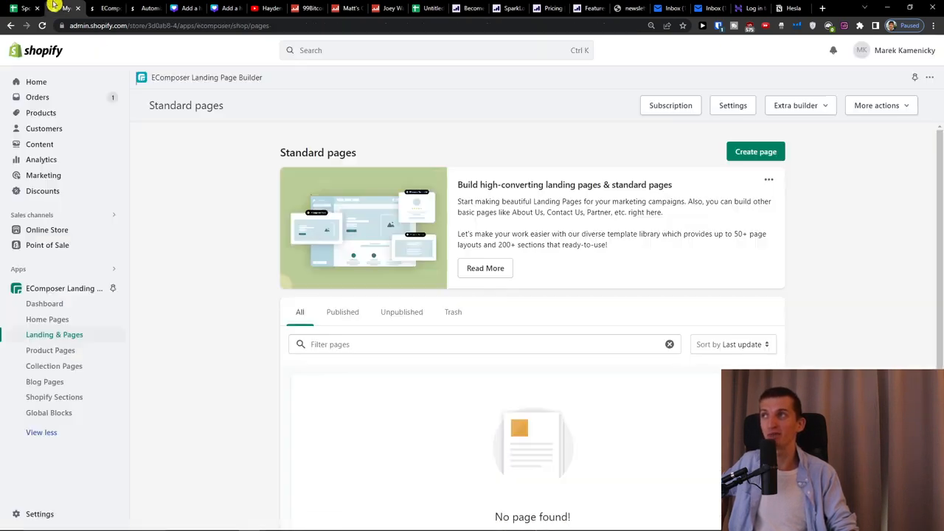
mouse_move(262, 199)
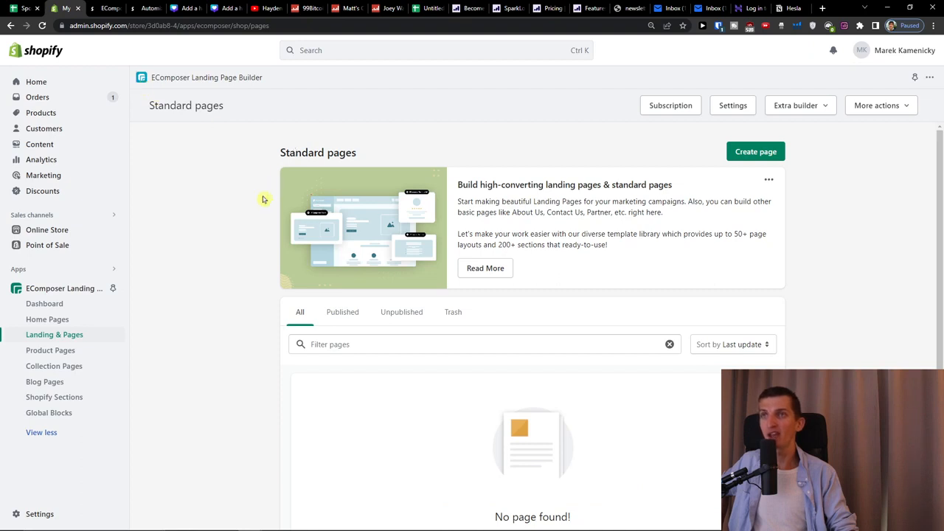
mouse_move(50, 281)
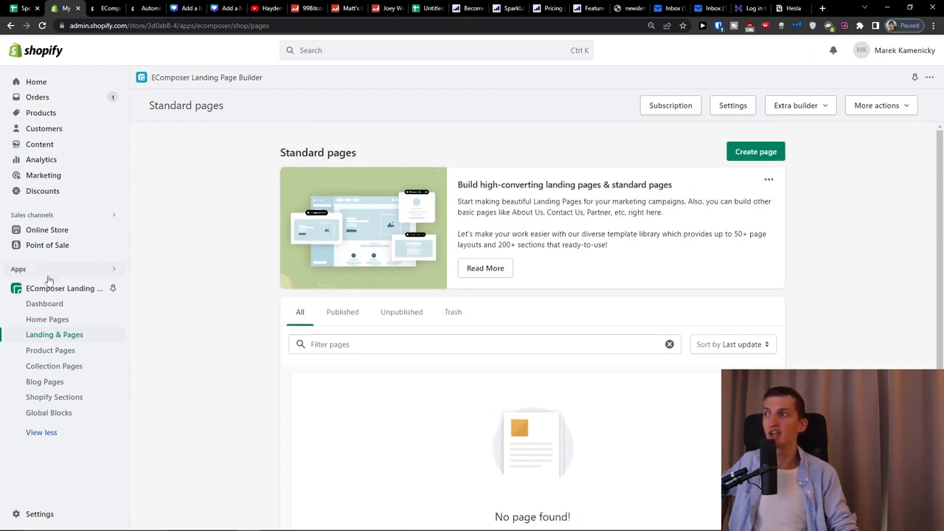
mouse_move(41, 430)
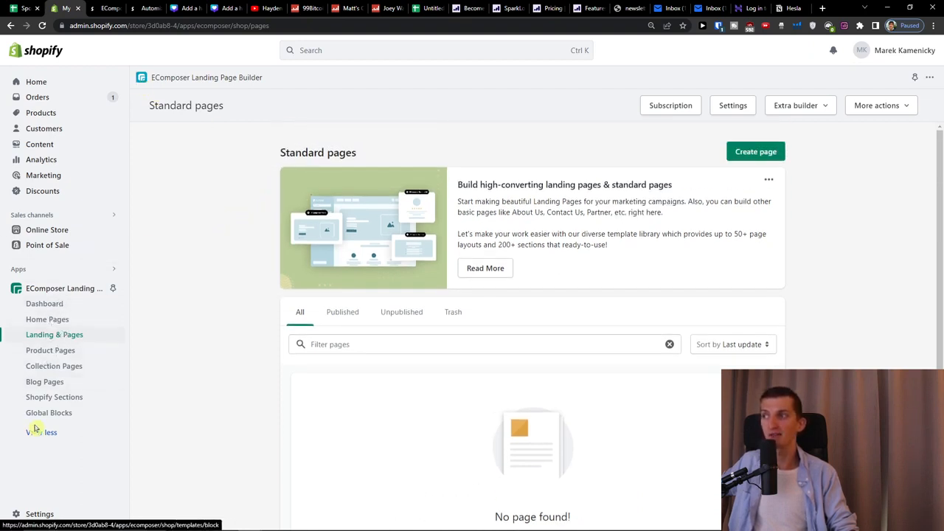
scroll(down, 3)
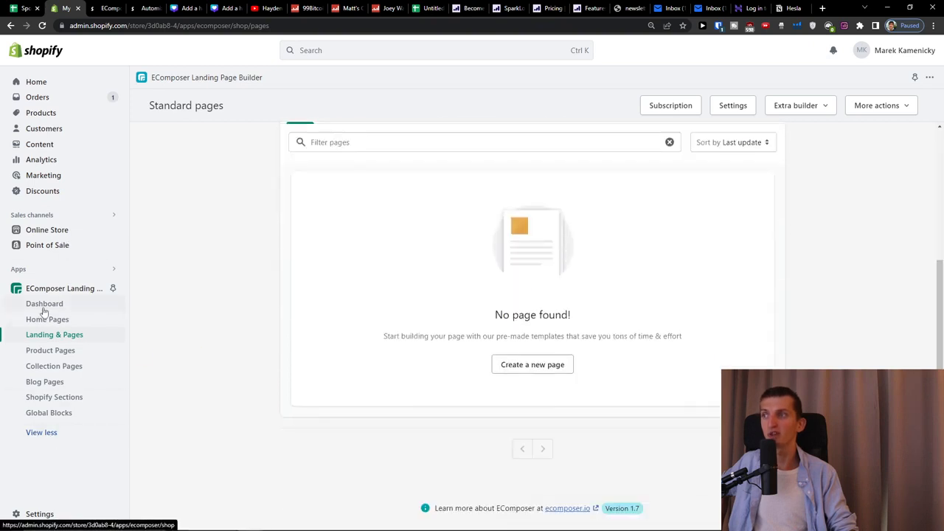
click(45, 304)
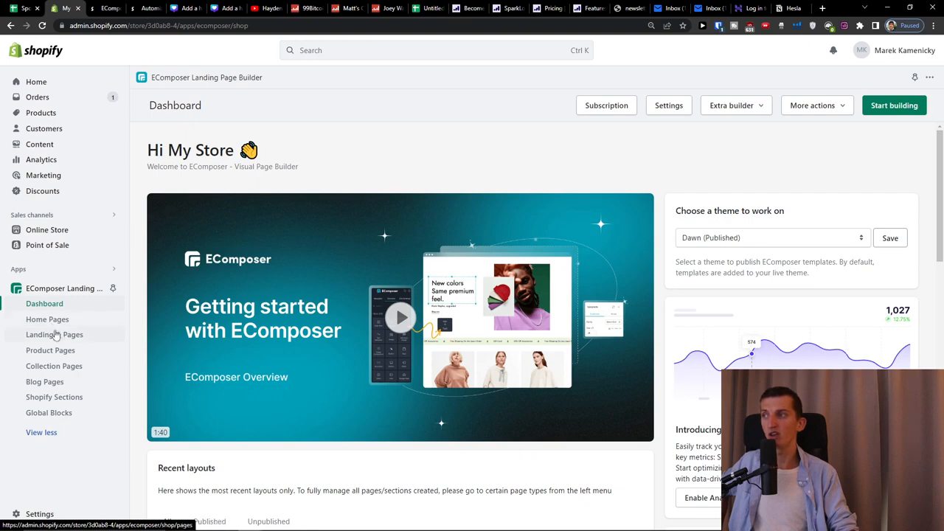
mouse_move(51, 350)
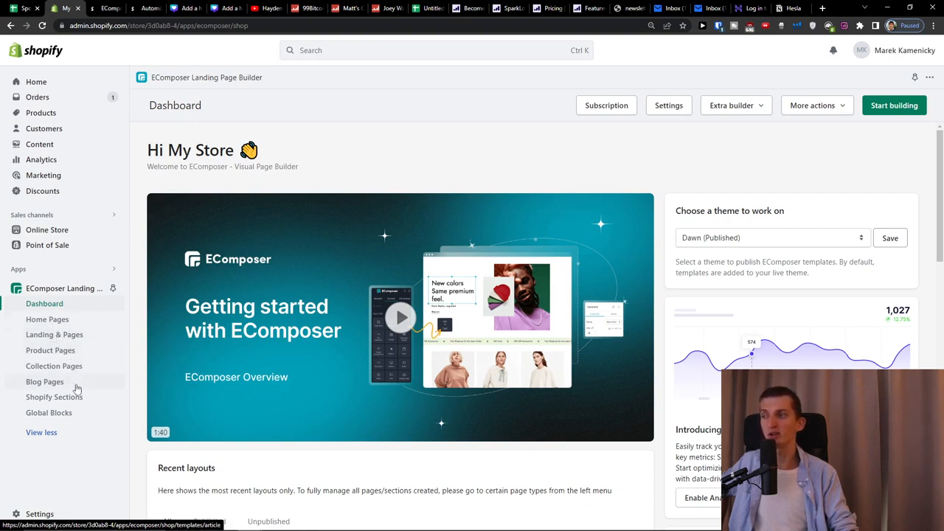
click(42, 432)
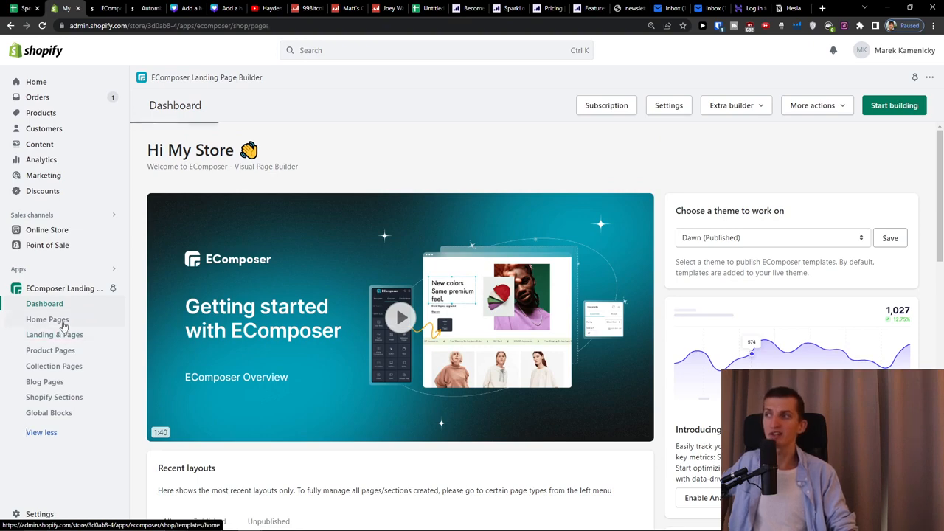
List the landing pages, then the home pages, and start building a new home page
click(55, 333)
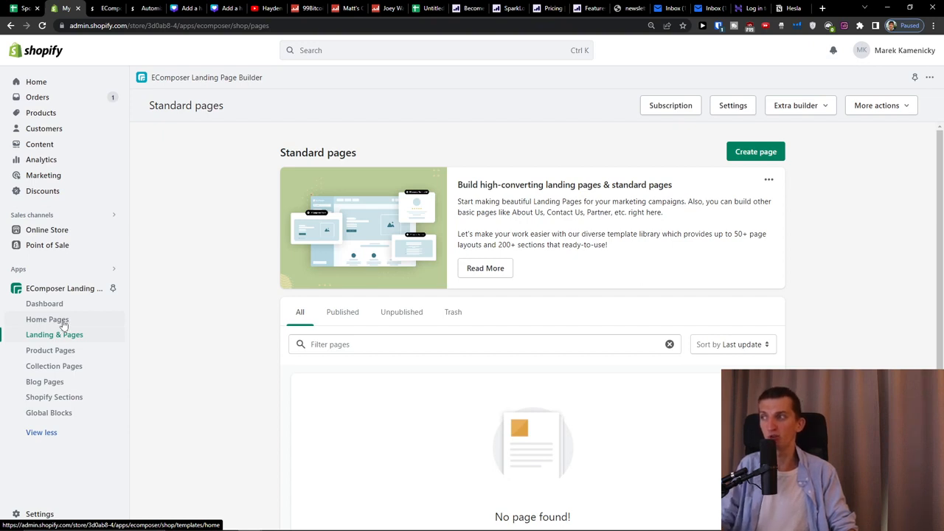
click(48, 318)
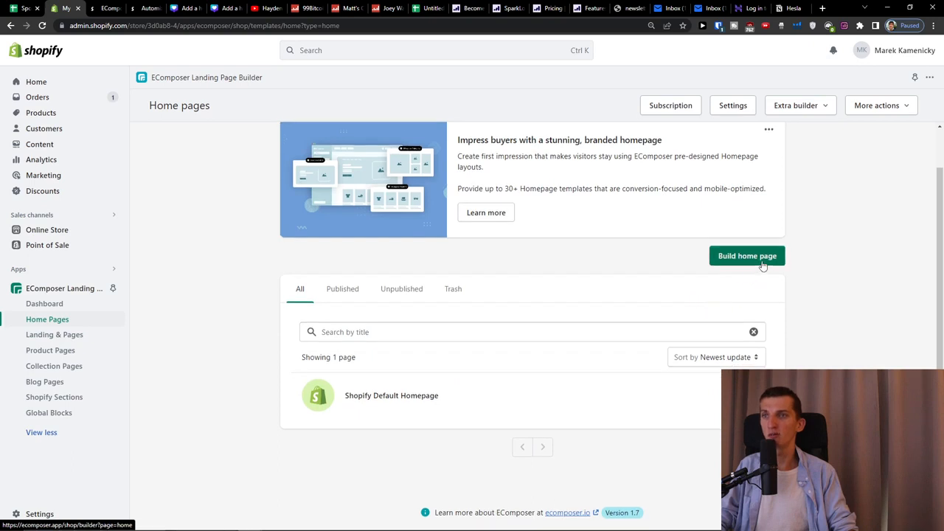
click(746, 255)
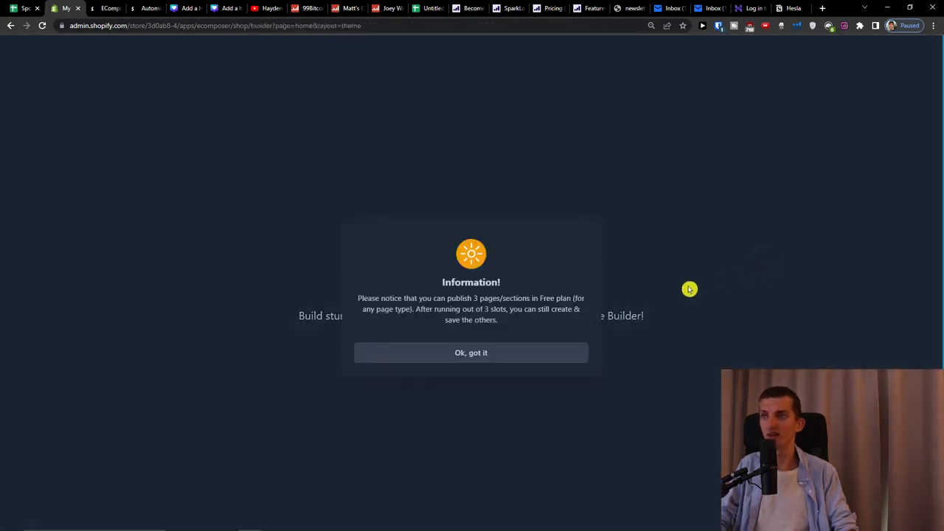
Dismiss the free-plan publishing notice and scan the template picker
click(470, 352)
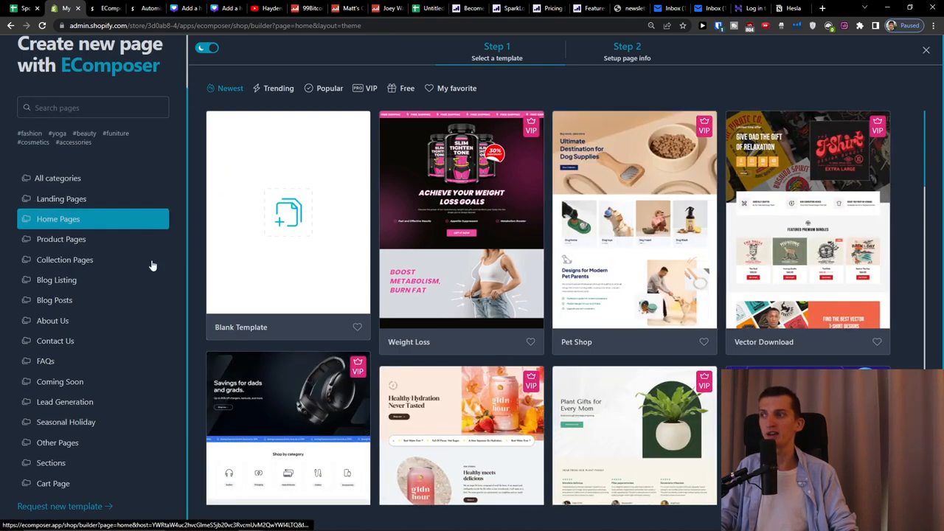
scroll(down, 3)
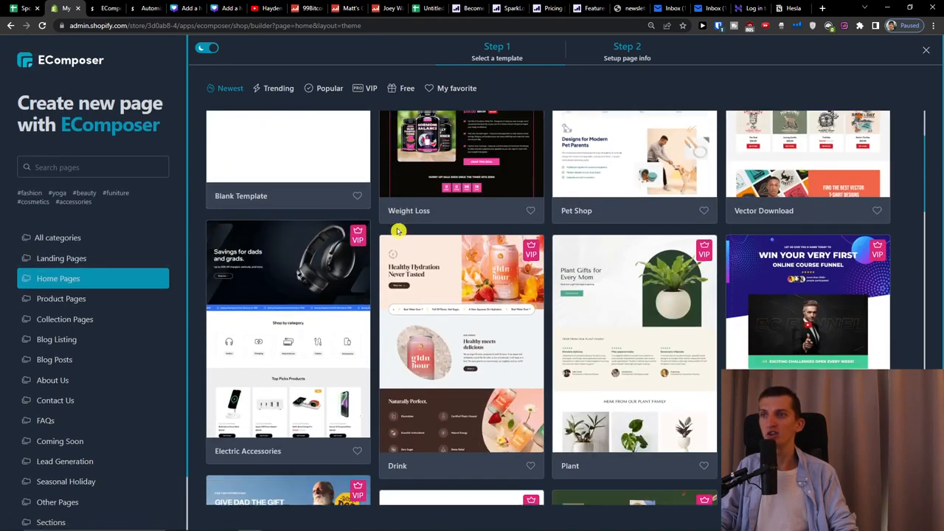
scroll(down, 3)
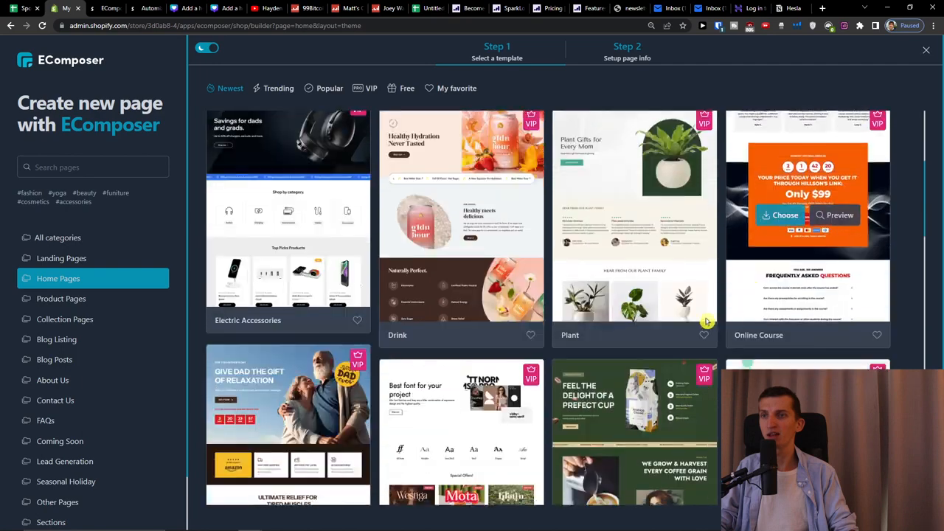
scroll(up, 3)
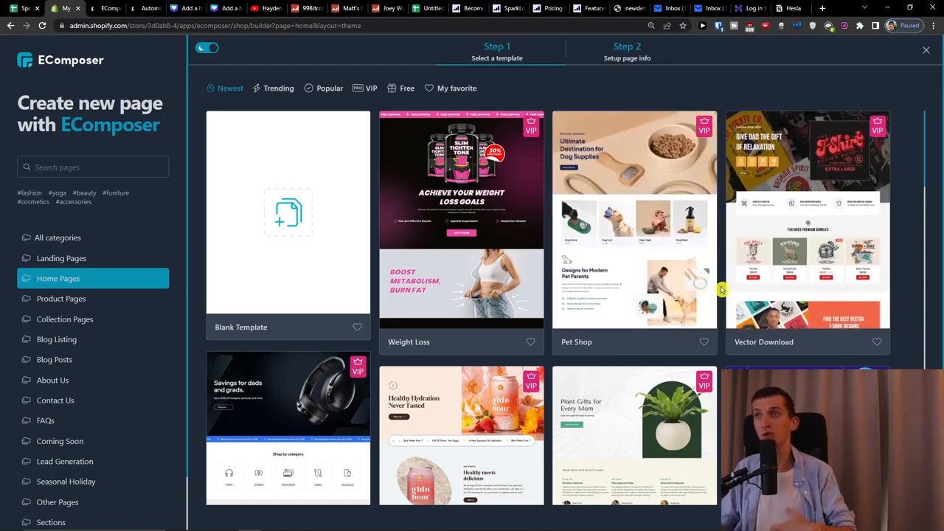
scroll(down, 3)
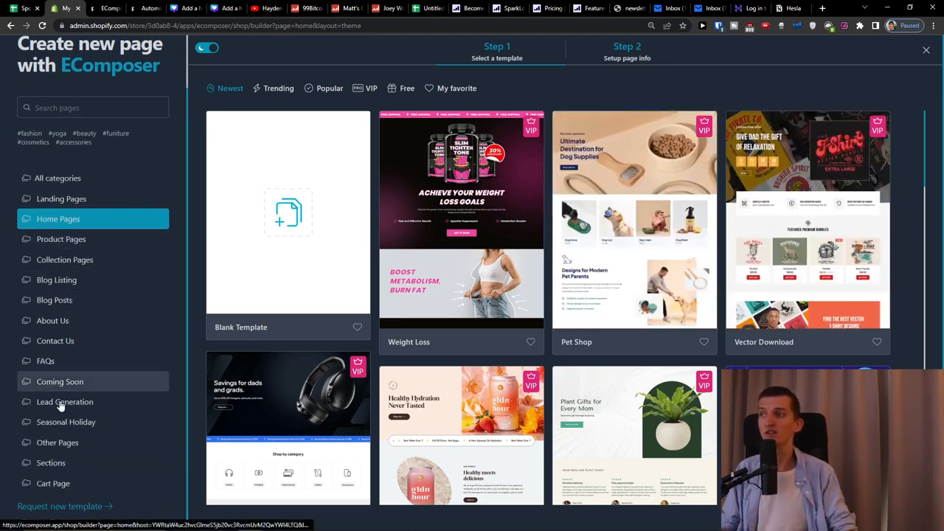
mouse_move(62, 197)
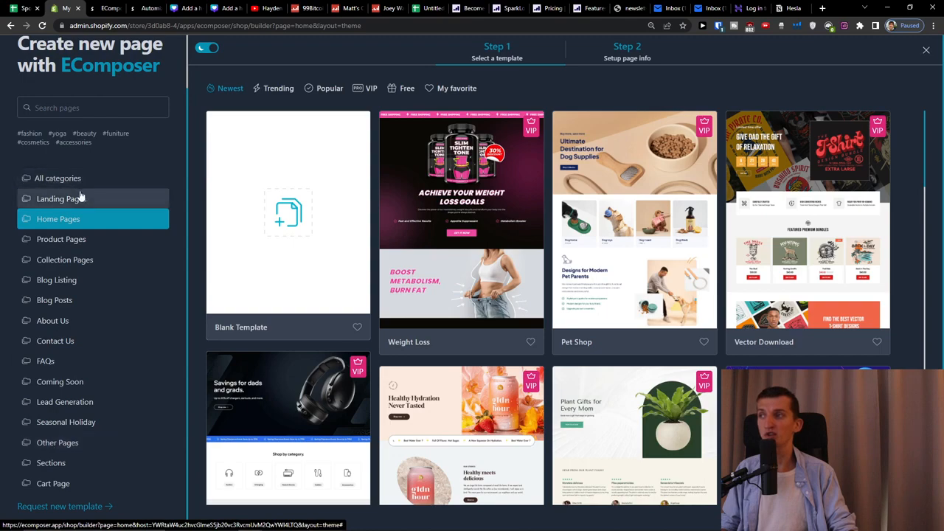
Browse the Landing Pages, Blog Listing, About Us, Contact Us and Lead Generation template galleries
click(62, 198)
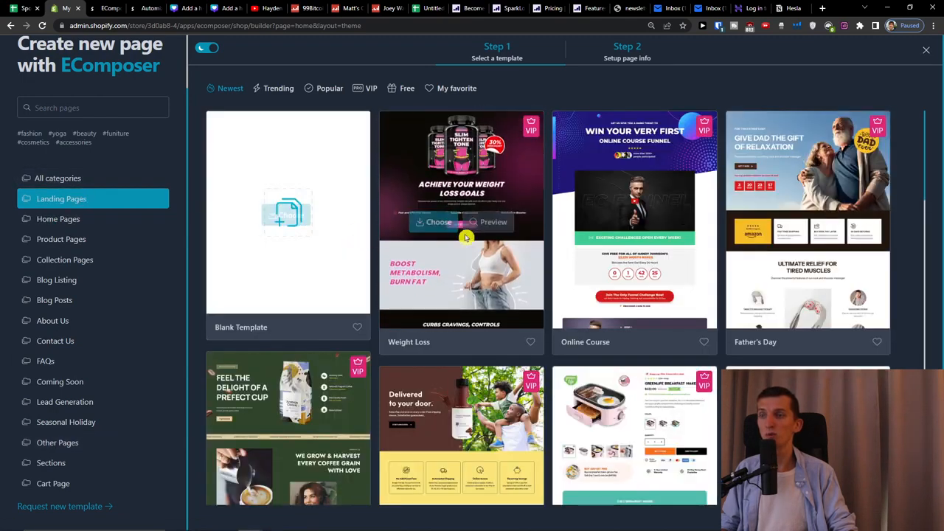
scroll(down, 3)
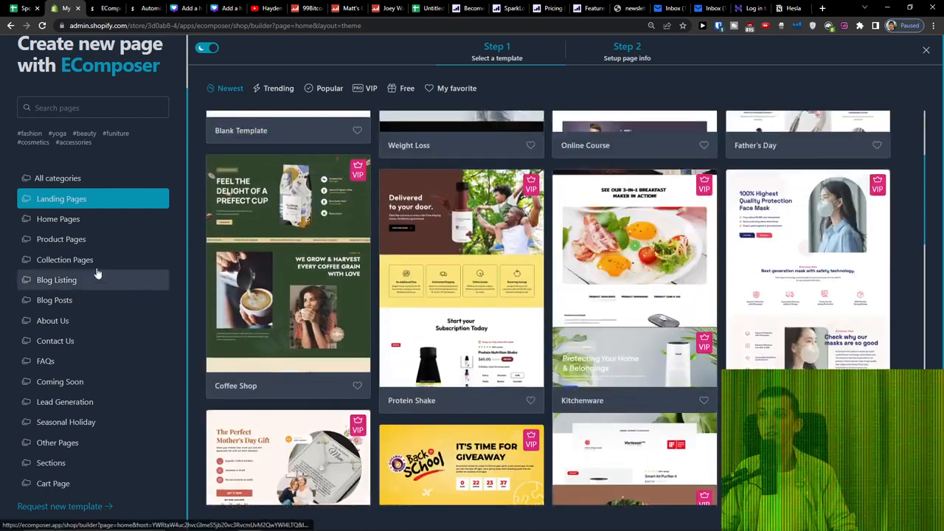
click(56, 280)
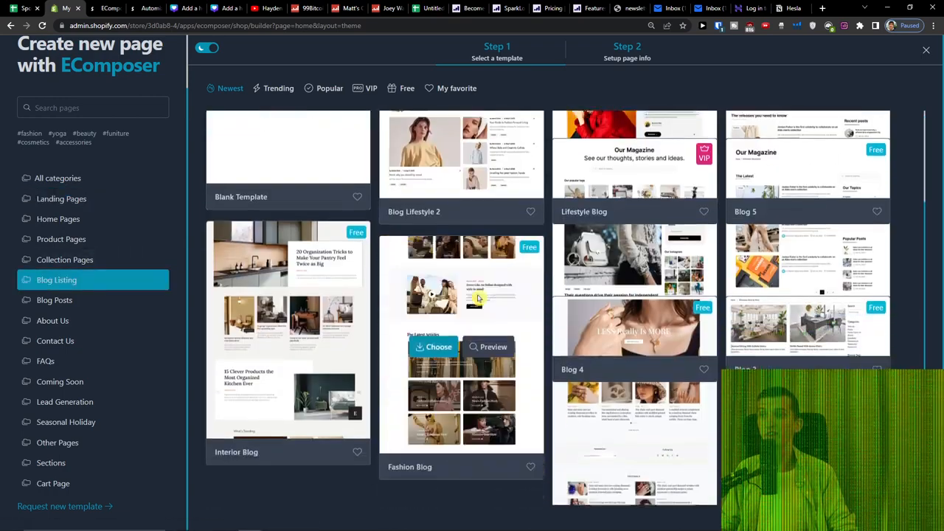
click(53, 320)
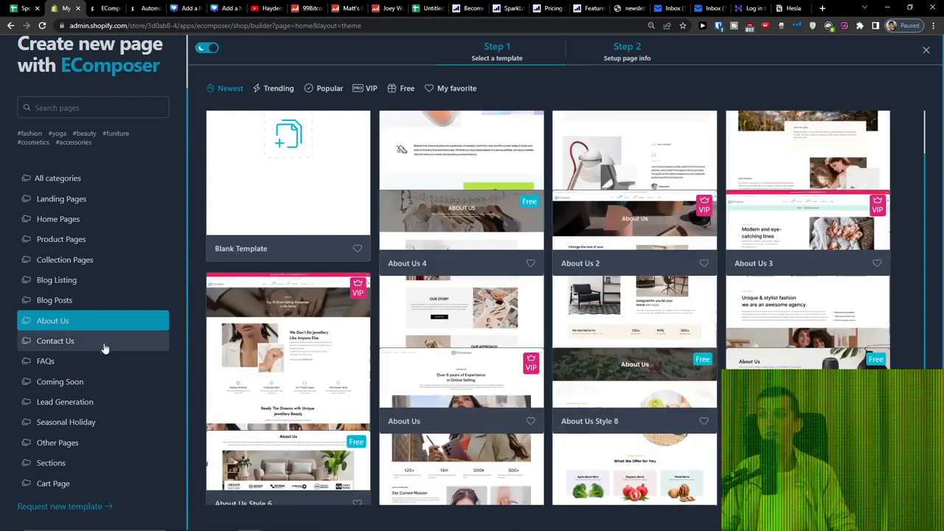
click(56, 340)
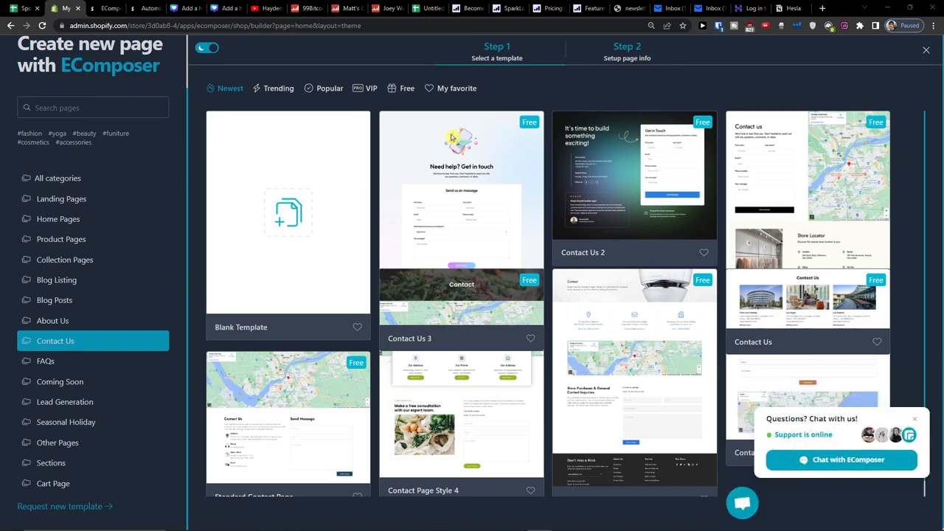
mouse_move(65, 401)
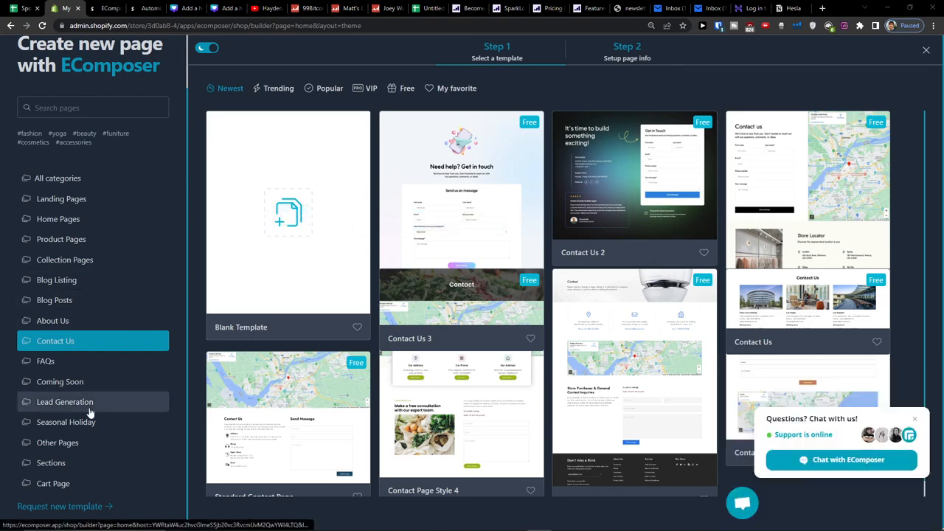
click(65, 401)
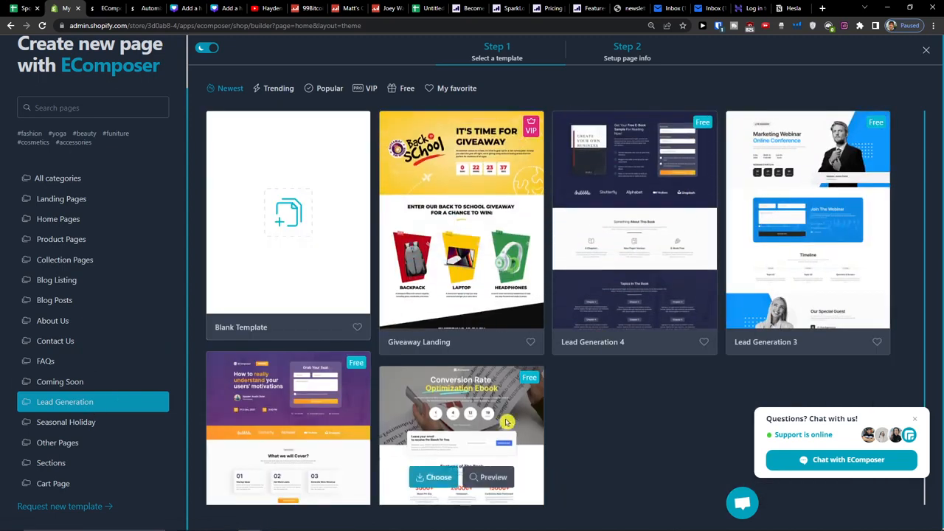
mouse_move(605, 420)
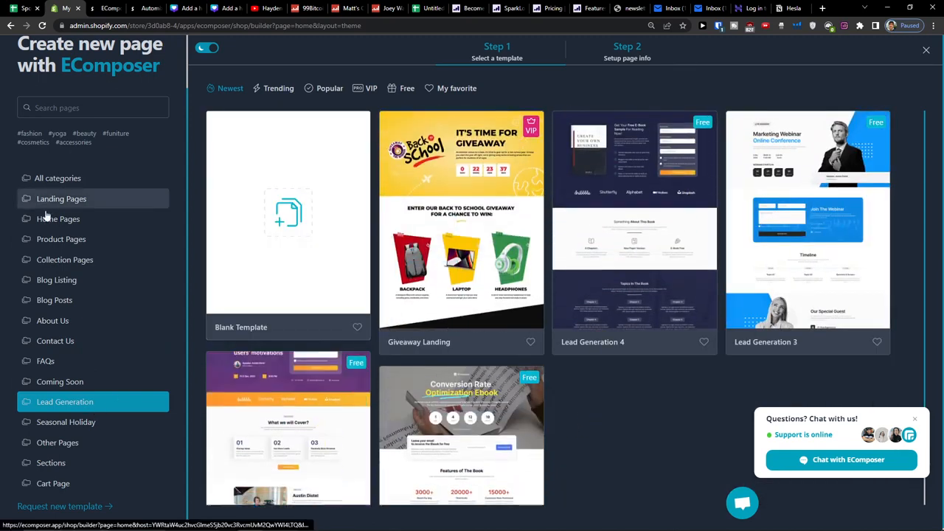
Show the home page templates and try the Plant template, dismissing its paid-plan notice
click(57, 218)
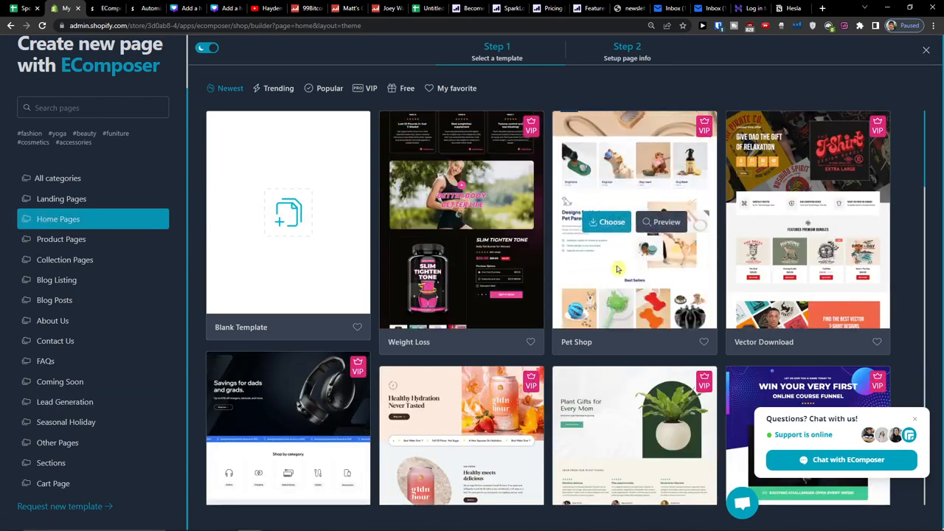
scroll(down, 3)
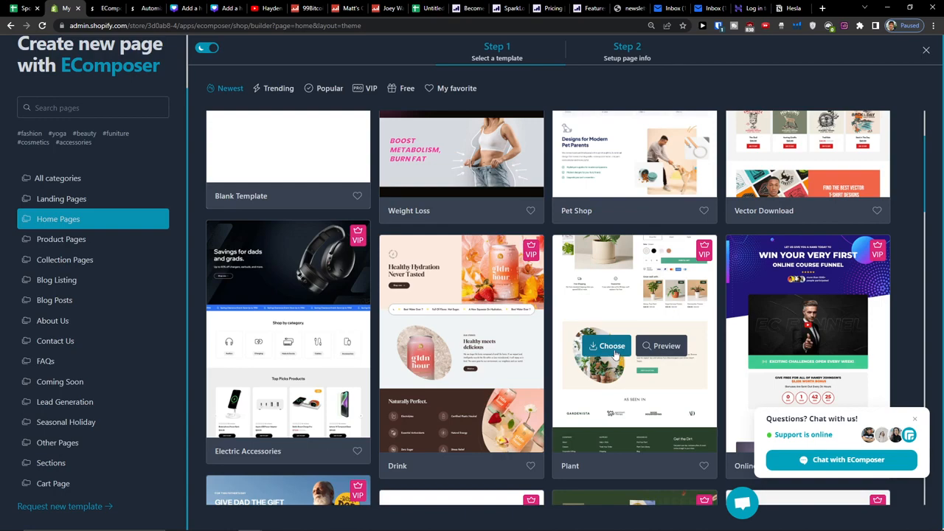
click(606, 345)
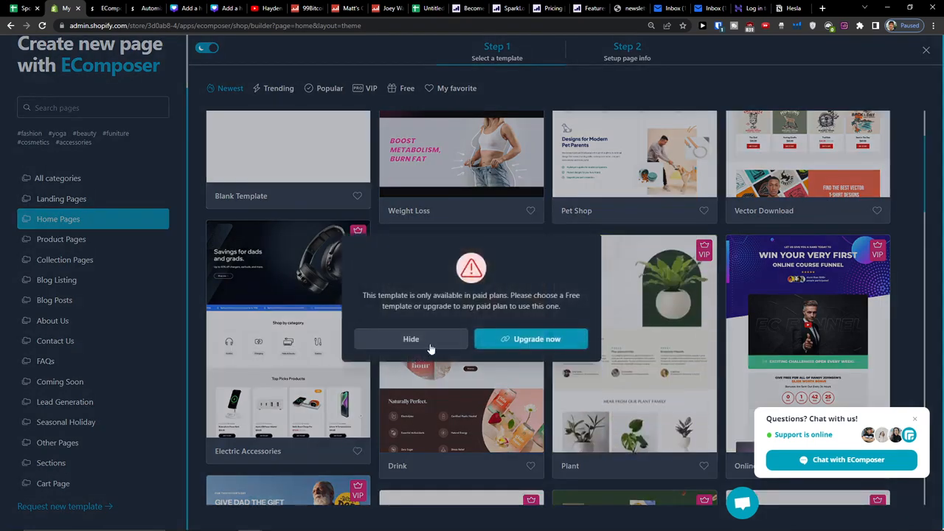
click(410, 338)
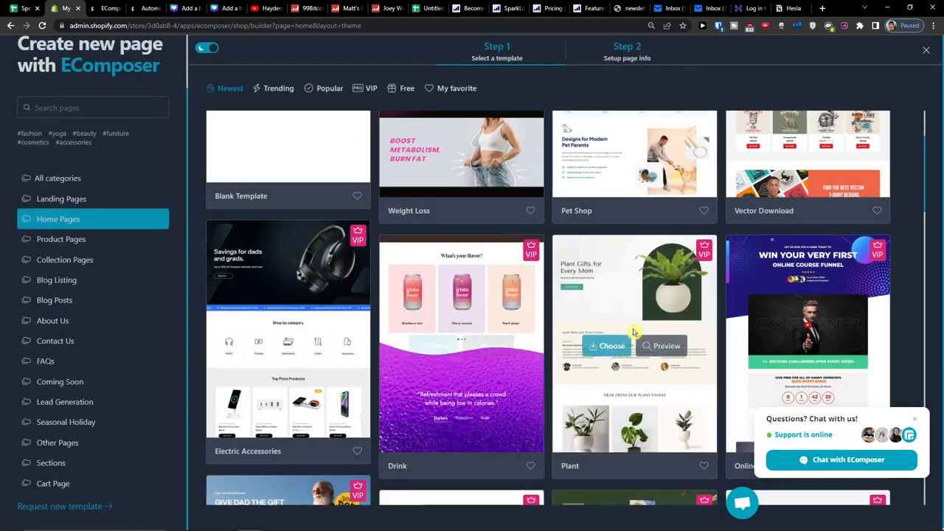
Filter the home page template gallery to only the free templates
scroll(down, 3)
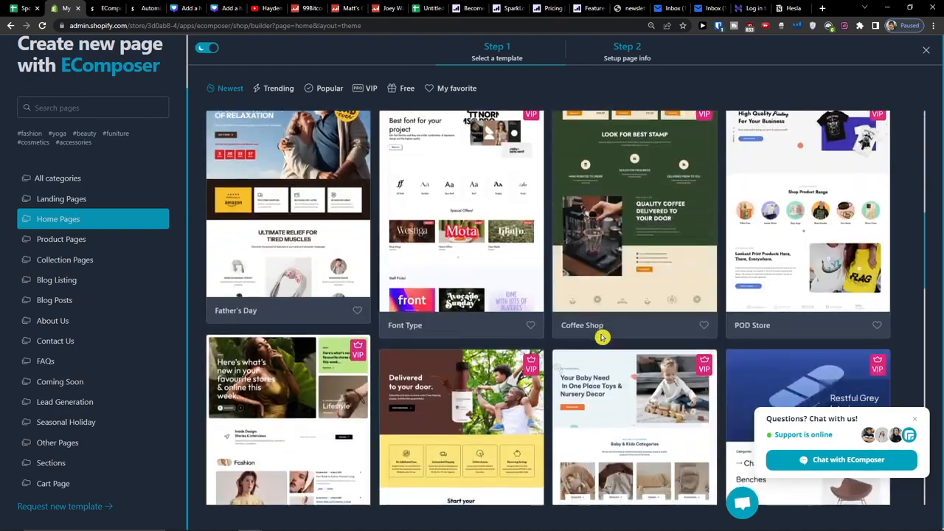
scroll(up, 3)
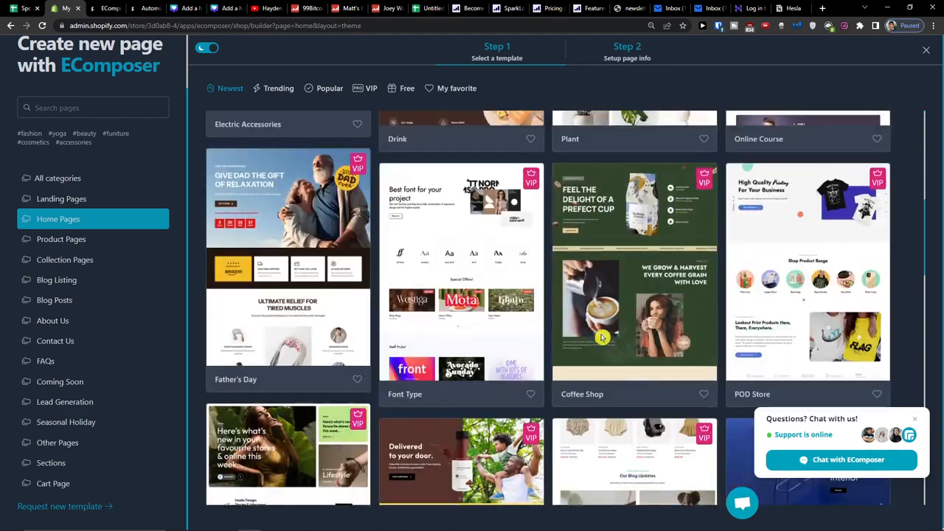
click(278, 88)
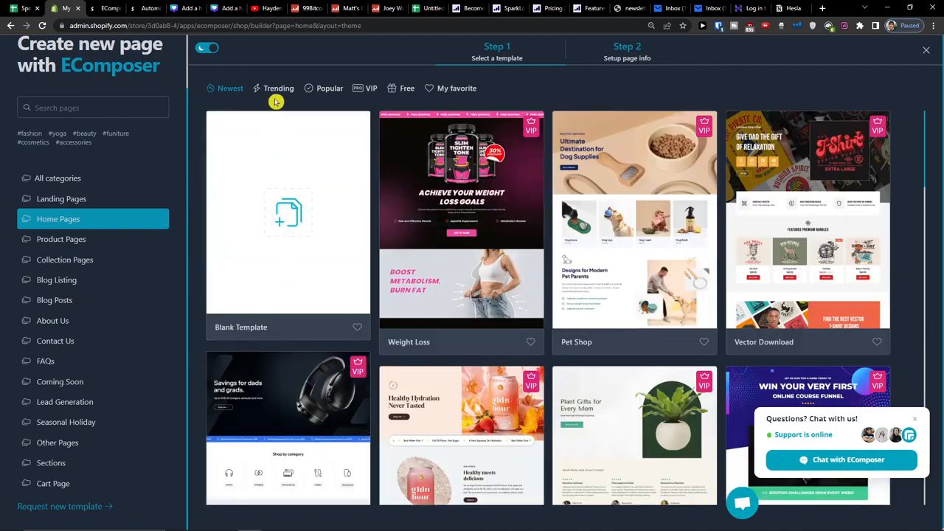
click(407, 88)
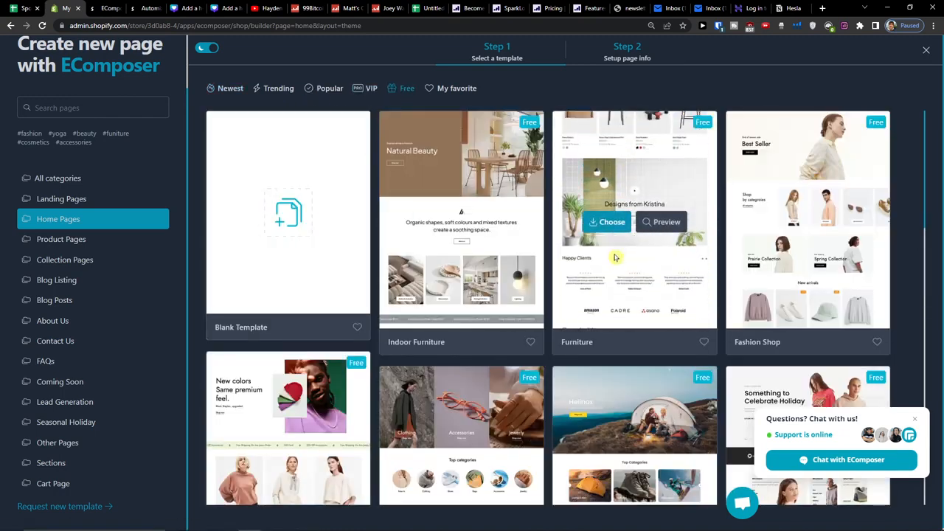
Choose the free Furniture template, keep header and footer shown, and start building from it
click(606, 221)
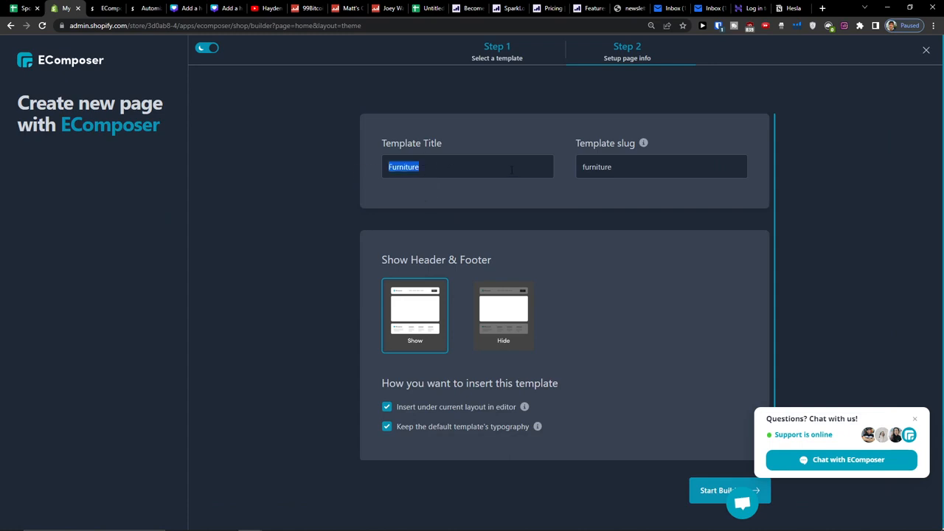
mouse_move(643, 143)
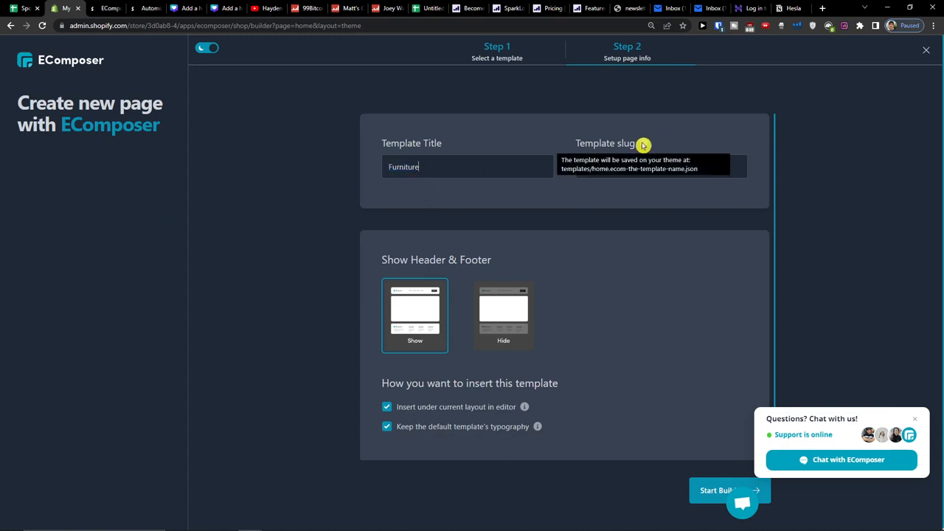
mouse_move(607, 230)
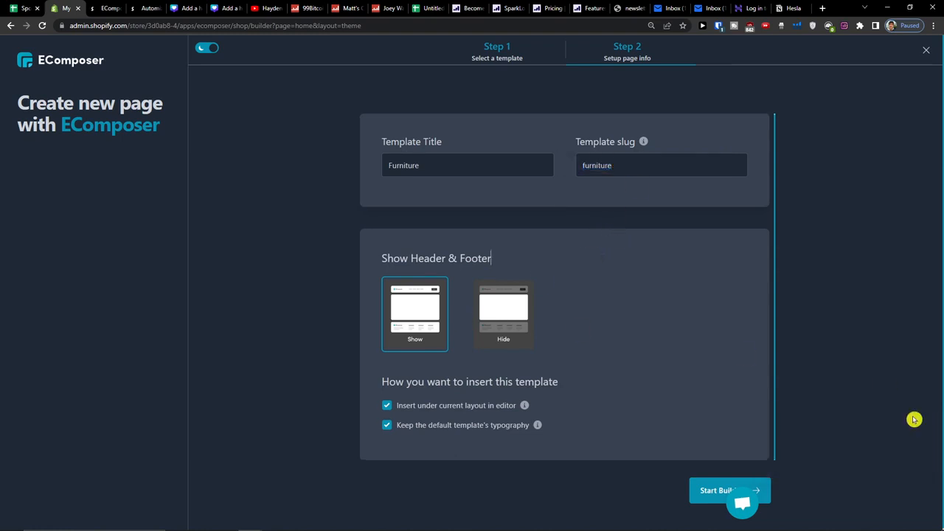
click(503, 313)
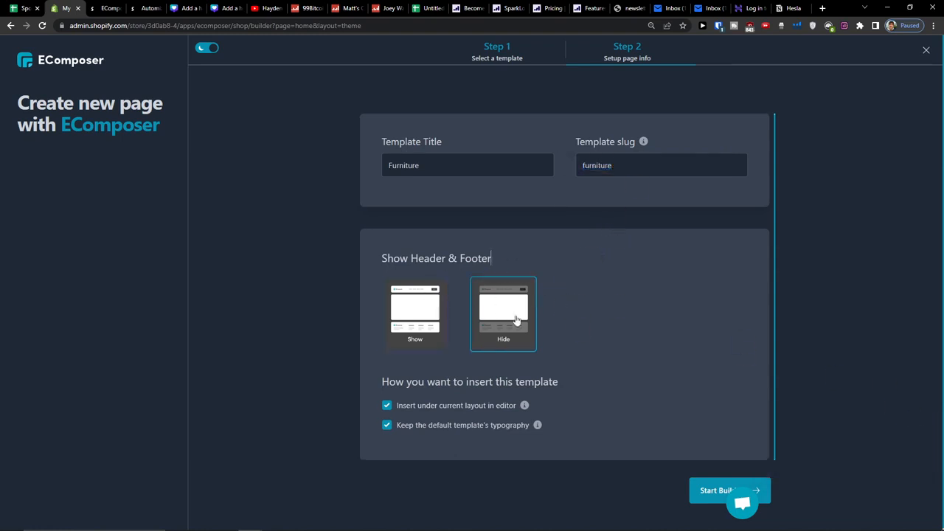
click(414, 313)
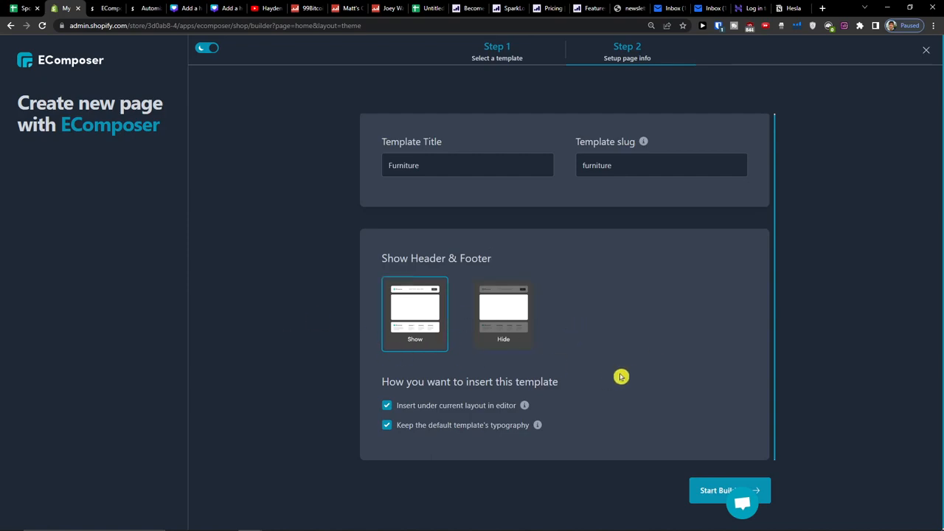
click(716, 489)
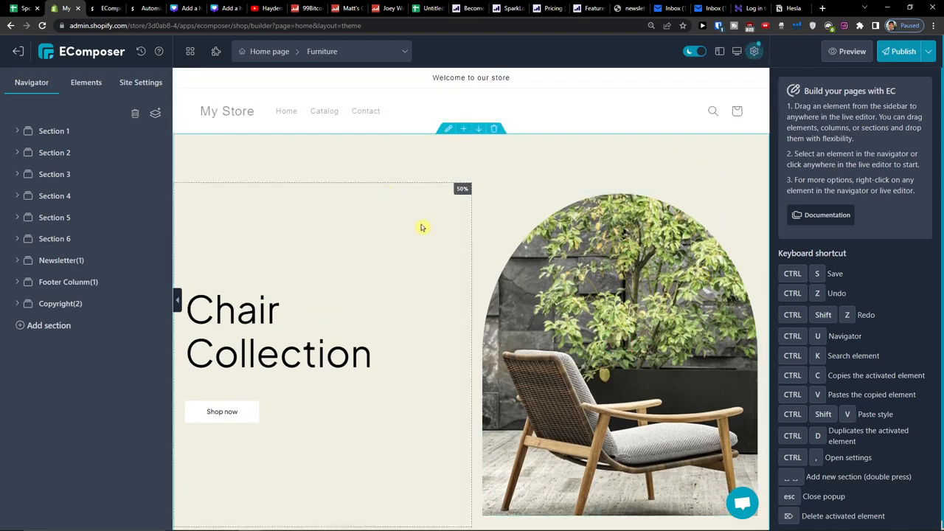
click(53, 130)
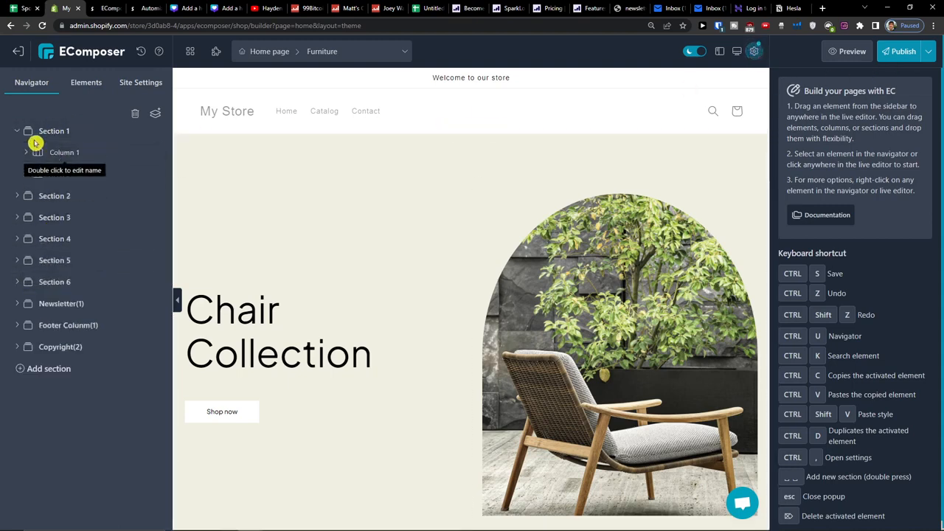
click(85, 83)
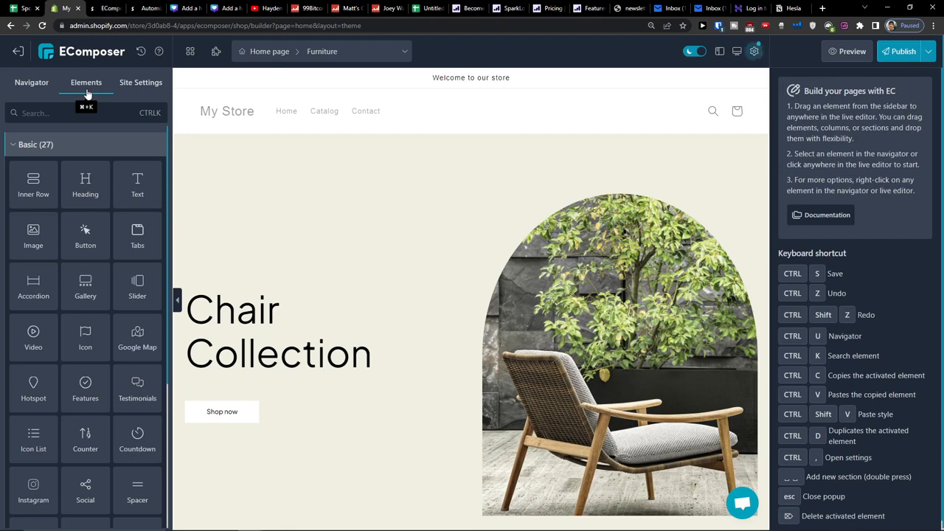
scroll(down, 3)
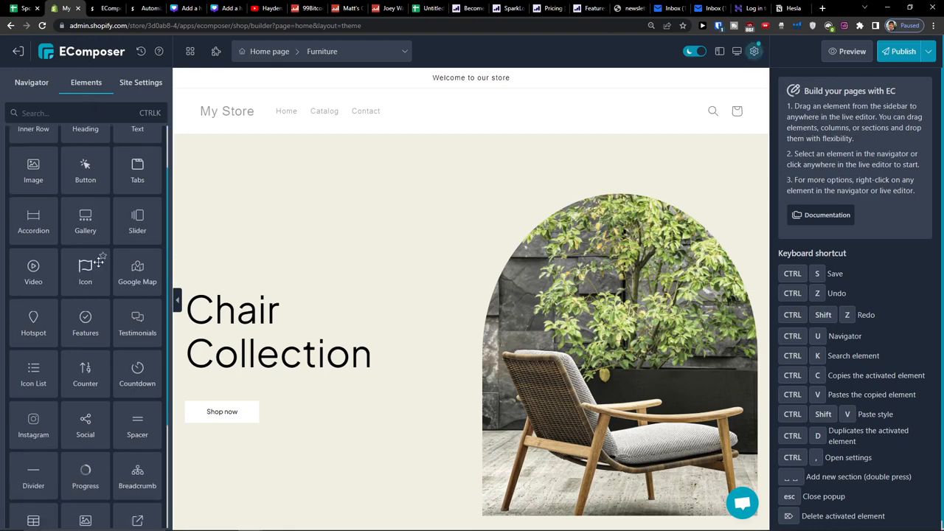
scroll(down, 3)
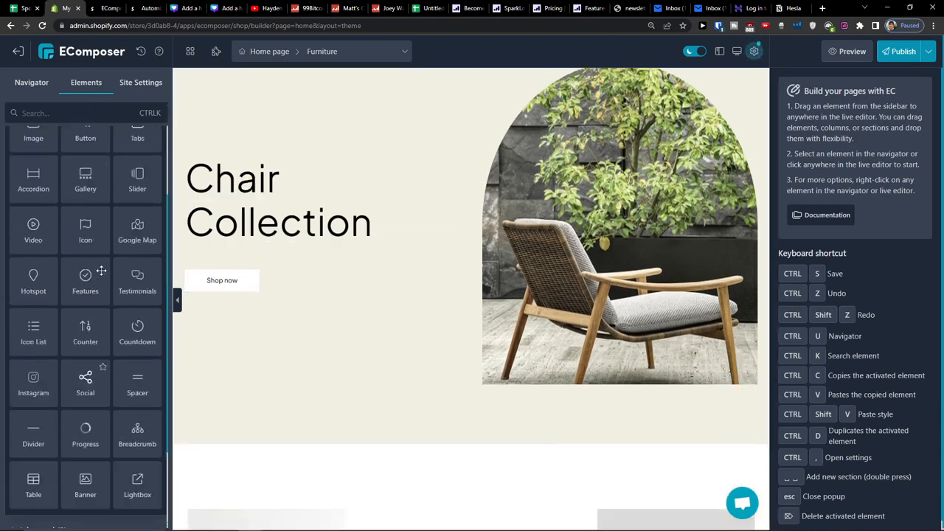
scroll(up, 3)
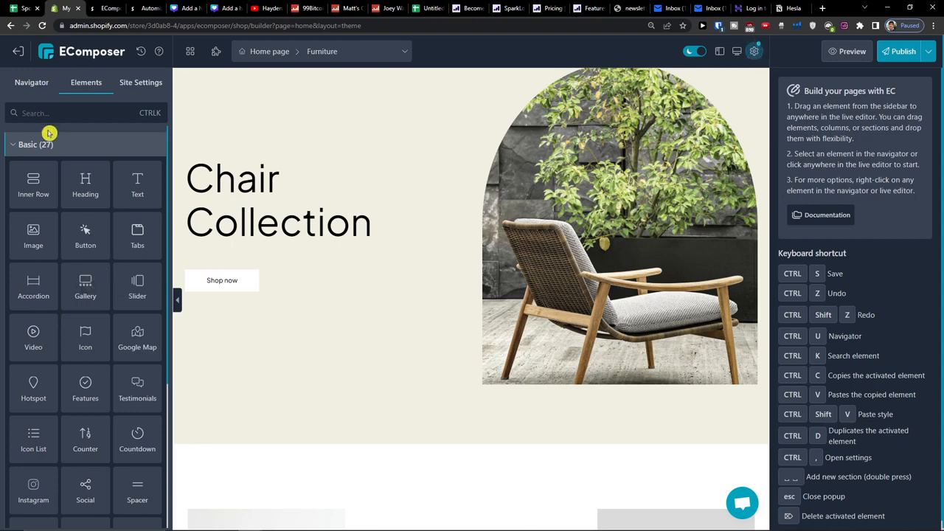
mouse_move(92, 184)
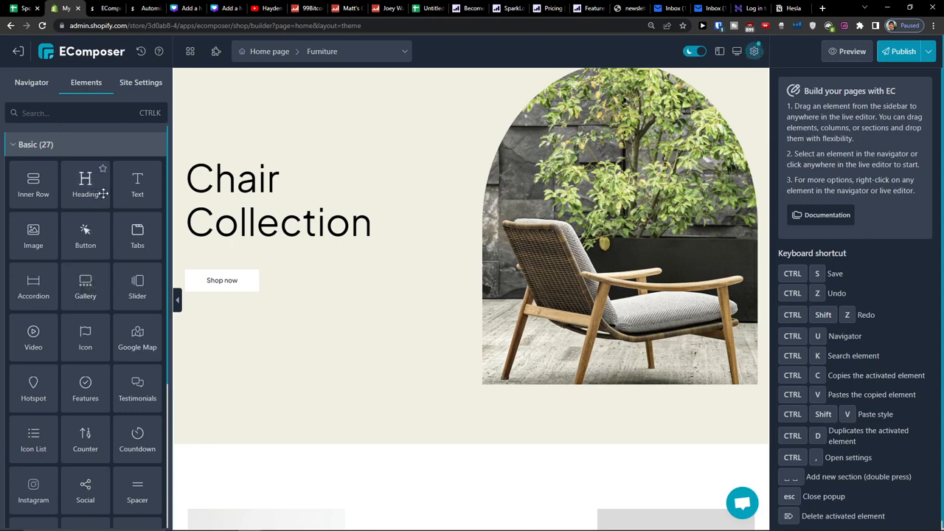
click(31, 83)
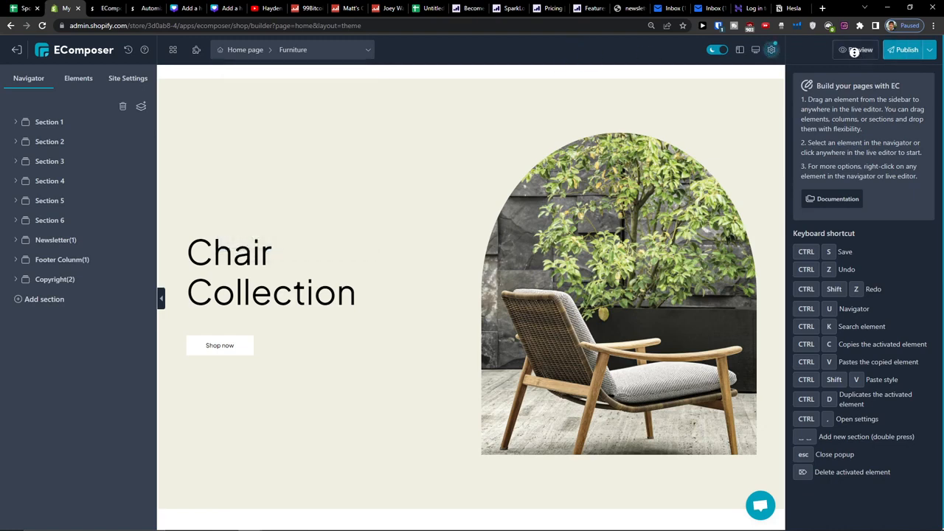
click(855, 50)
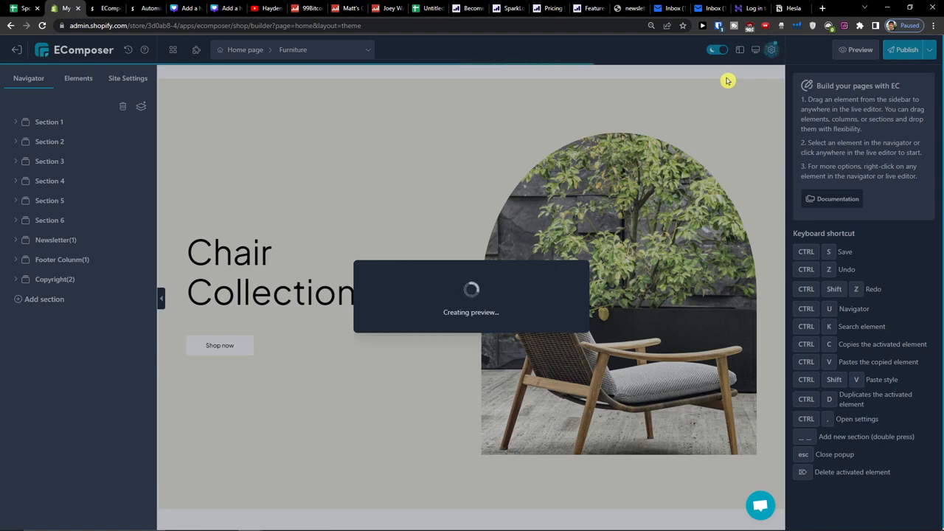
mouse_move(120, 203)
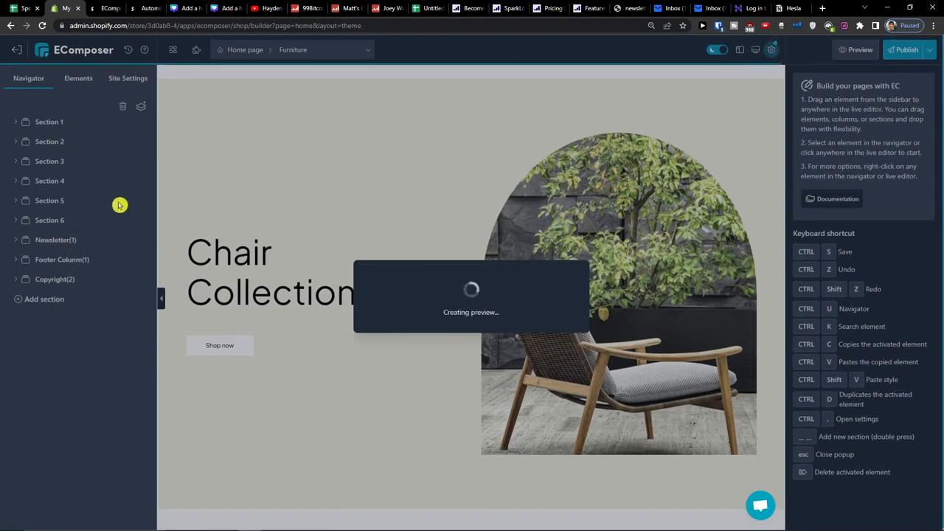
mouse_move(502, 300)
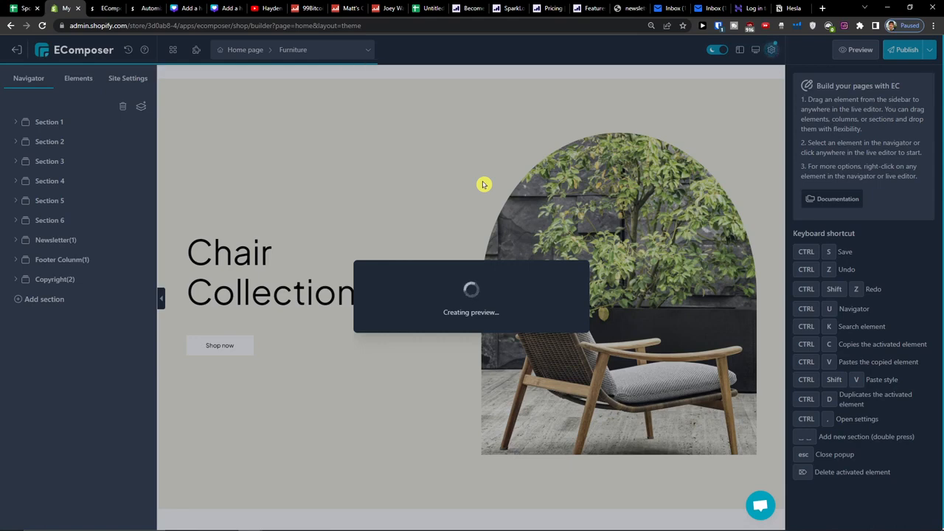
mouse_move(422, 130)
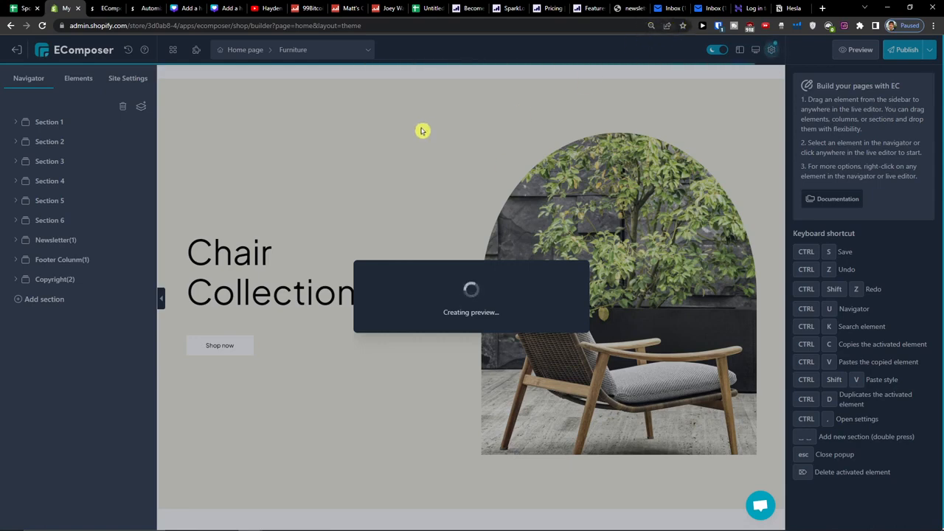
click(855, 50)
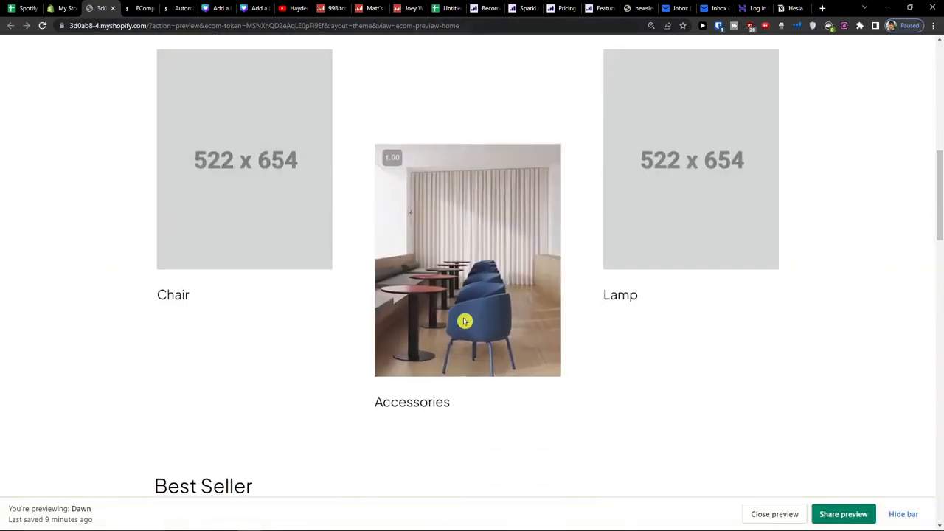
scroll(down, 3)
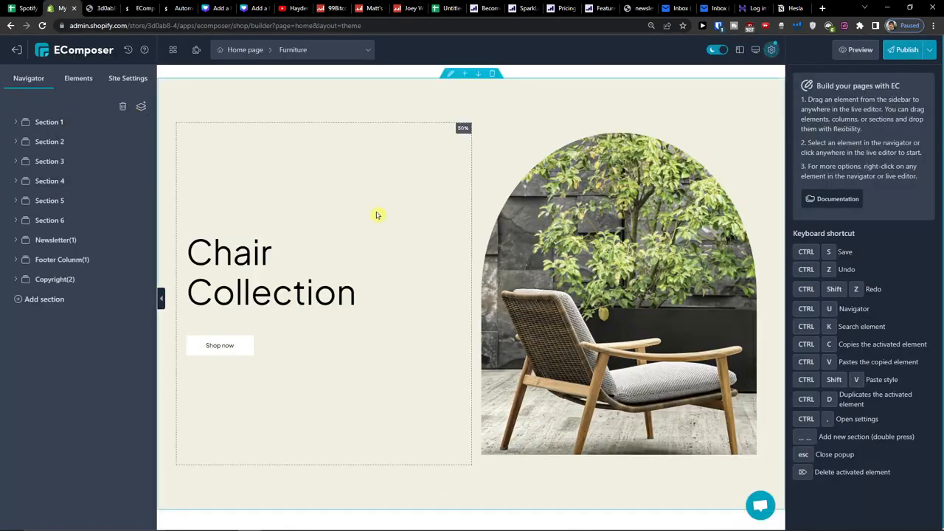
Drill into Section 2's first column and inspect the Chair button and image elements
scroll(down, 3)
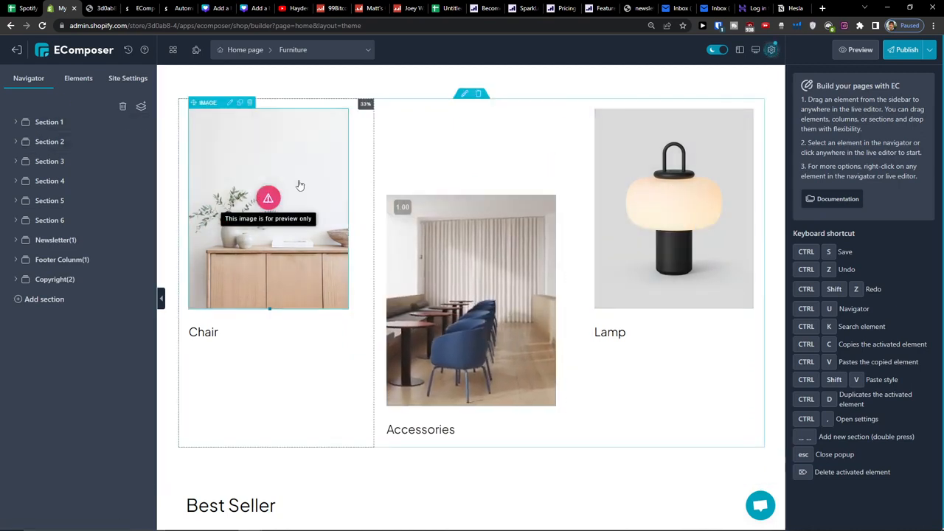
scroll(down, 3)
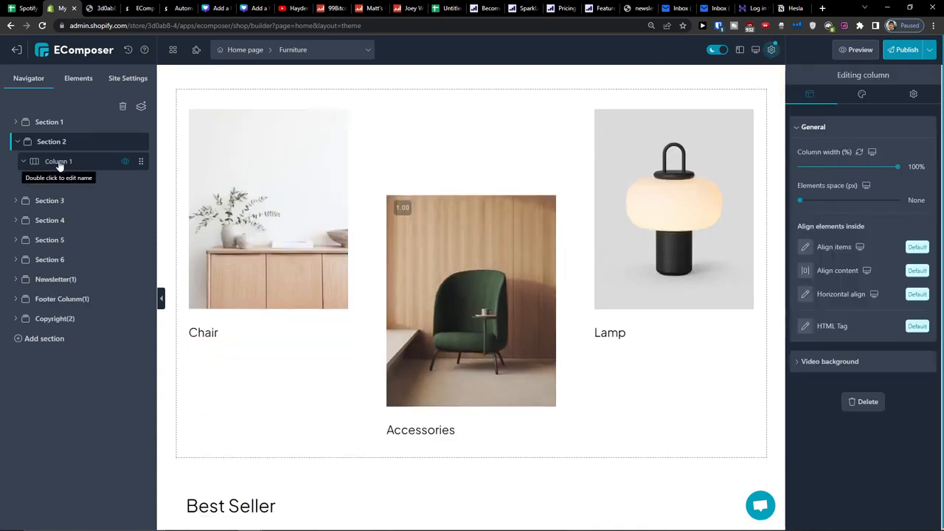
click(23, 161)
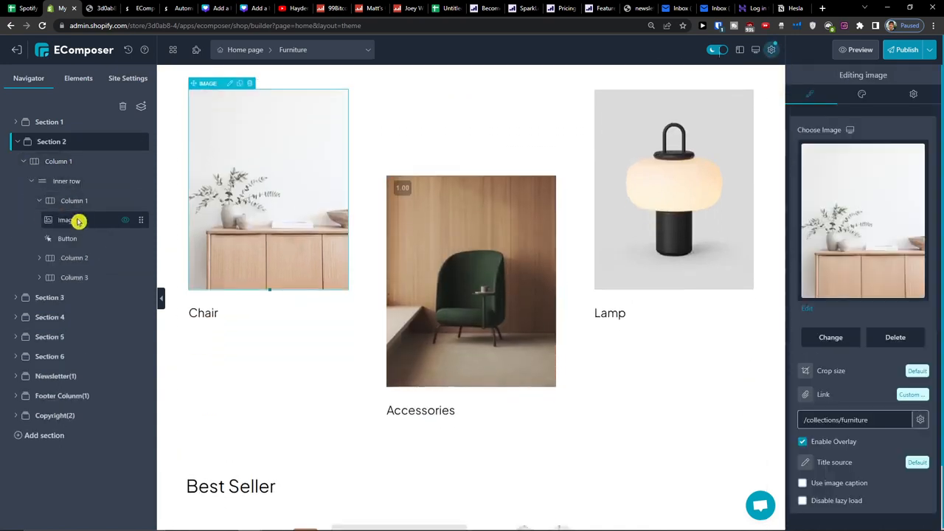
click(68, 239)
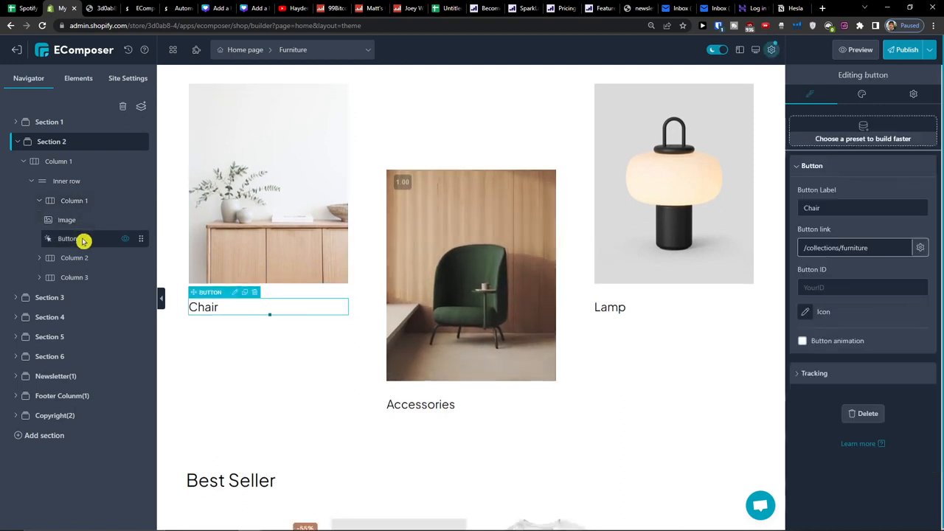
click(67, 220)
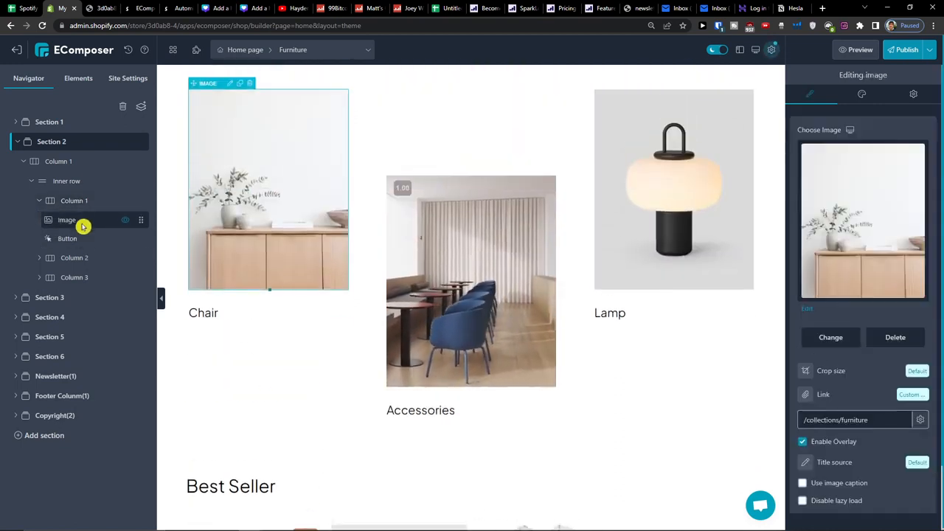
Inspect the Accessories column, then collapse Section 2 in the Navigator outline
click(74, 257)
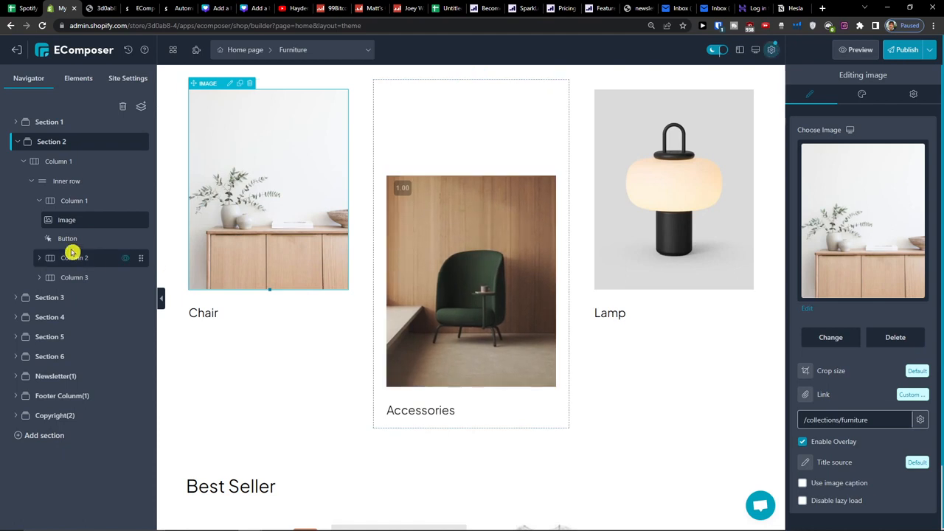
click(38, 256)
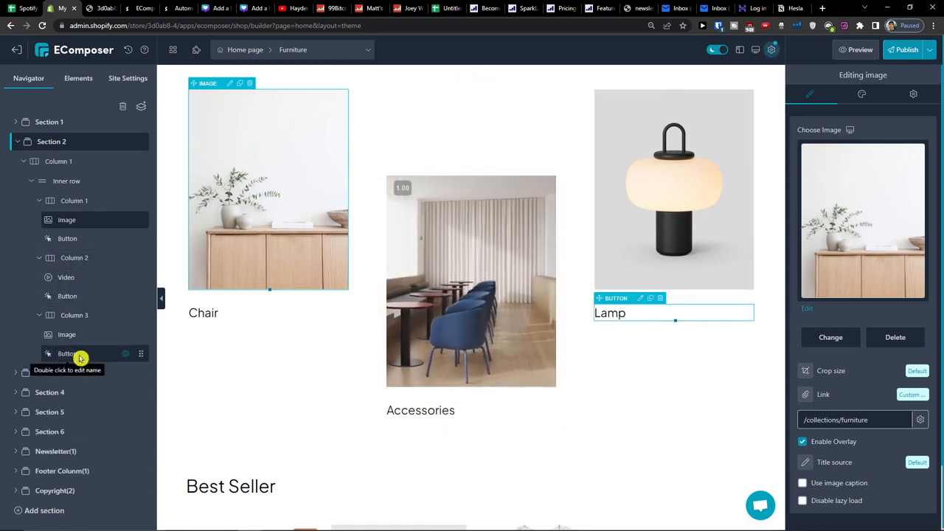
click(16, 142)
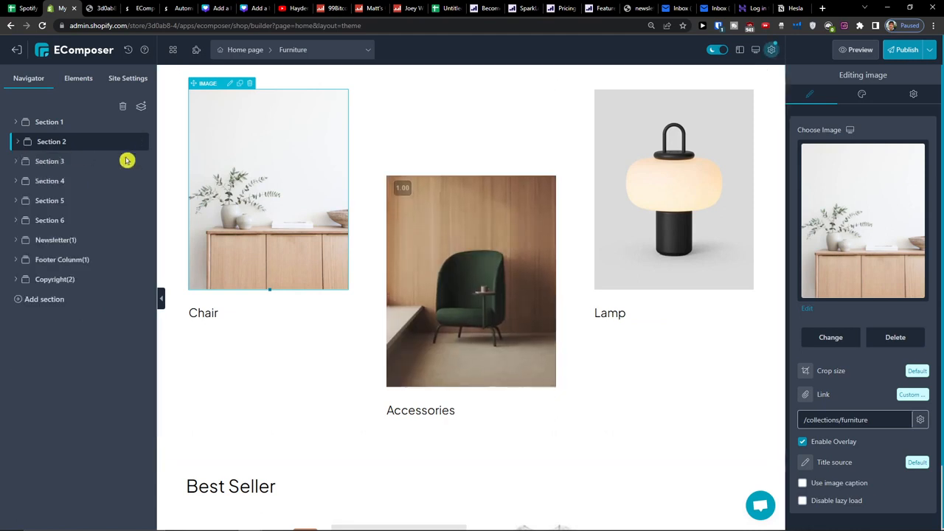
scroll(down, 3)
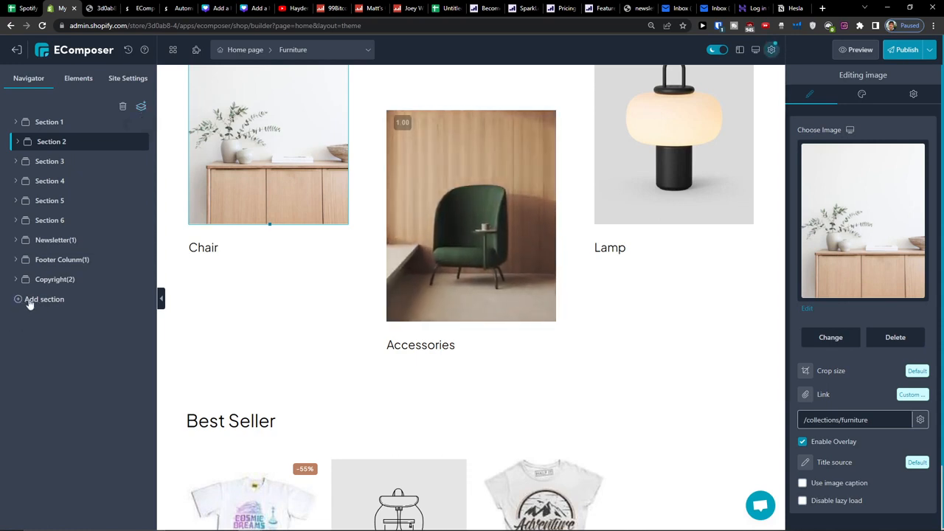
Add a new empty section at the end of the page and select it
click(45, 298)
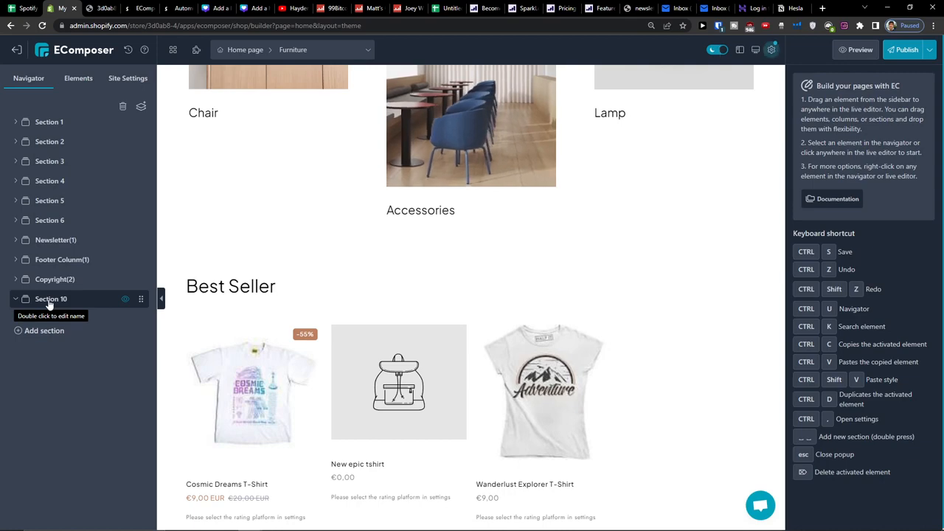
click(50, 297)
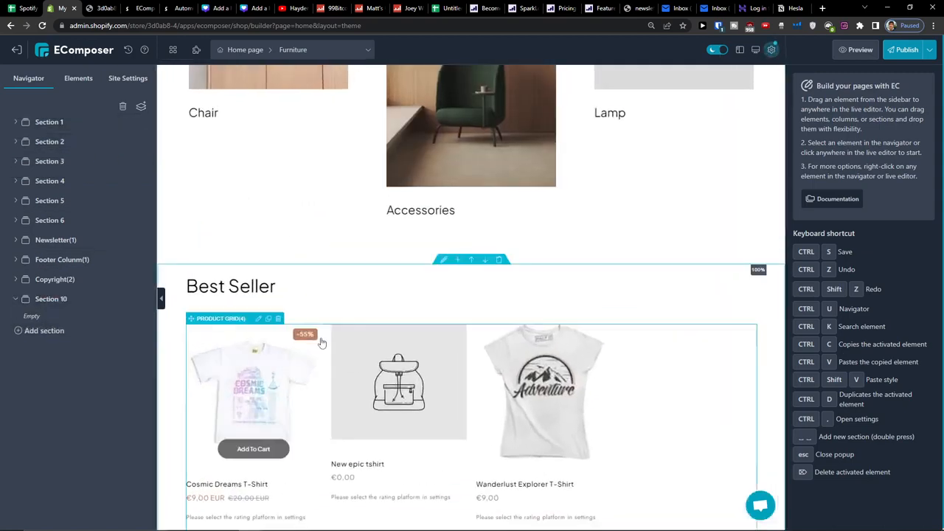
scroll(down, 3)
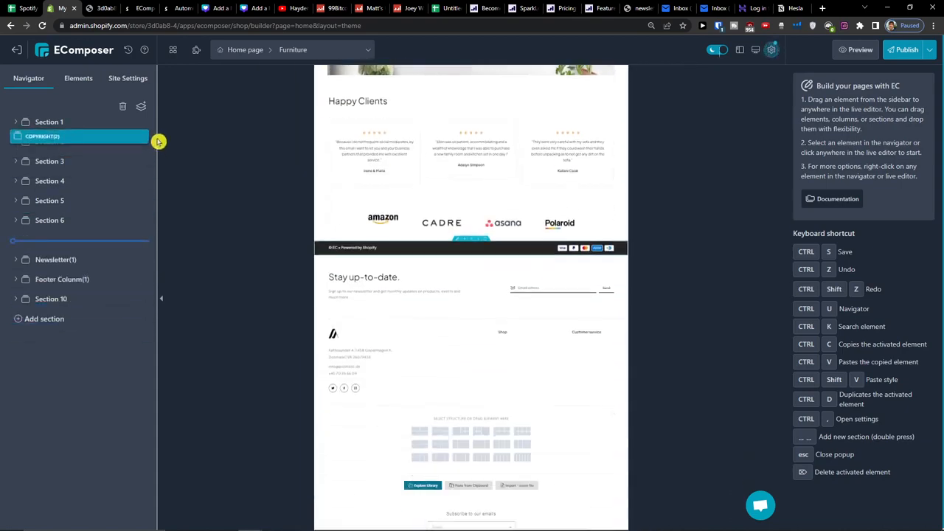
scroll(up, 3)
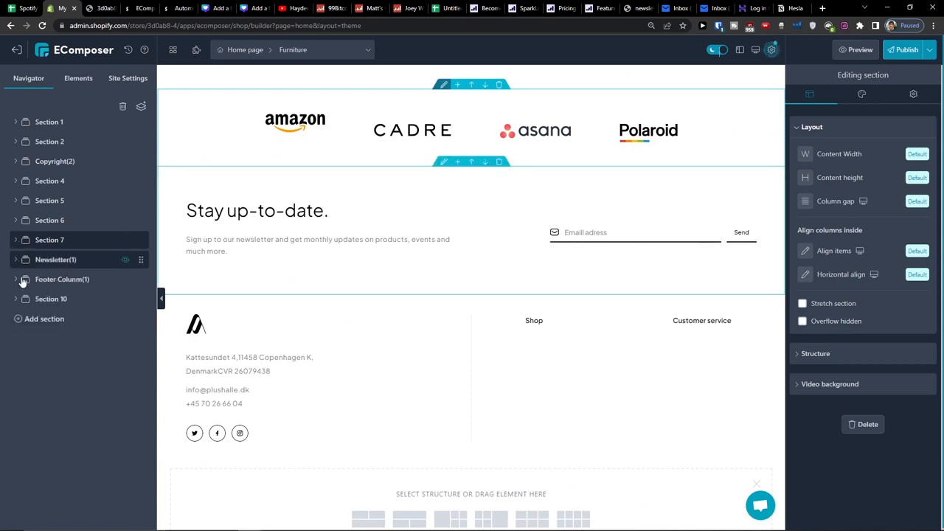
Reorder the Copyright and Footer Column sections up beneath Section 2
click(50, 298)
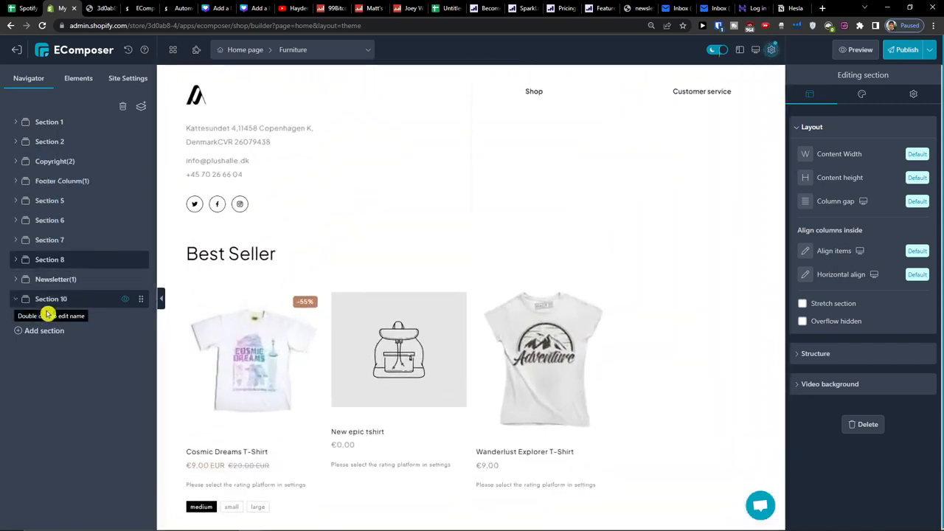
click(78, 77)
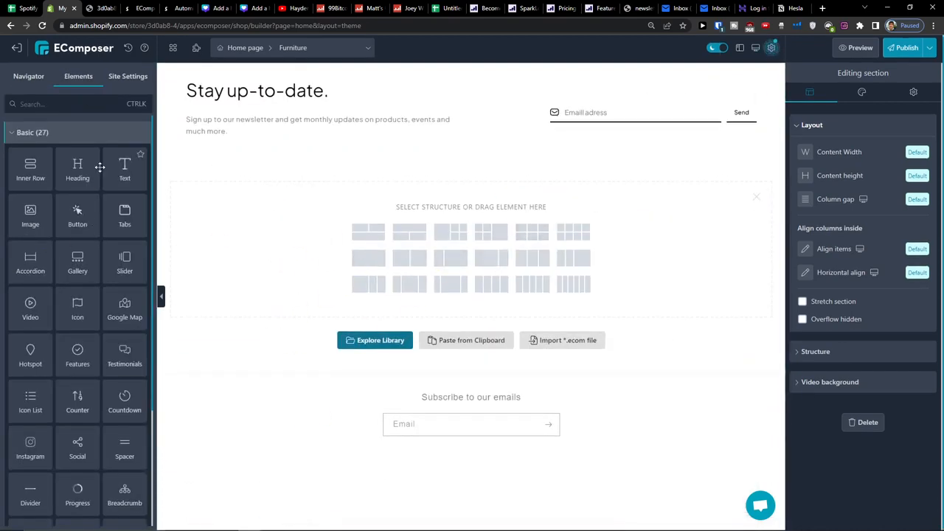
mouse_move(30, 214)
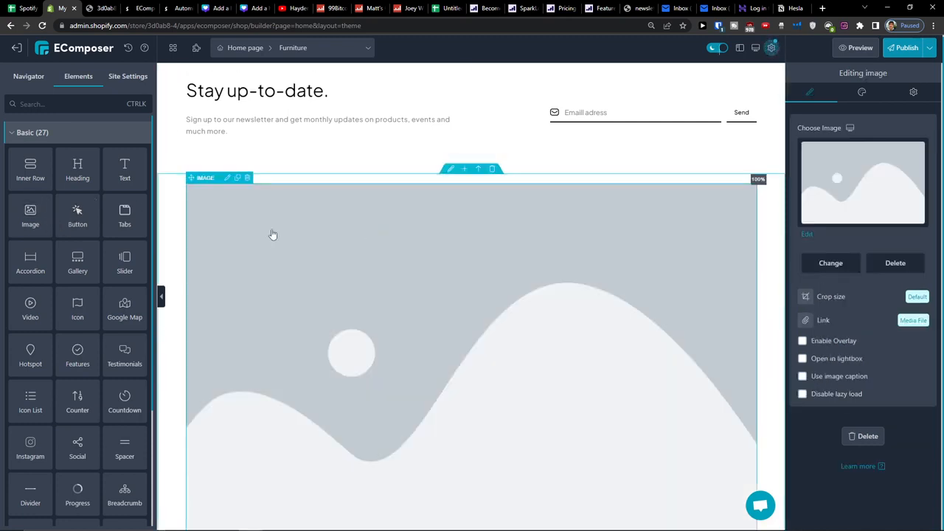
Move the new image-placeholder section up just beneath Footer Column(1) in the Navigator
click(30, 77)
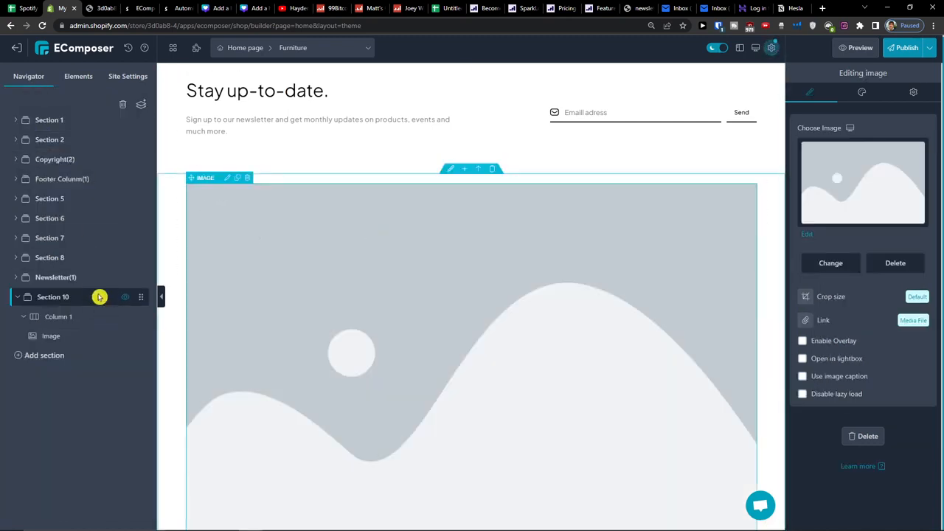
click(18, 297)
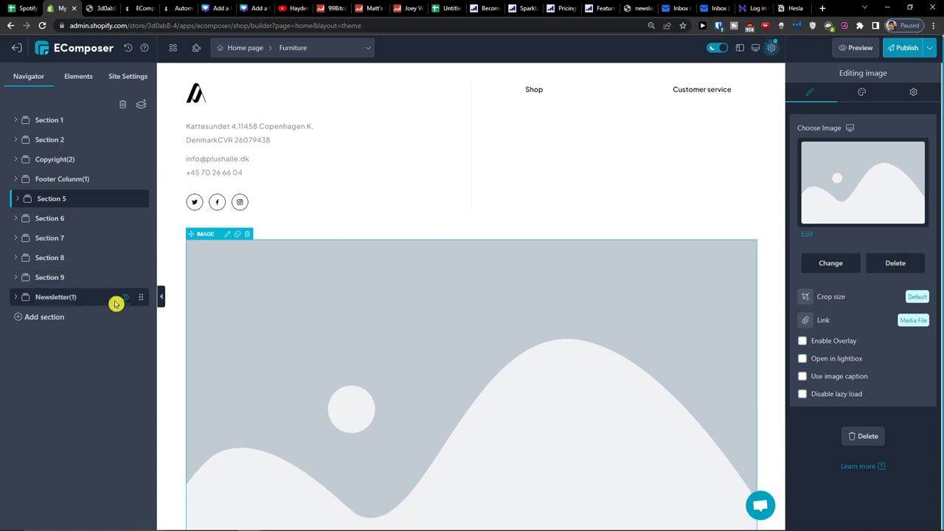
click(15, 197)
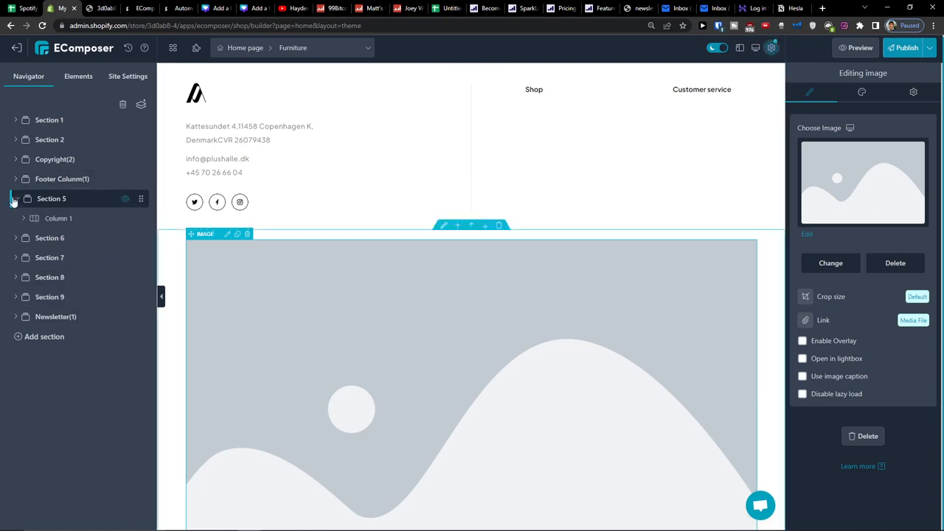
click(15, 198)
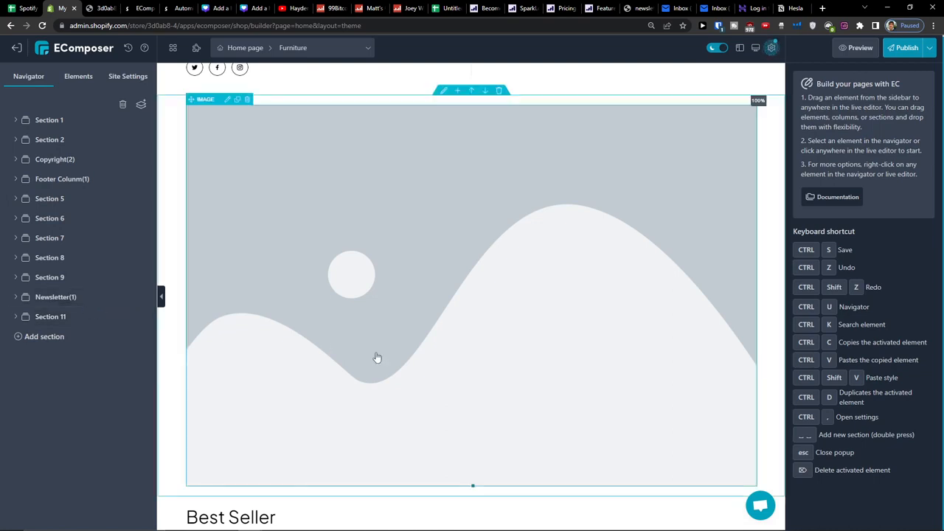
Add a two-column section and move it up directly below the image section
scroll(up, 3)
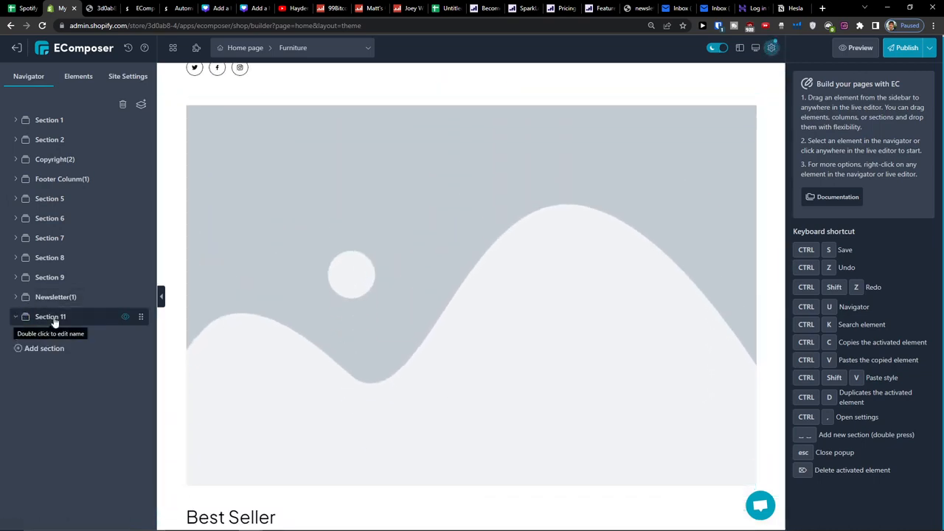
click(50, 315)
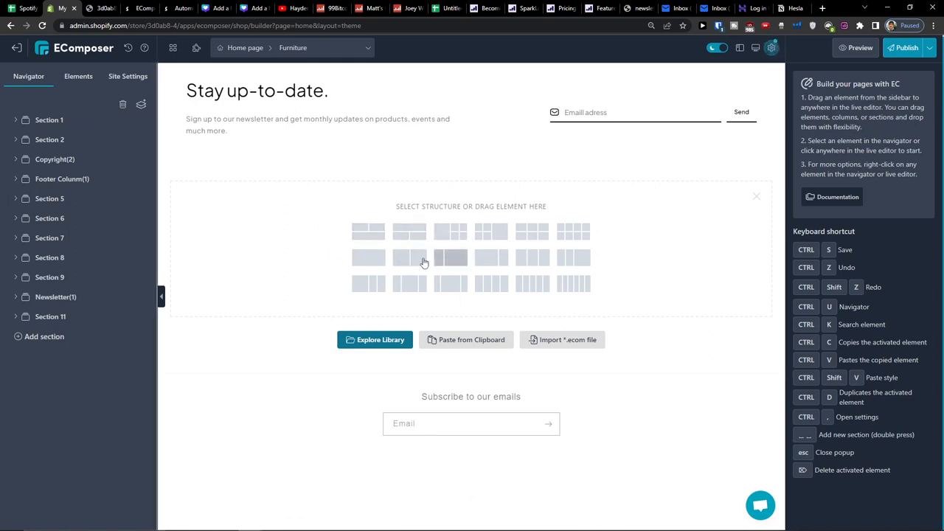
mouse_move(410, 230)
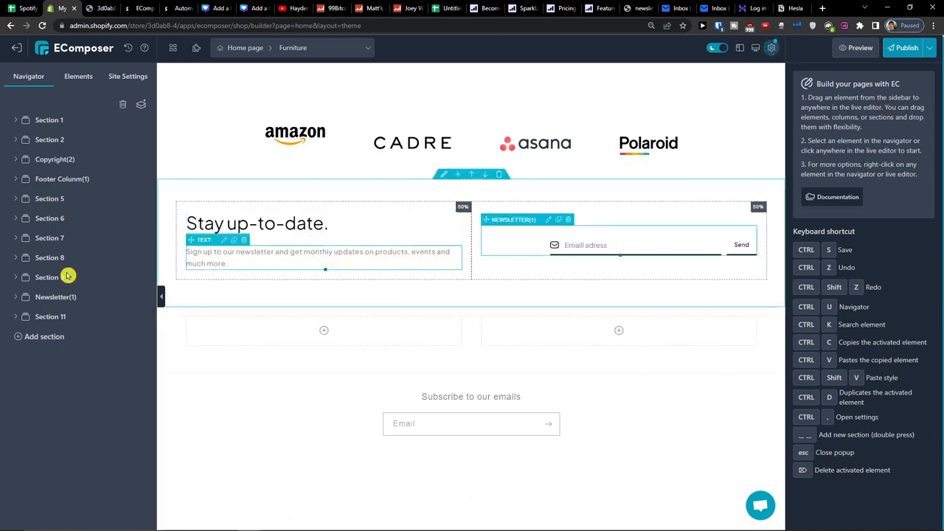
click(50, 315)
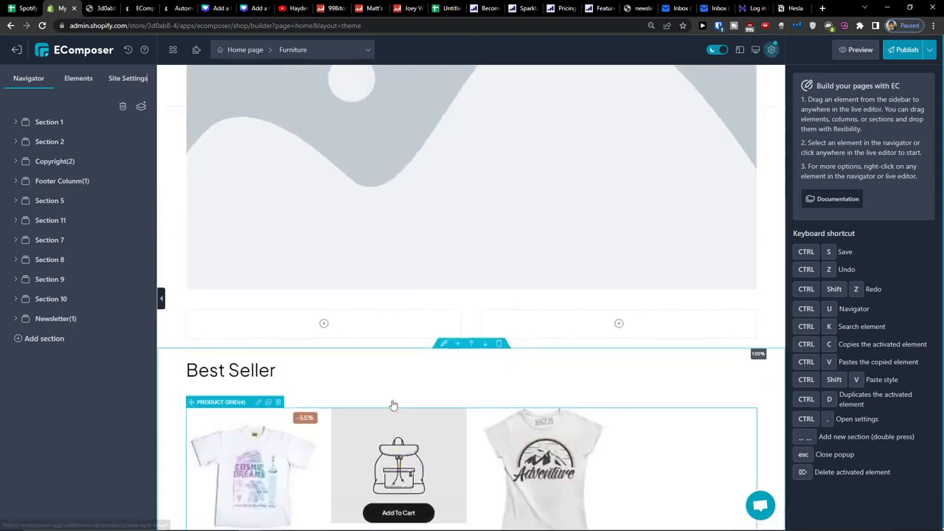
Check the image section's contents and bring up elements for the new left column
click(50, 201)
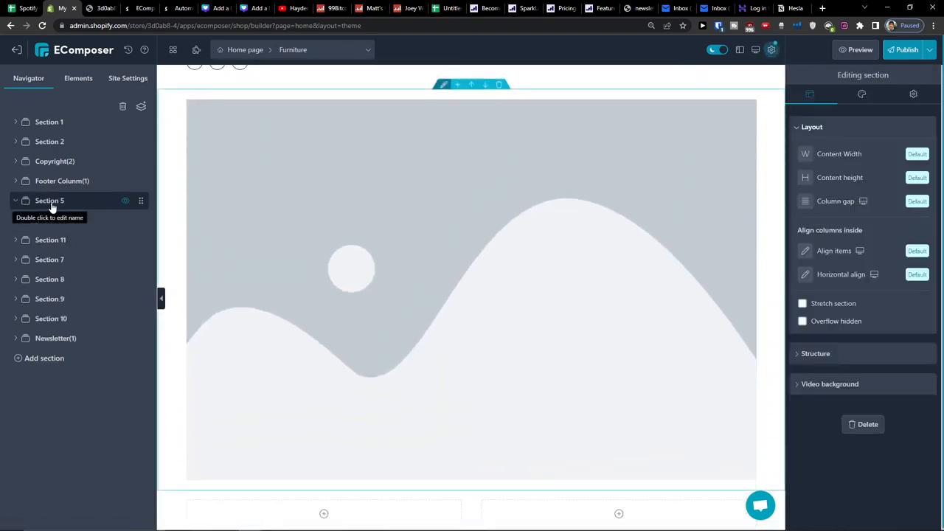
click(51, 238)
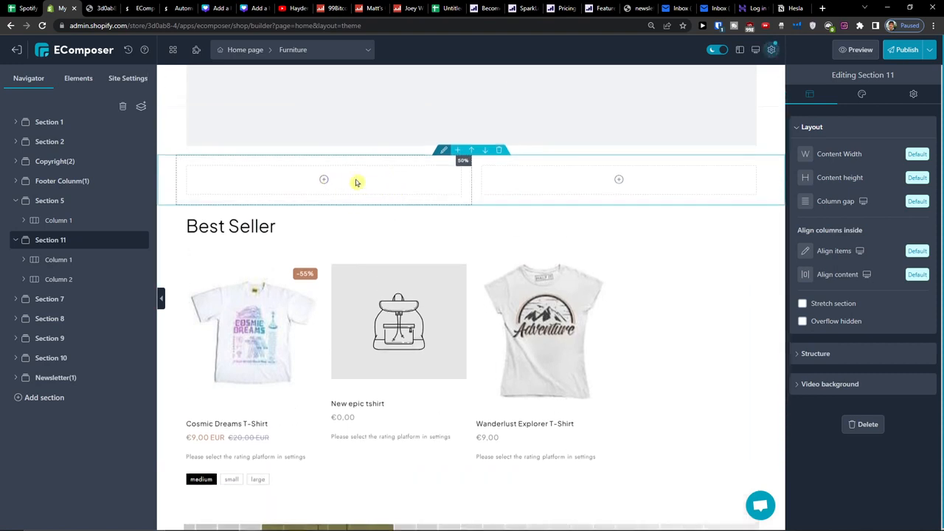
click(77, 79)
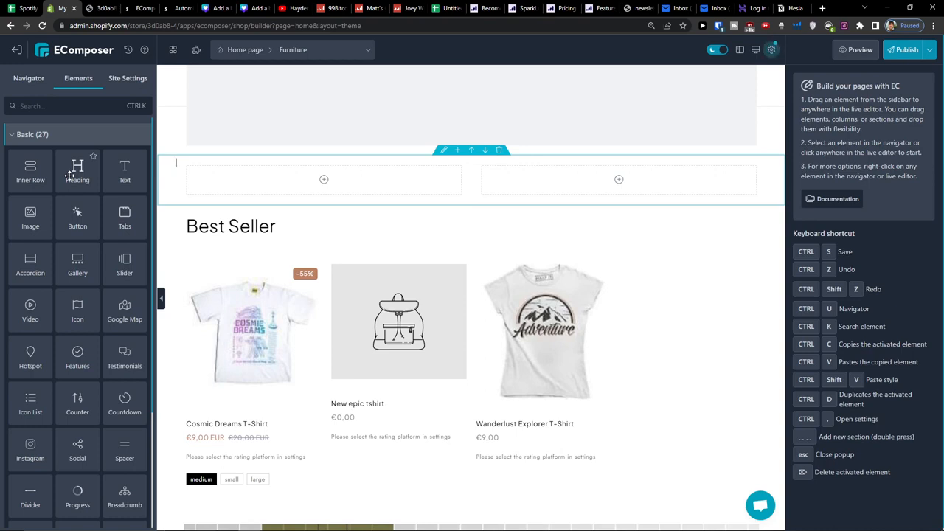
mouse_move(30, 214)
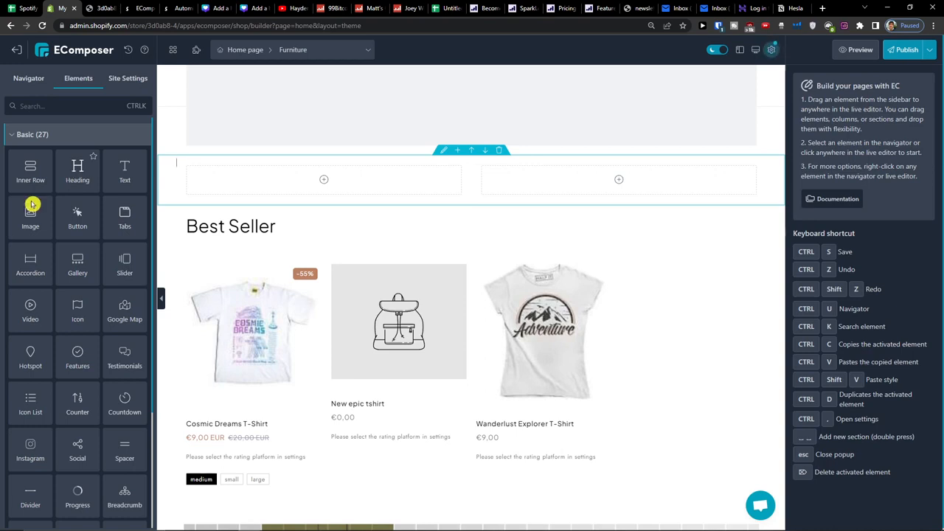
Place a Testimonials block with three customer cards in the left column of Section 11
scroll(down, 3)
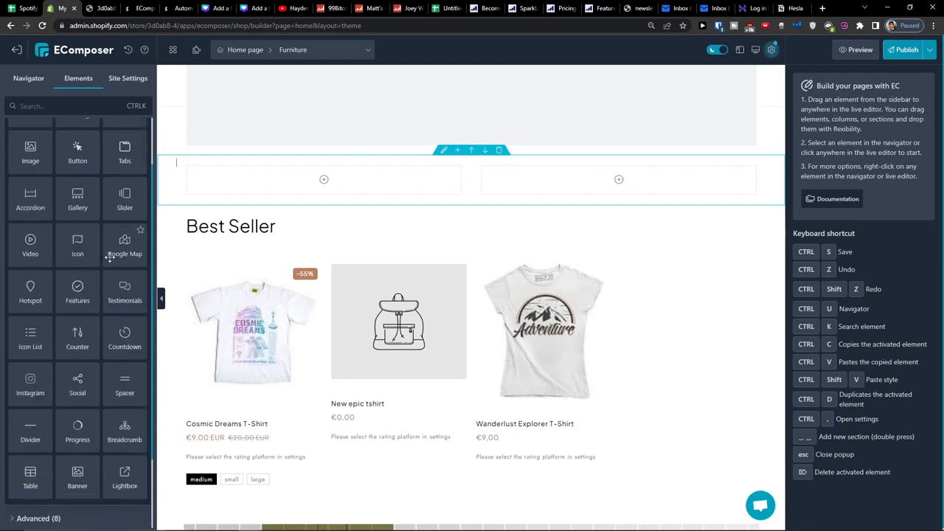
mouse_move(106, 300)
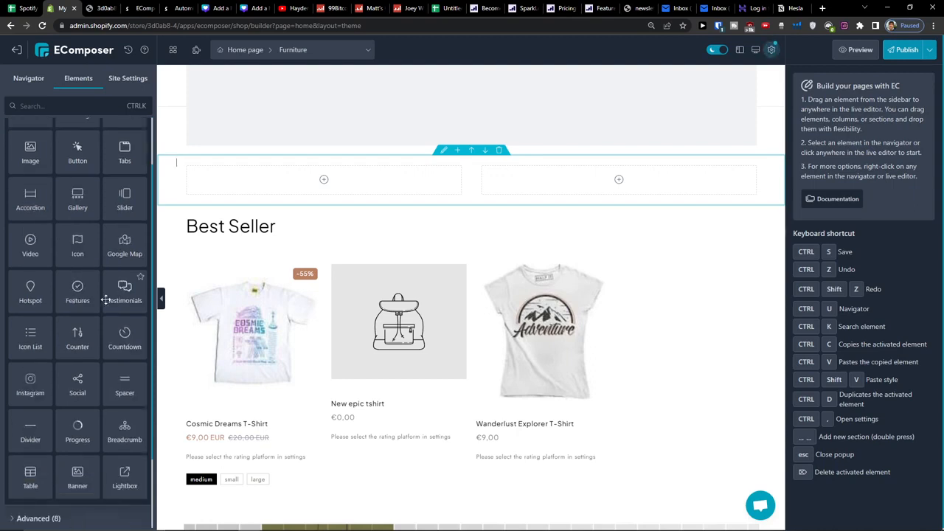
click(324, 180)
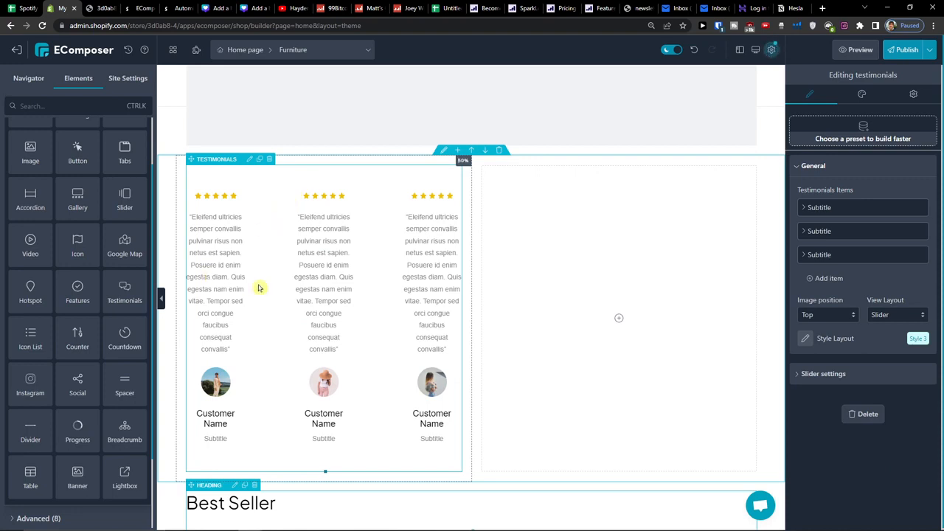
mouse_move(315, 213)
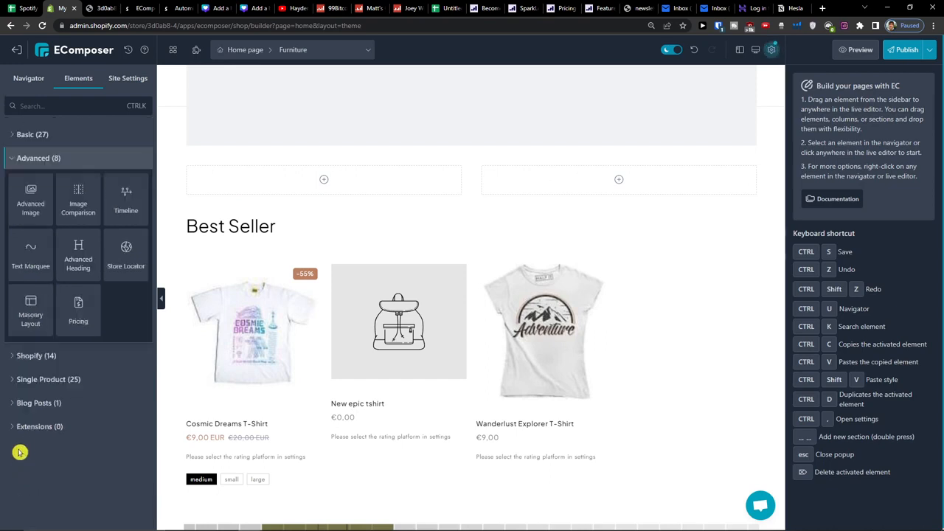
mouse_move(29, 194)
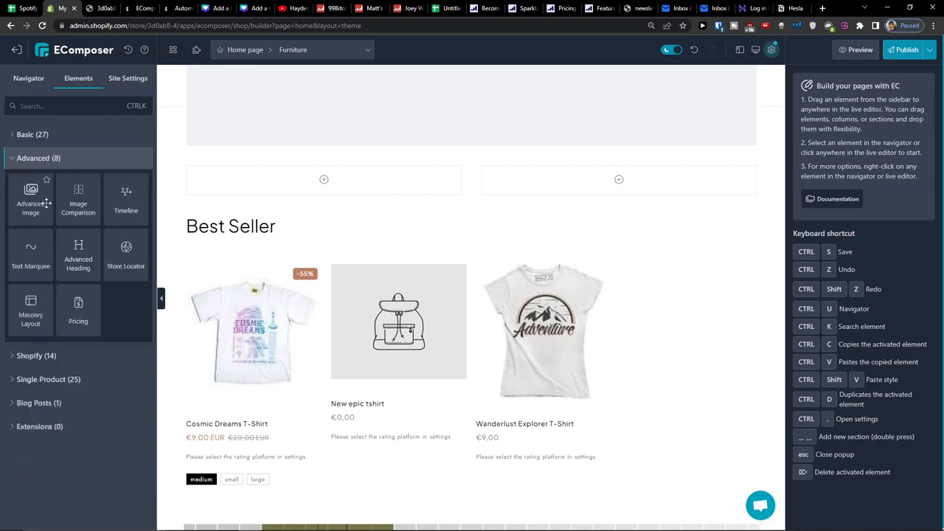
mouse_move(41, 191)
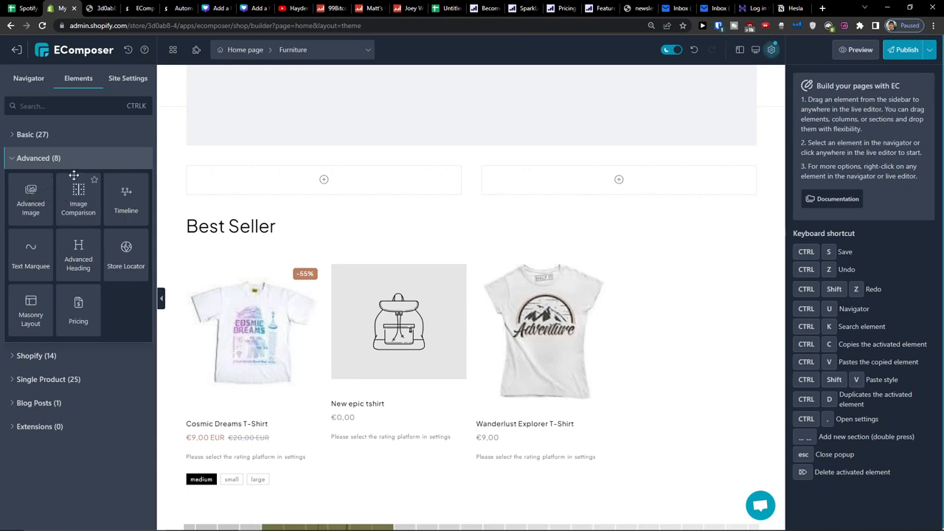
mouse_move(78, 248)
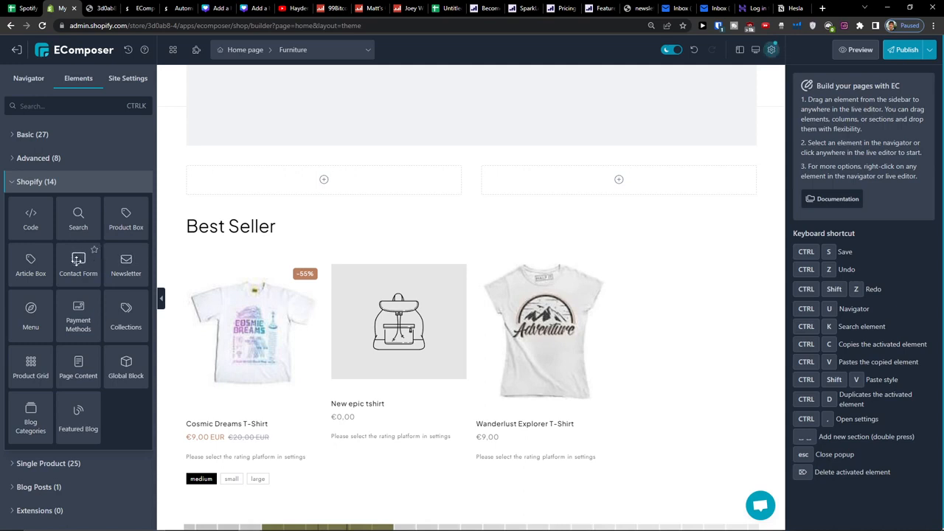
mouse_move(90, 315)
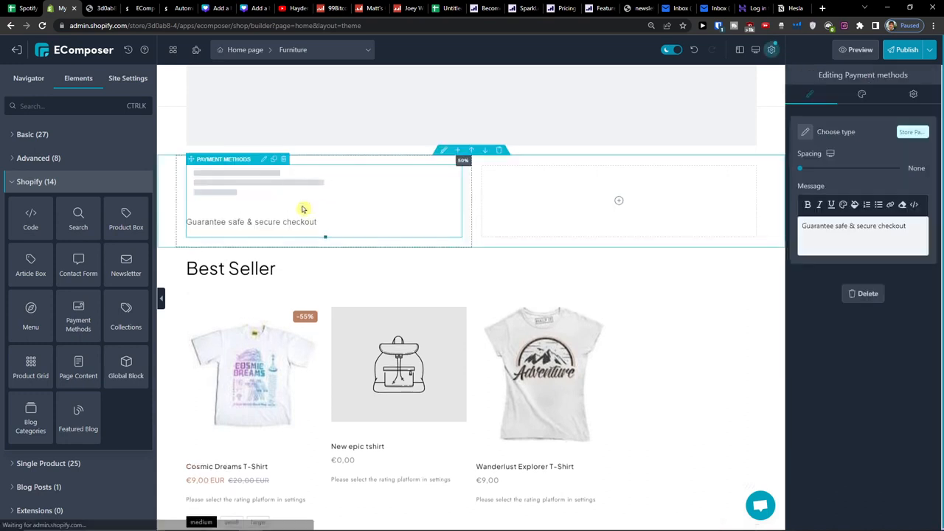
Delete the Payment Methods element via its right-click context menu
right_click(303, 209)
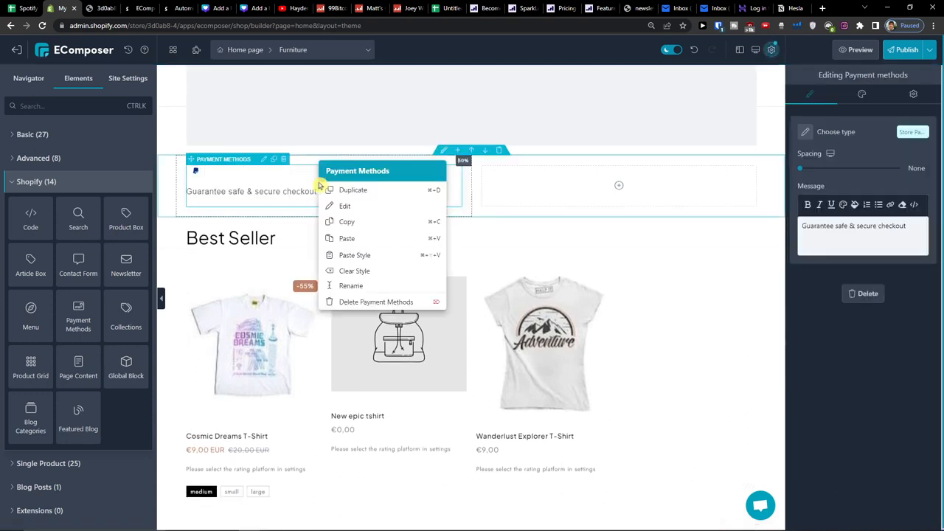
click(376, 301)
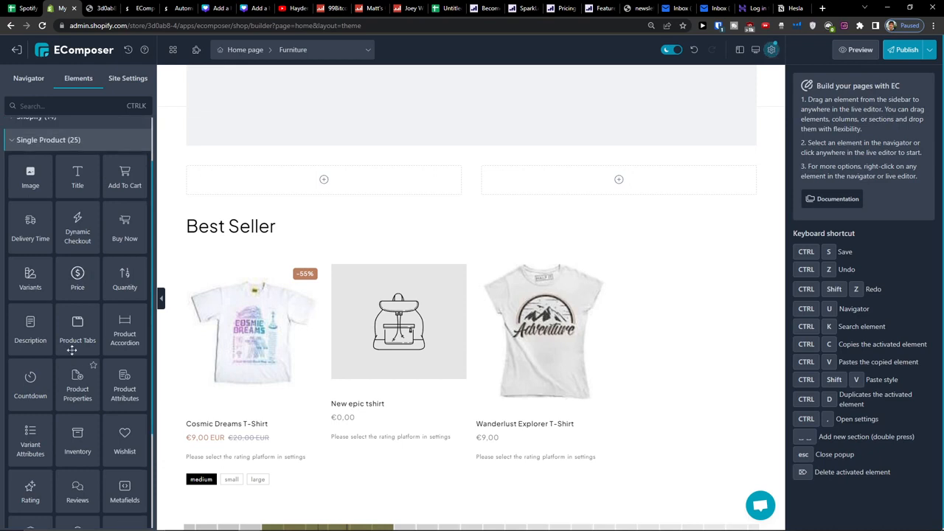
mouse_move(88, 205)
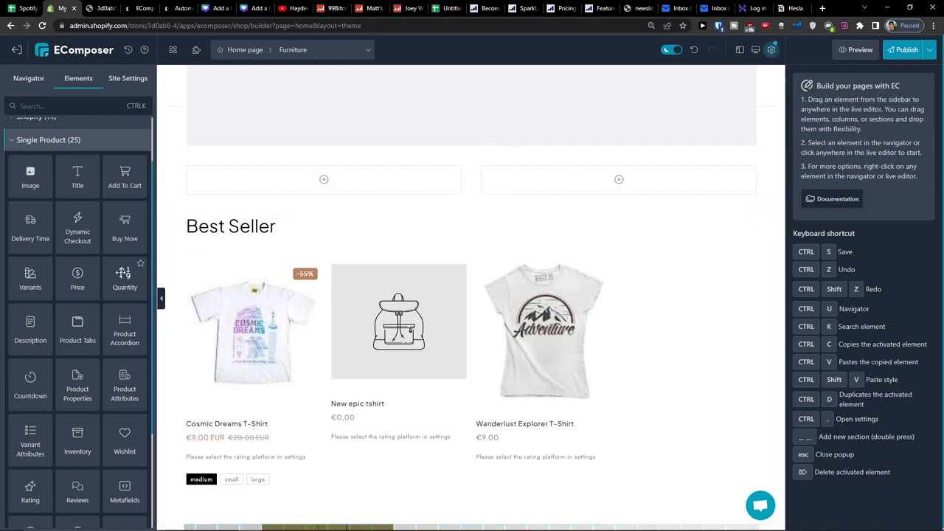
mouse_move(77, 325)
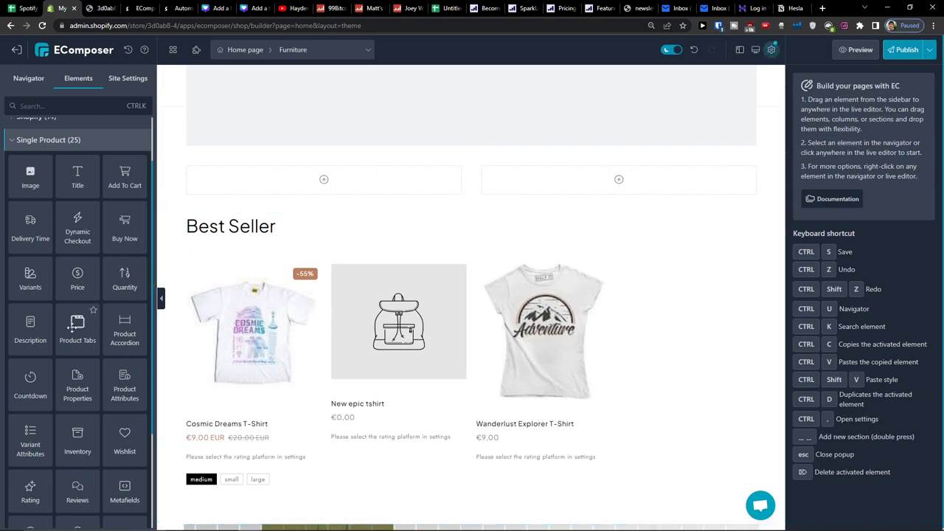
mouse_move(151, 231)
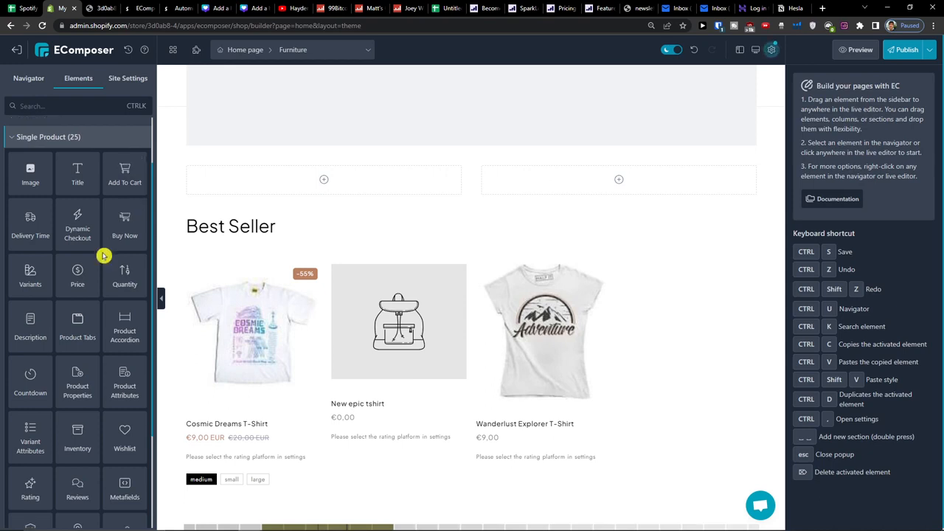
scroll(down, 3)
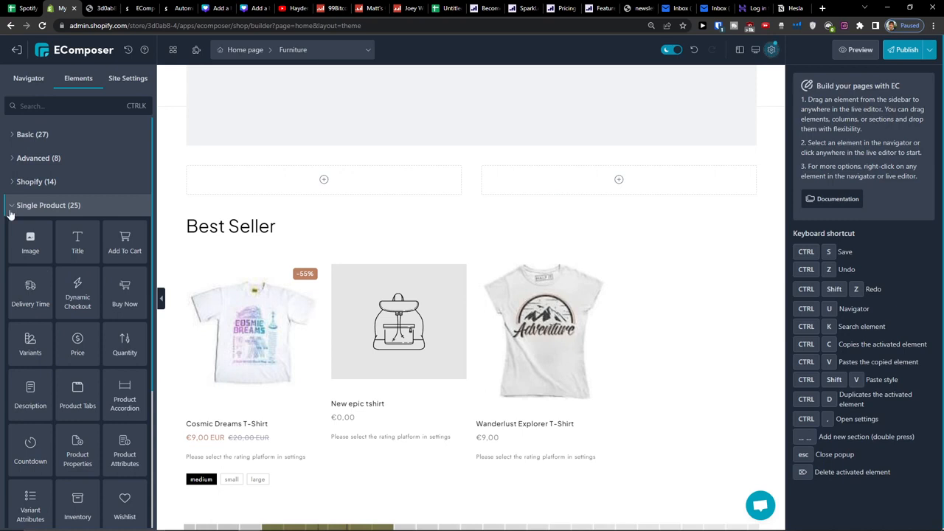
click(47, 205)
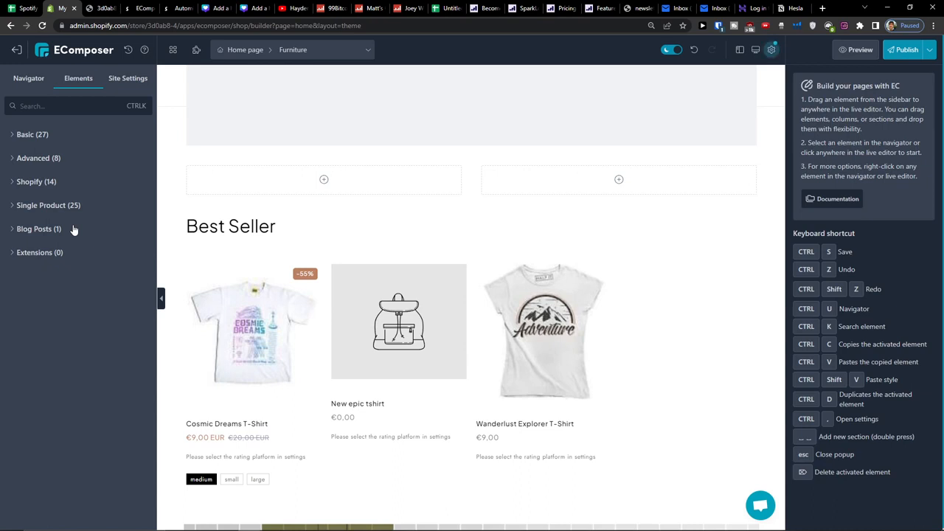
mouse_move(44, 228)
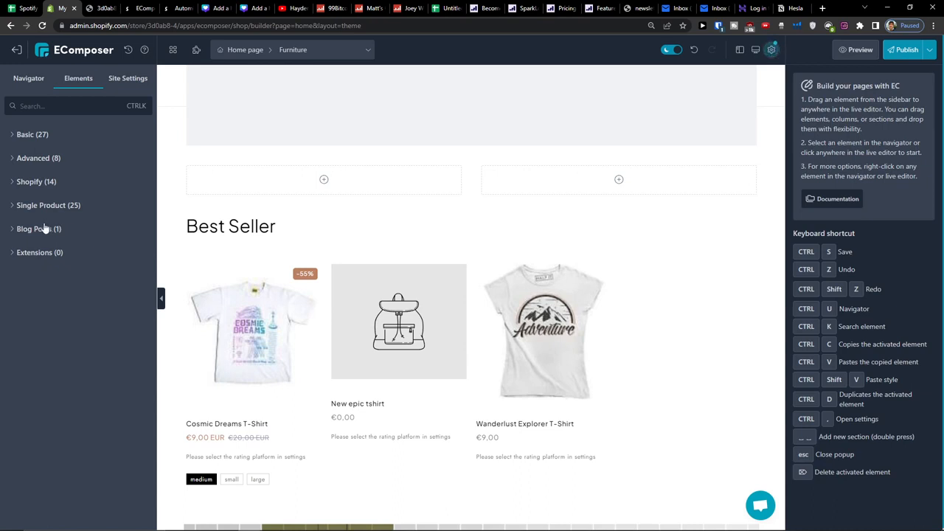
click(39, 229)
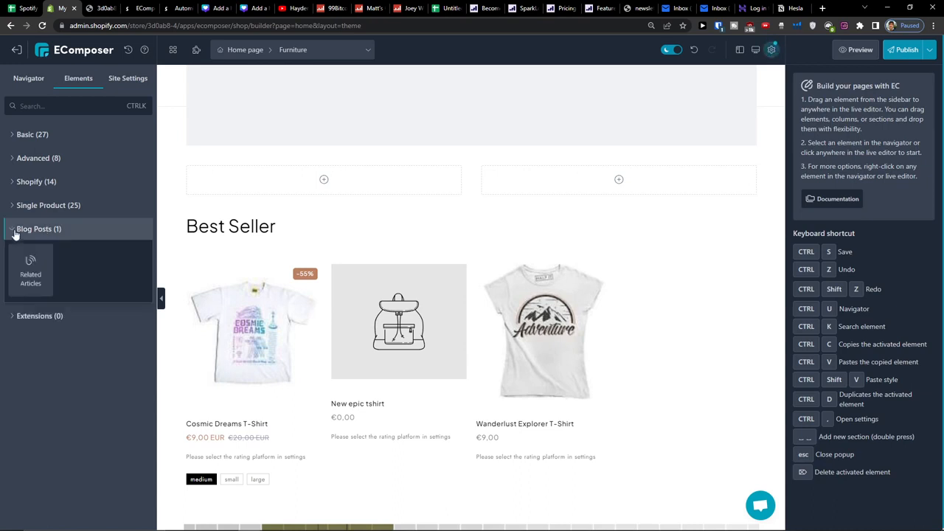
click(47, 205)
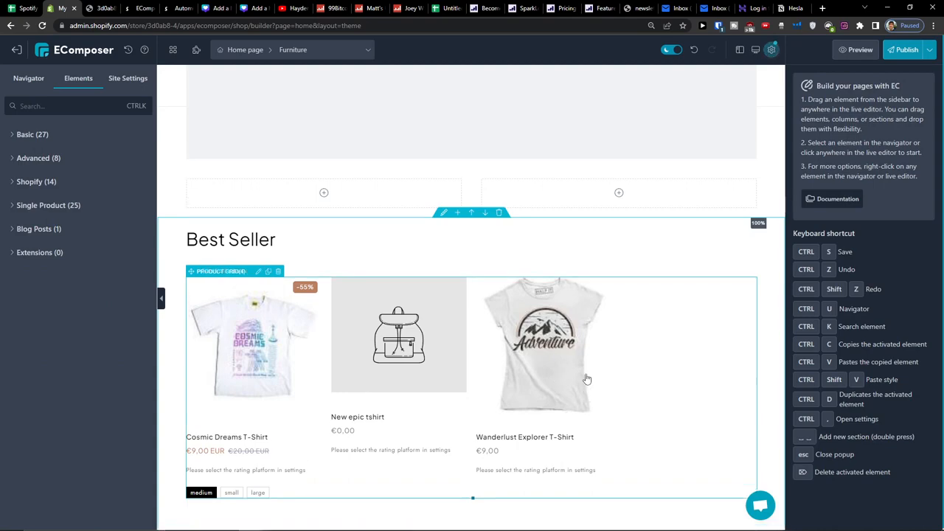
Exit the Furniture home page editor back to the EComposer app in Shopify admin
scroll(up, 3)
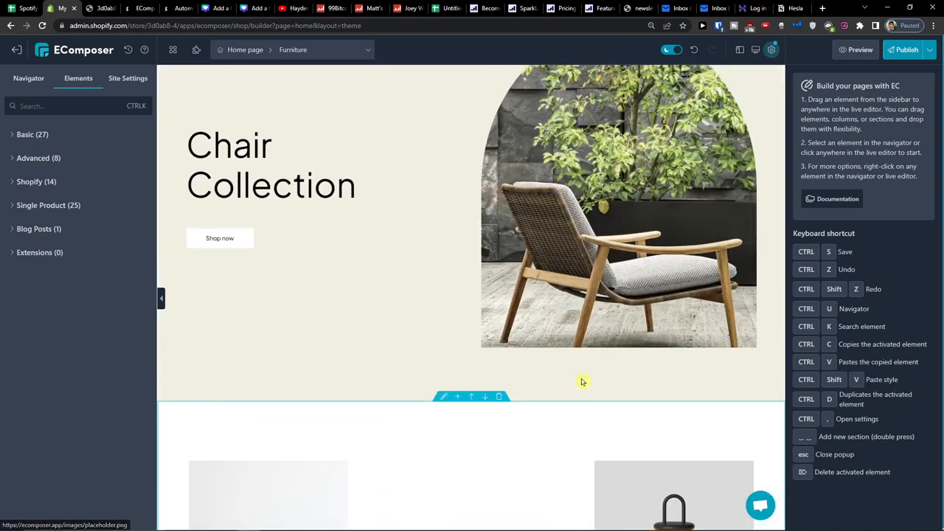
click(929, 50)
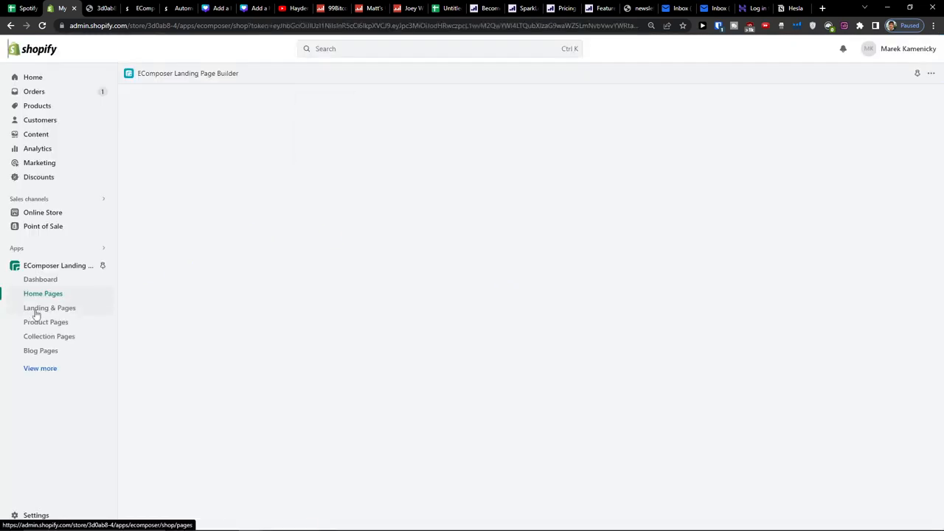
Browse the Landing & Pages template gallery filtered to free templates
click(50, 308)
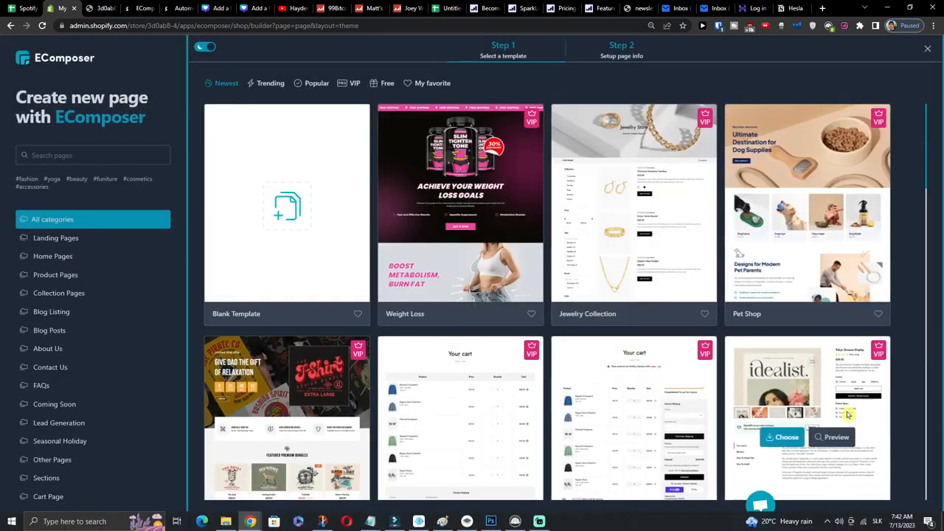
scroll(down, 3)
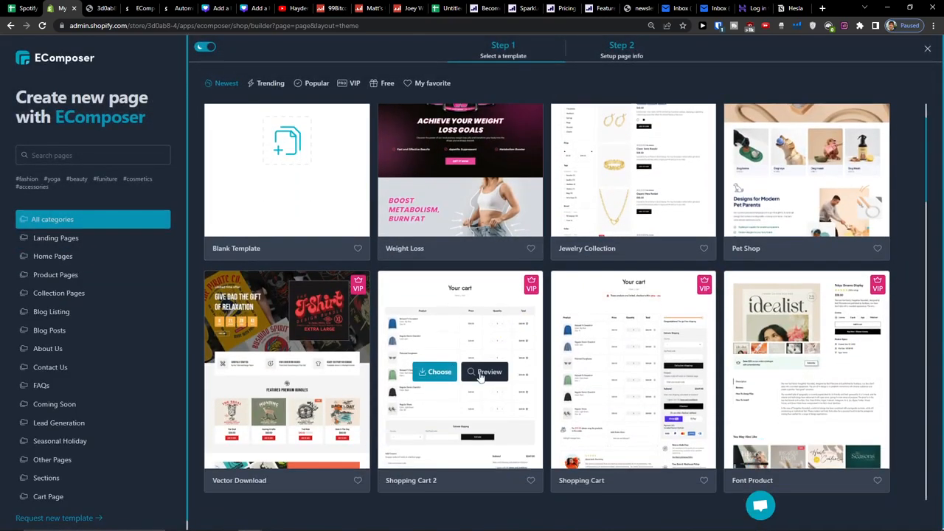
scroll(up, 3)
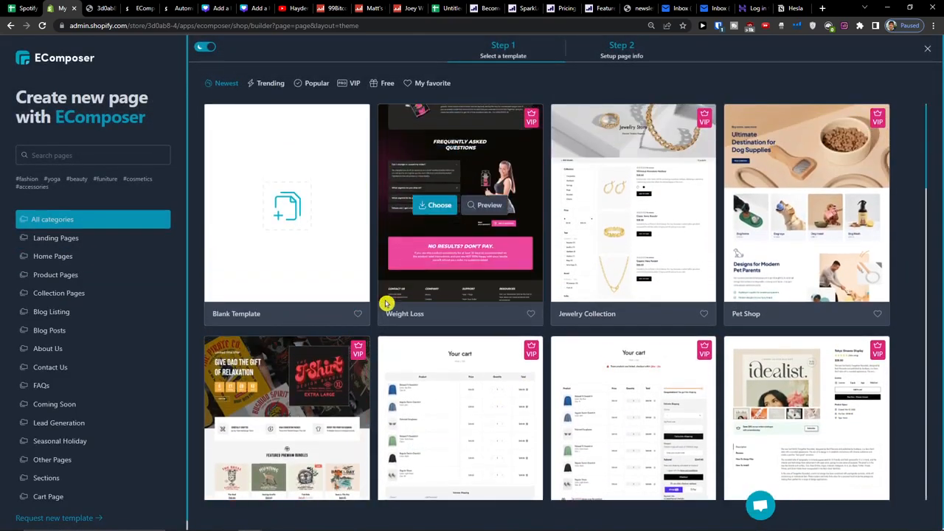
click(387, 82)
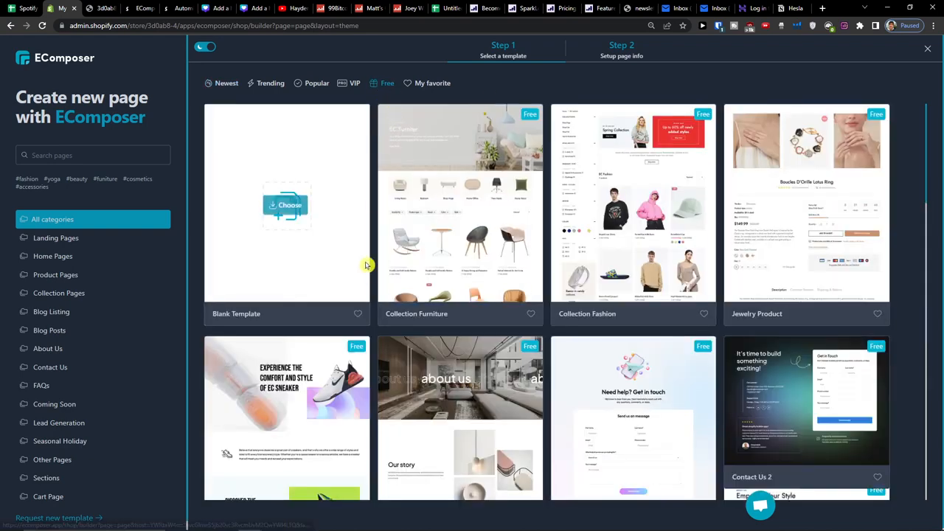
mouse_move(381, 330)
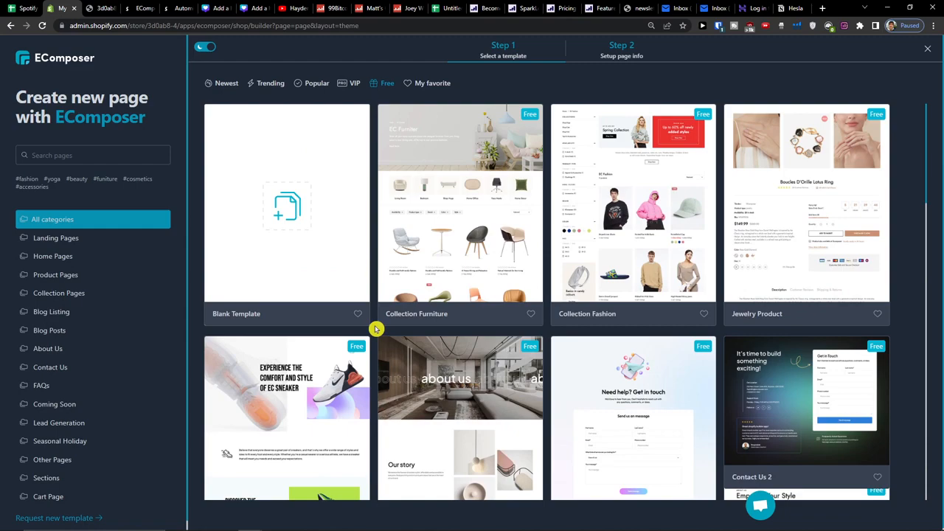
Narrow the gallery to free Landing Page templates to find Lead Generation
scroll(down, 3)
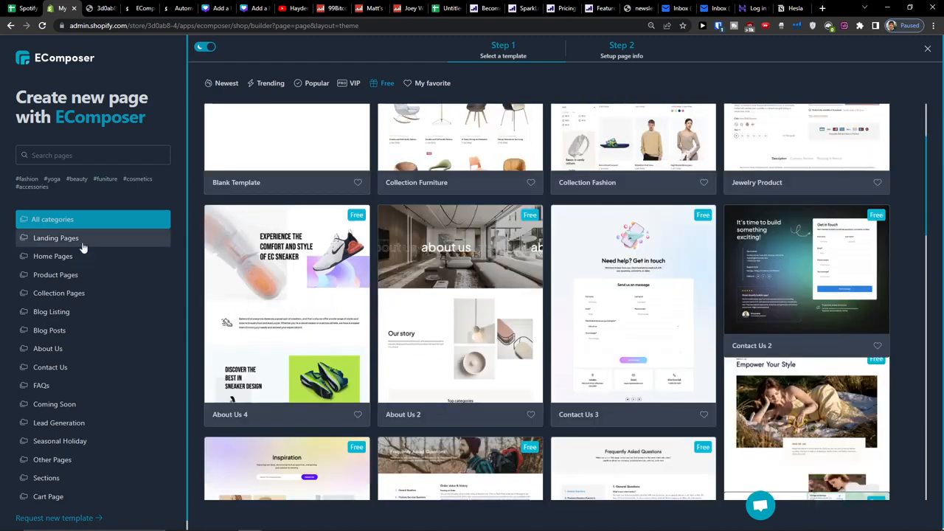
click(56, 238)
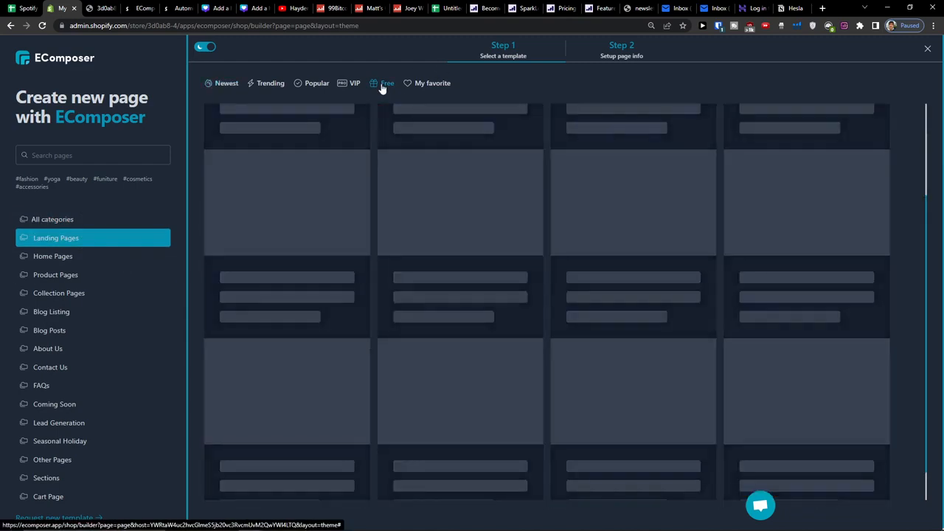
click(386, 83)
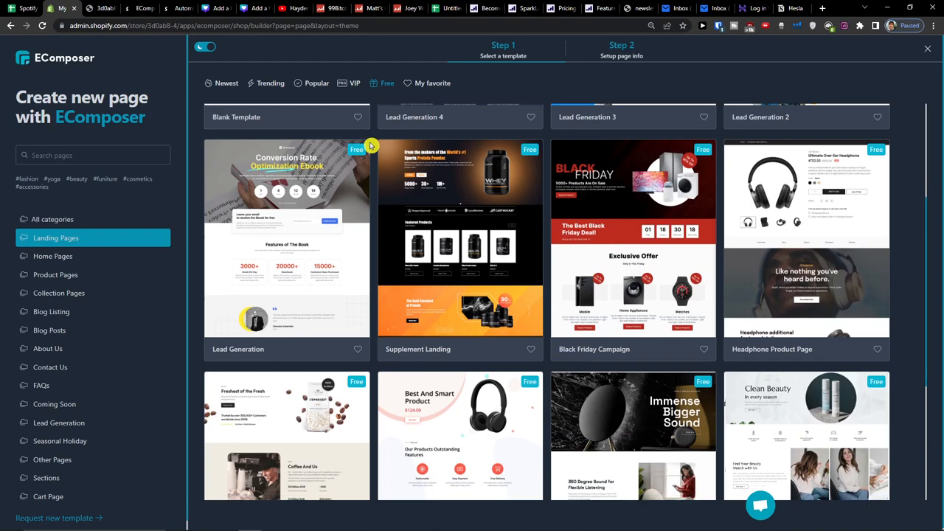
scroll(up, 3)
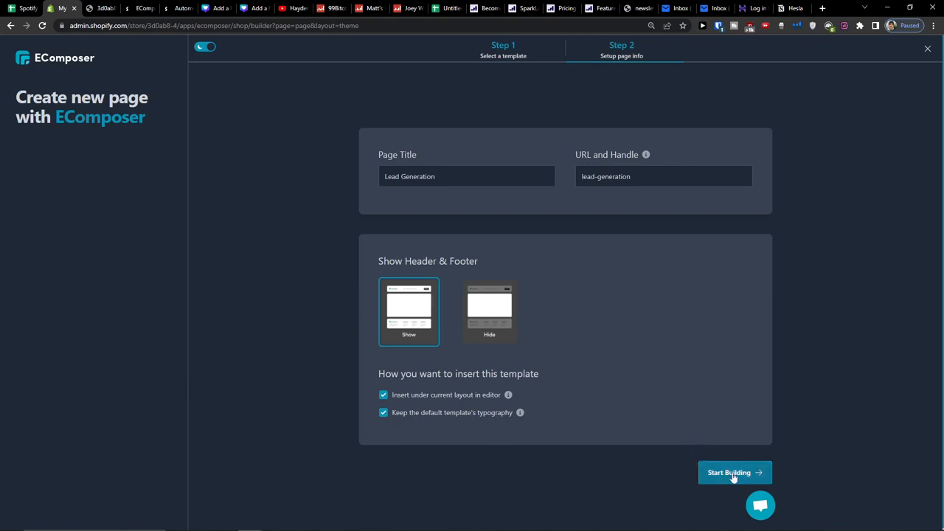
Start building the Lead Generation page and scan its top sections in the editor
click(734, 472)
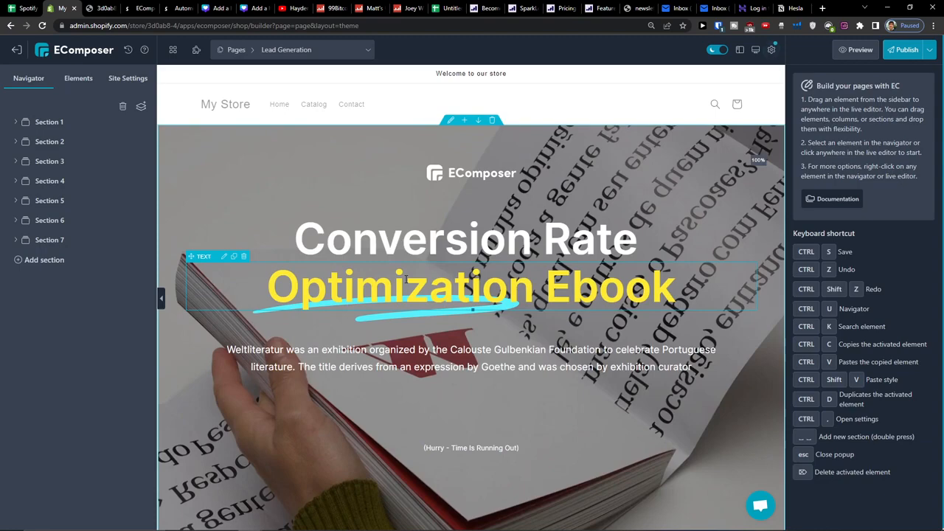
scroll(down, 3)
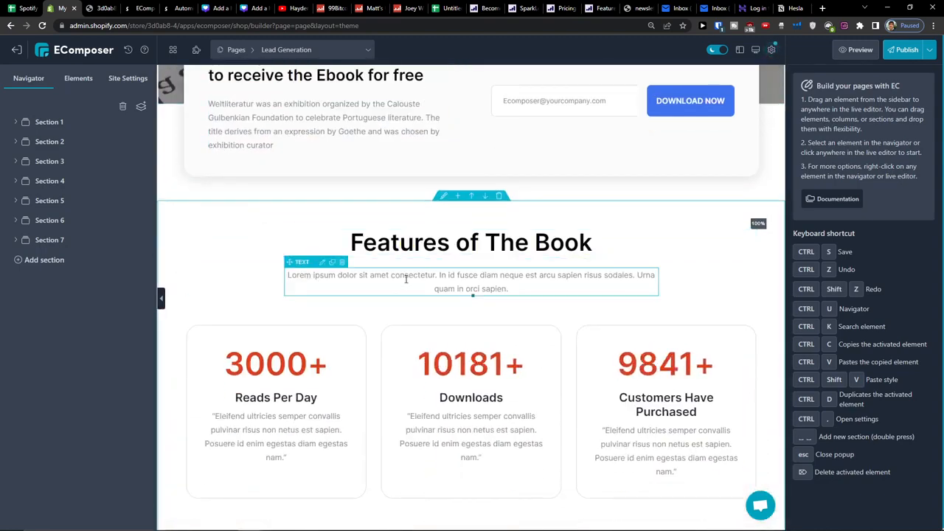
scroll(up, 3)
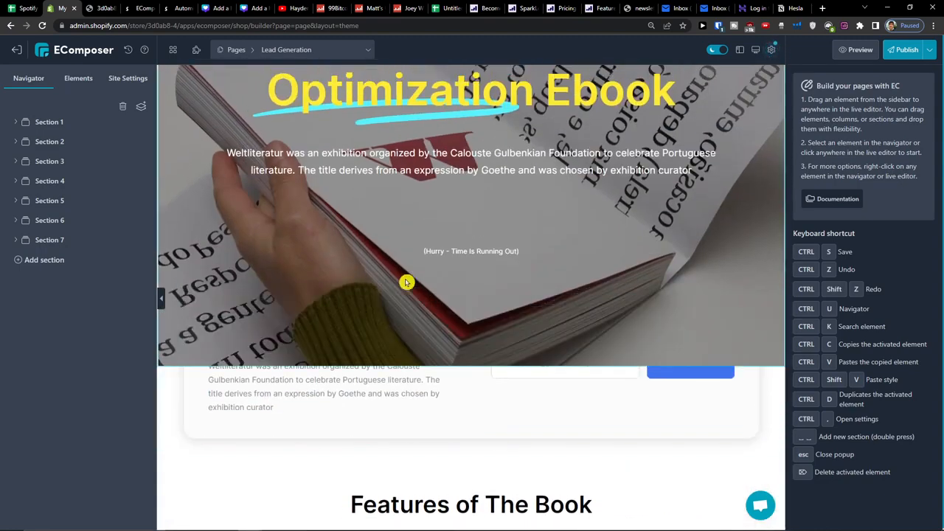
scroll(up, 3)
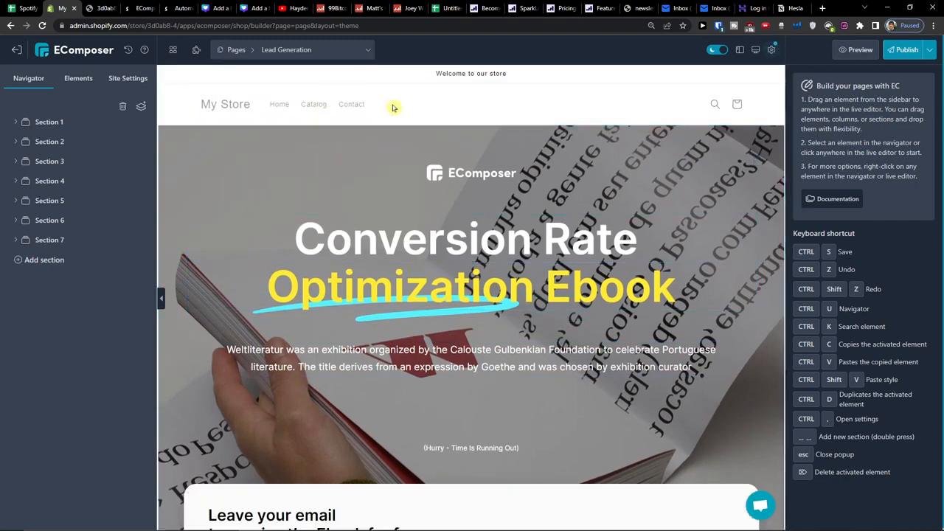
scroll(down, 3)
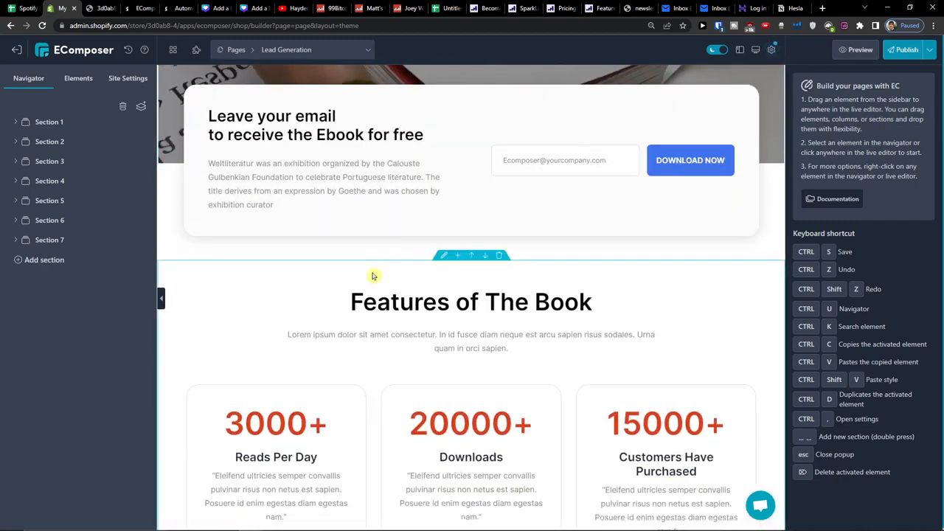
Browse the testimonial, About and FAQ sections, then show the Elements library
scroll(down, 3)
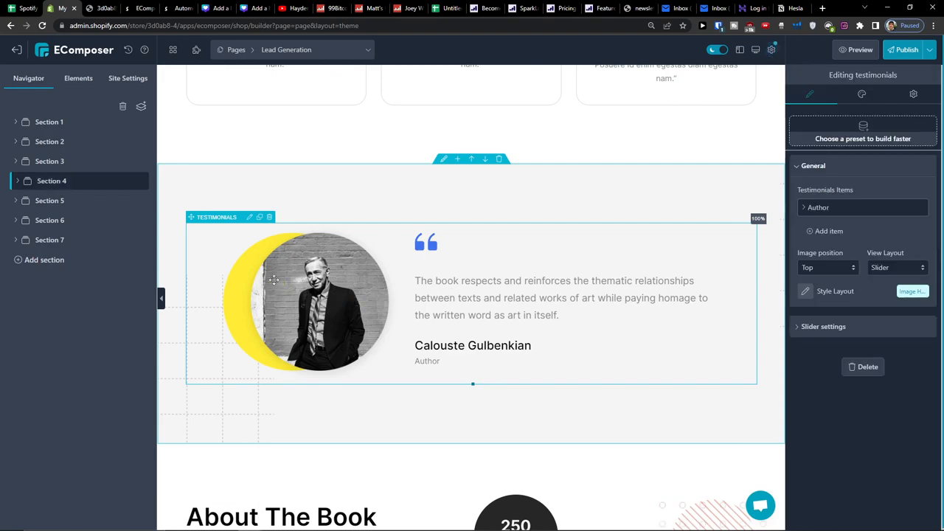
scroll(down, 3)
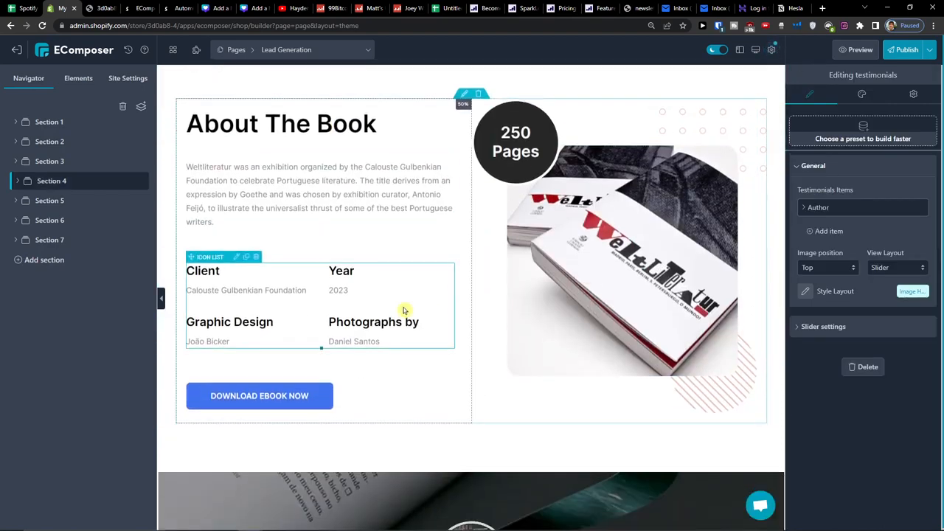
scroll(down, 3)
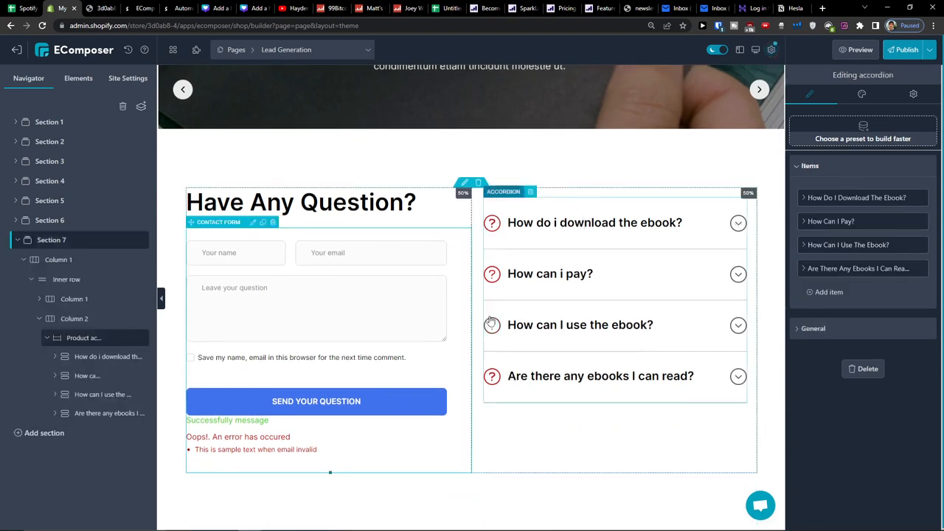
mouse_move(338, 296)
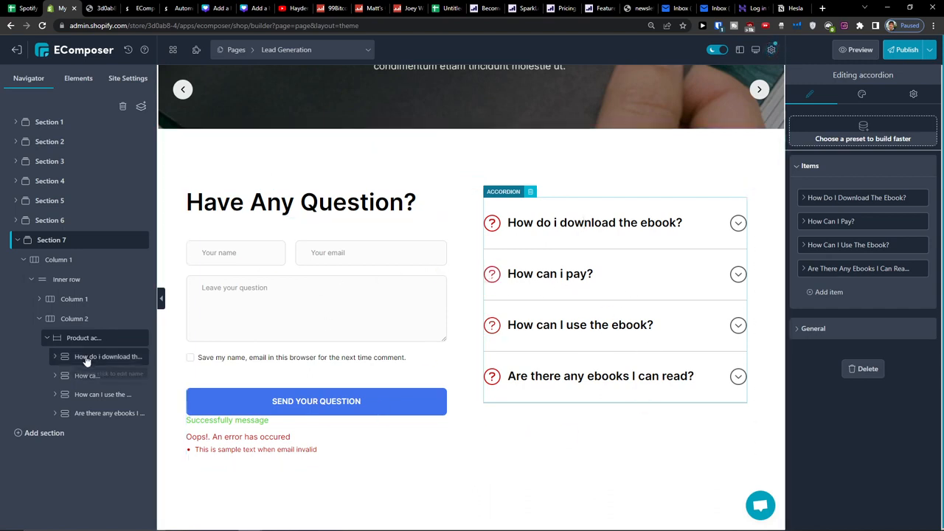
mouse_move(86, 376)
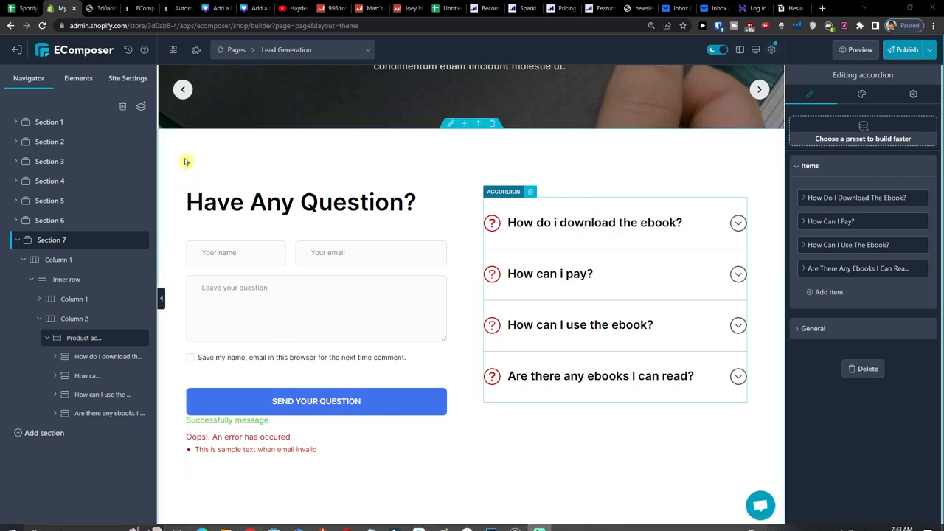
click(78, 78)
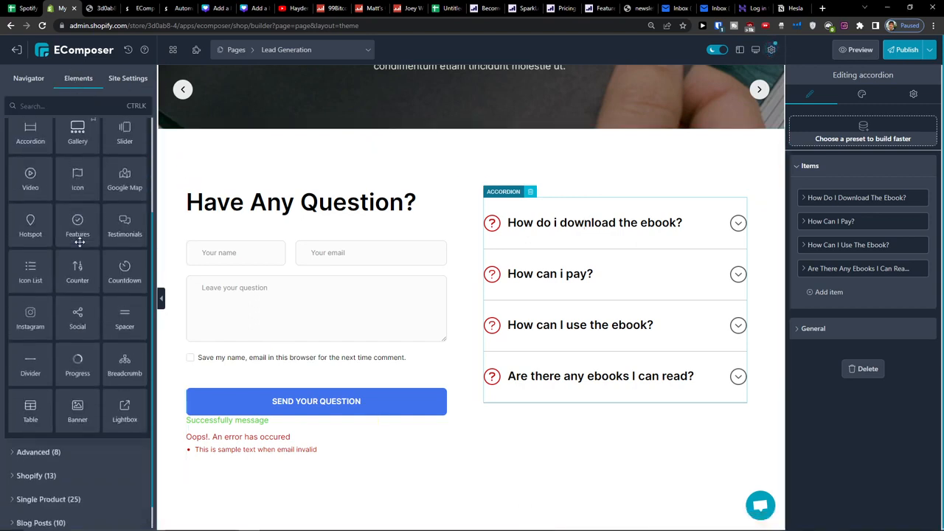
Expand the Advanced and Blog Posts element groups, then leave the Lead Generation editor
scroll(down, 3)
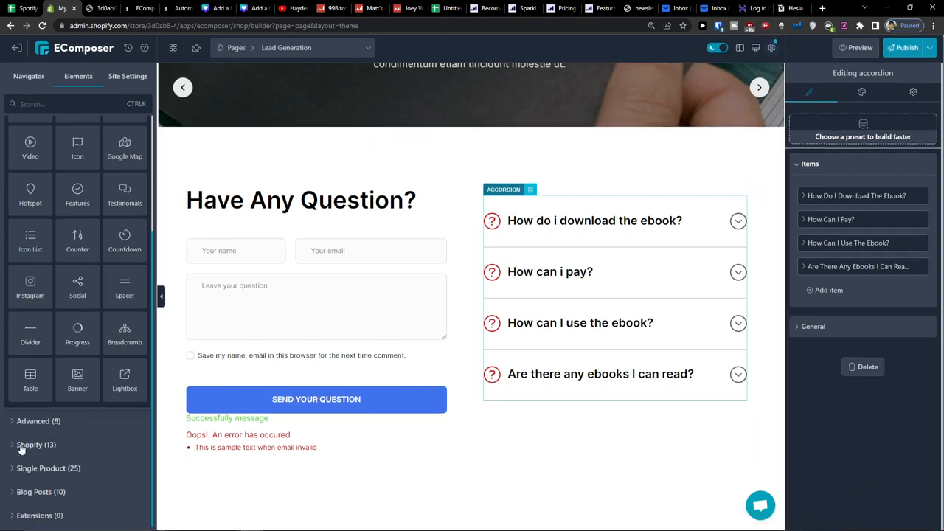
click(39, 420)
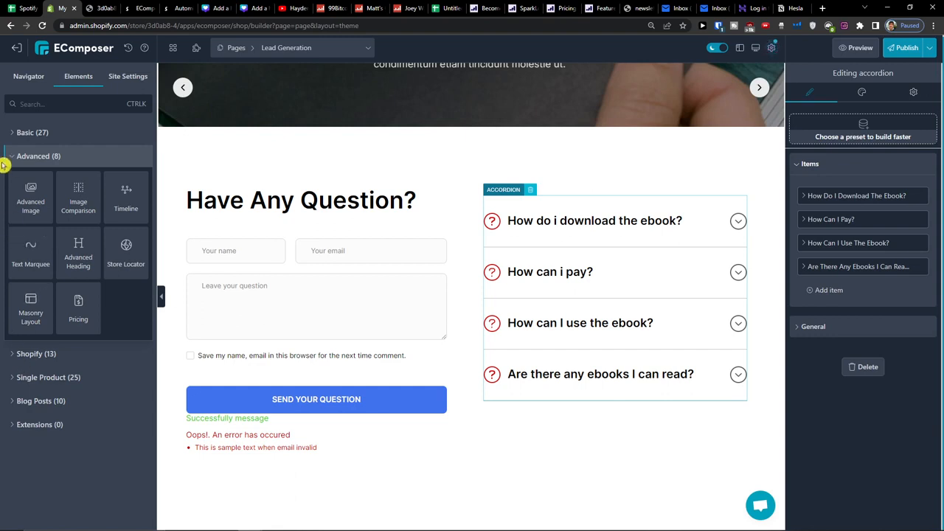
click(41, 227)
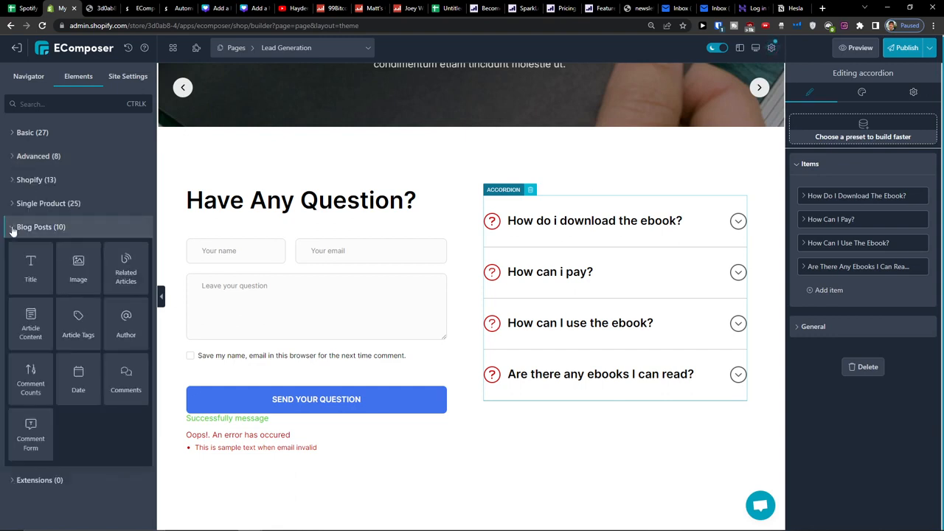
click(47, 203)
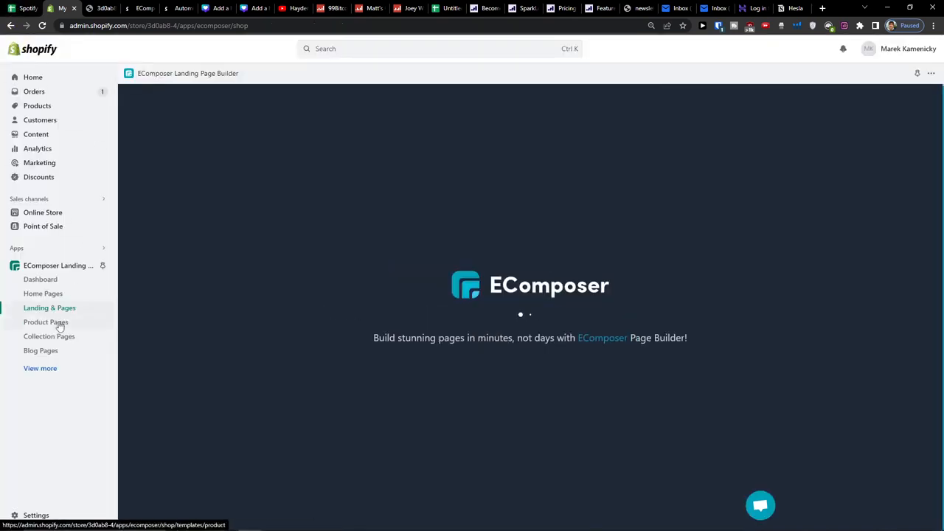
Start a new product page from the Product Pages gallery, filtered to free templates
click(46, 321)
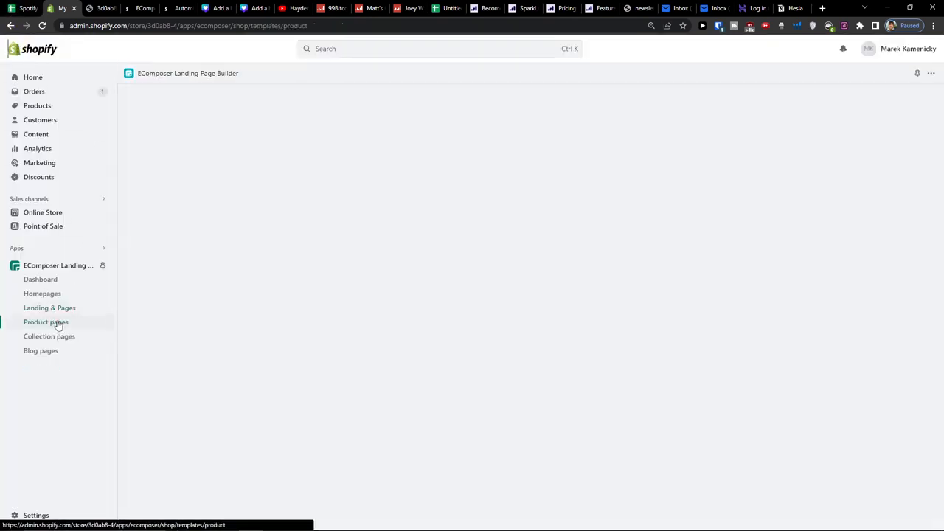
click(46, 322)
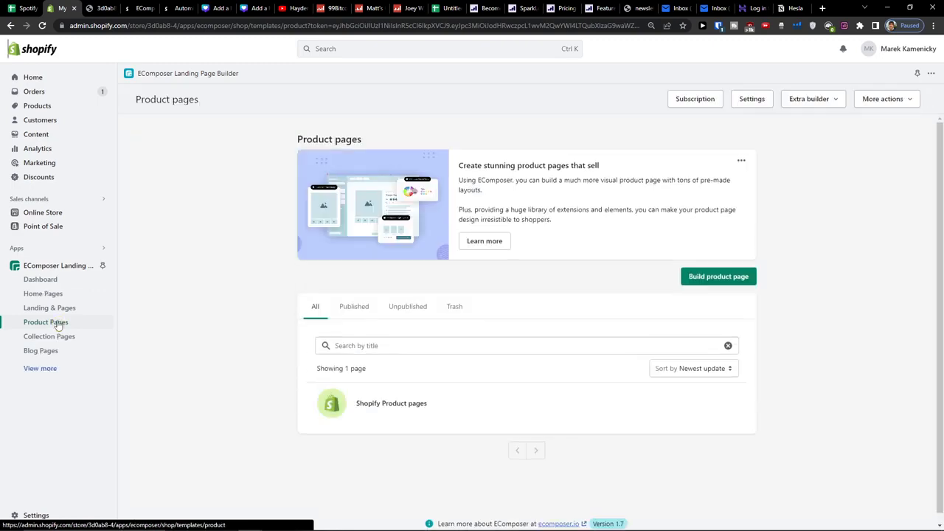
click(717, 276)
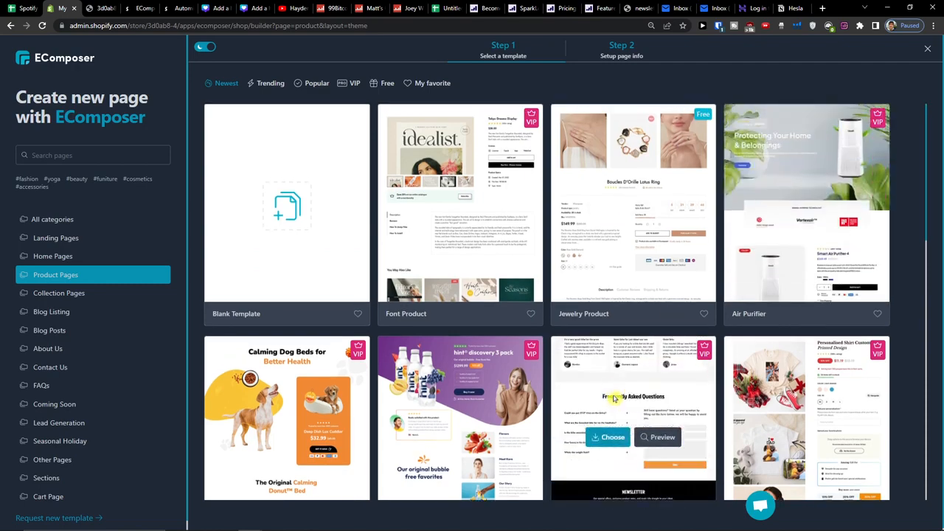
click(383, 83)
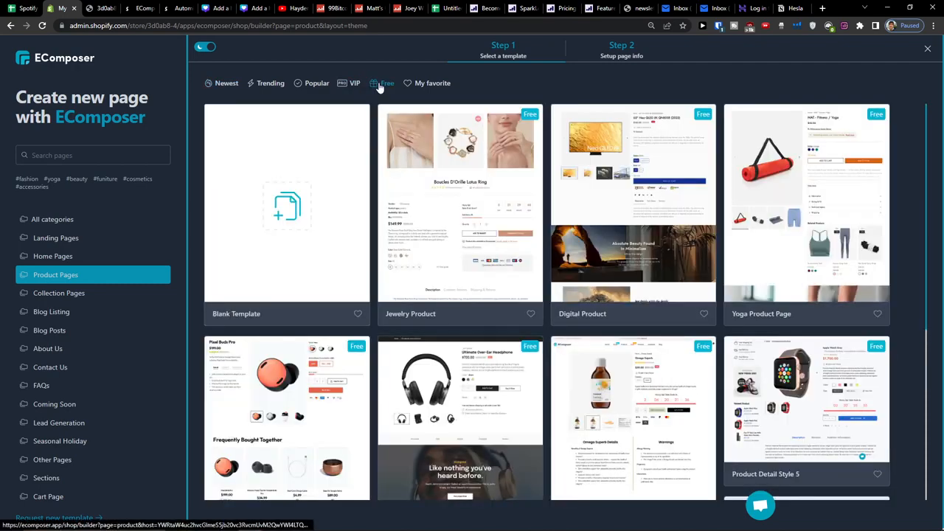
Choose the Headphone Product Page 2 template from the free list
scroll(down, 3)
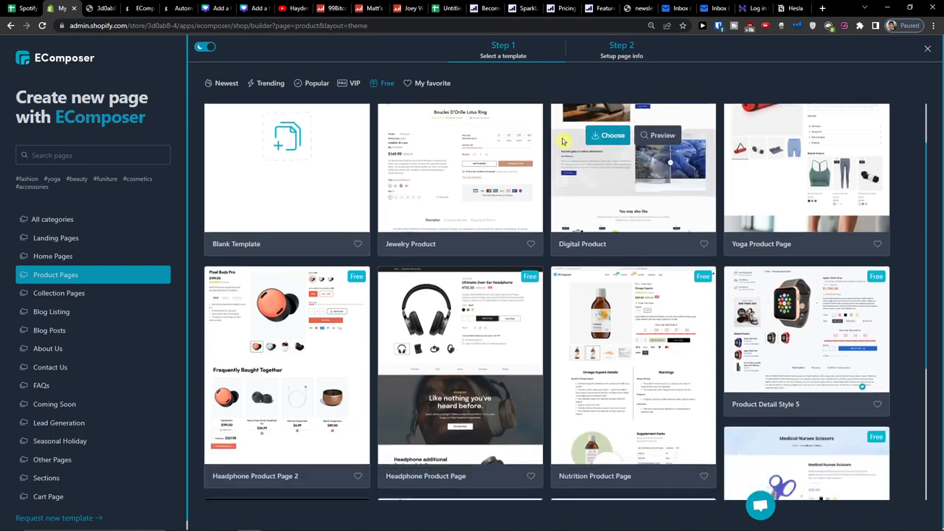
scroll(down, 3)
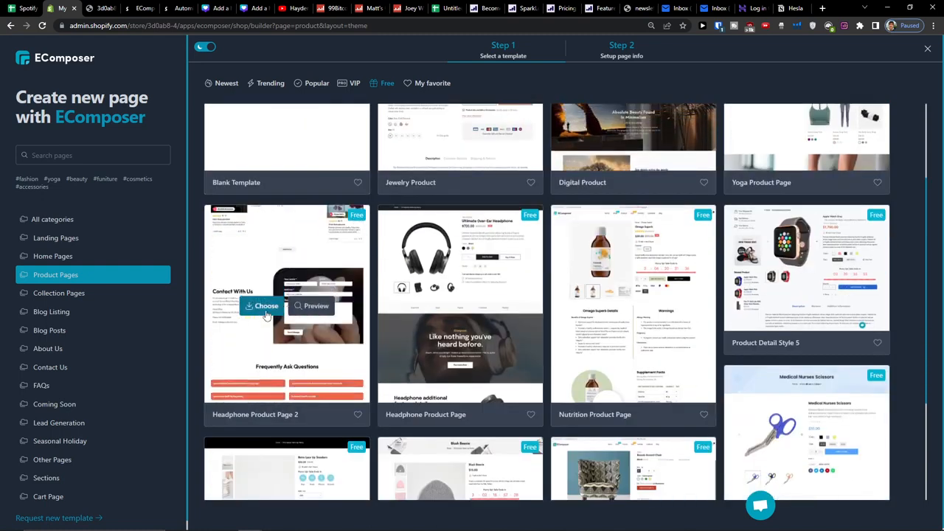
click(262, 305)
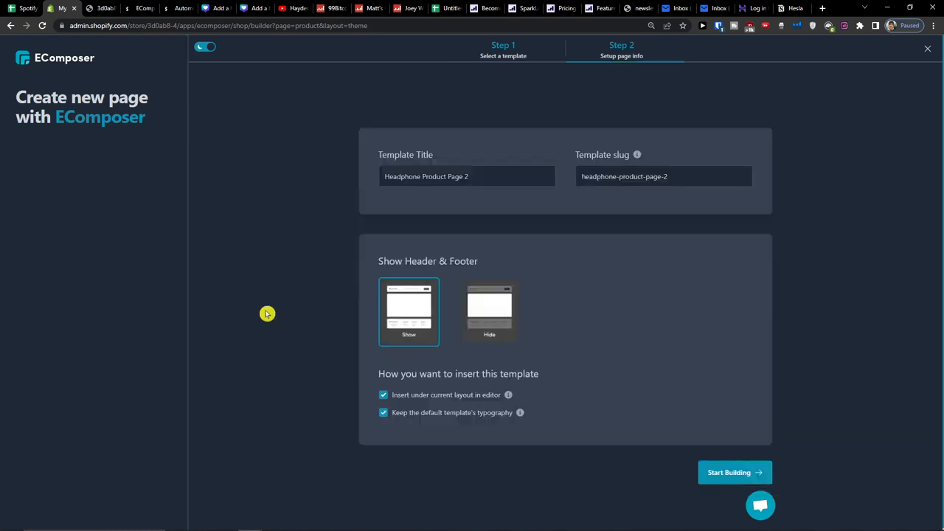
Start building Headphone Product Page 2 with header and footer set to Show
click(728, 472)
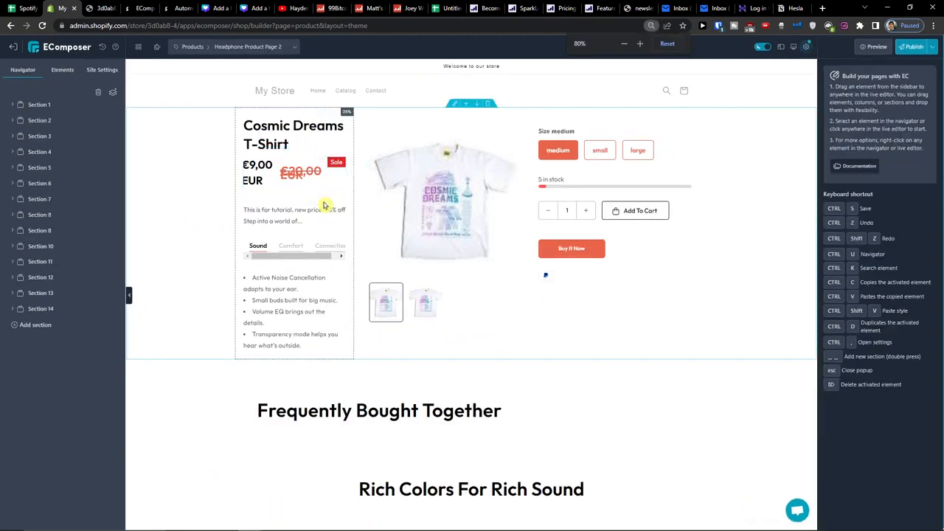
Inspect the Product Price and Product Inventory settings, then show the Single Product elements
click(295, 174)
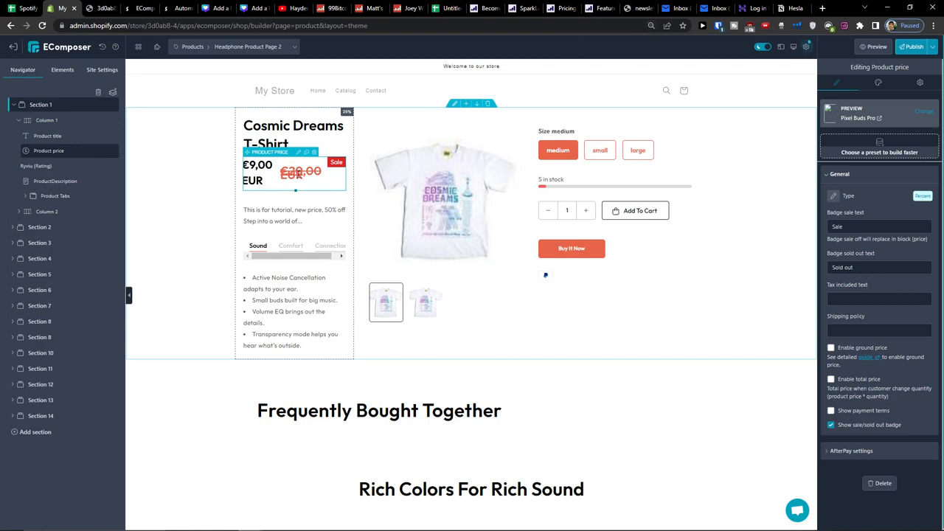
click(442, 204)
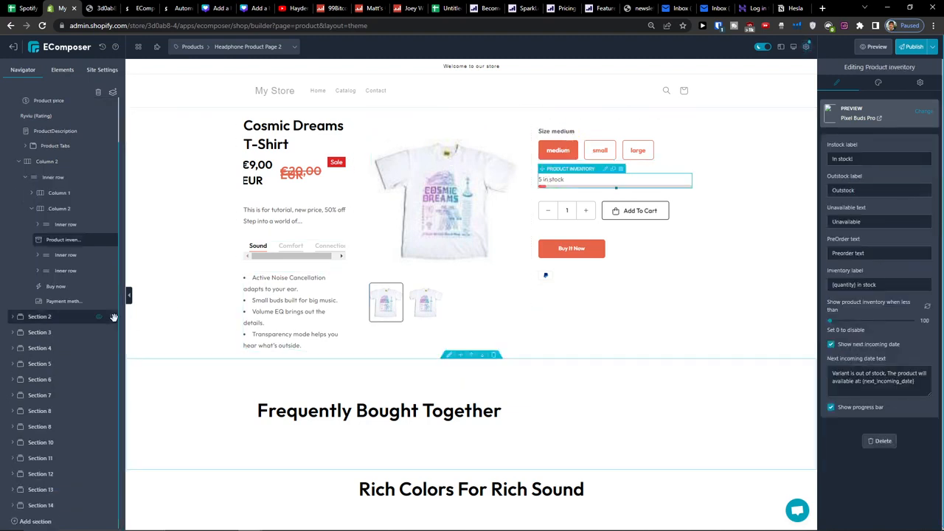
click(62, 69)
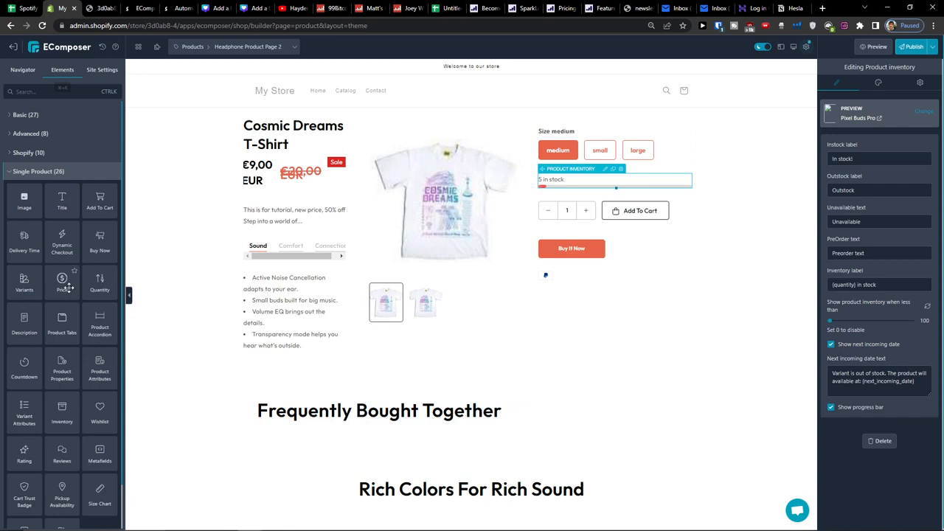
scroll(down, 3)
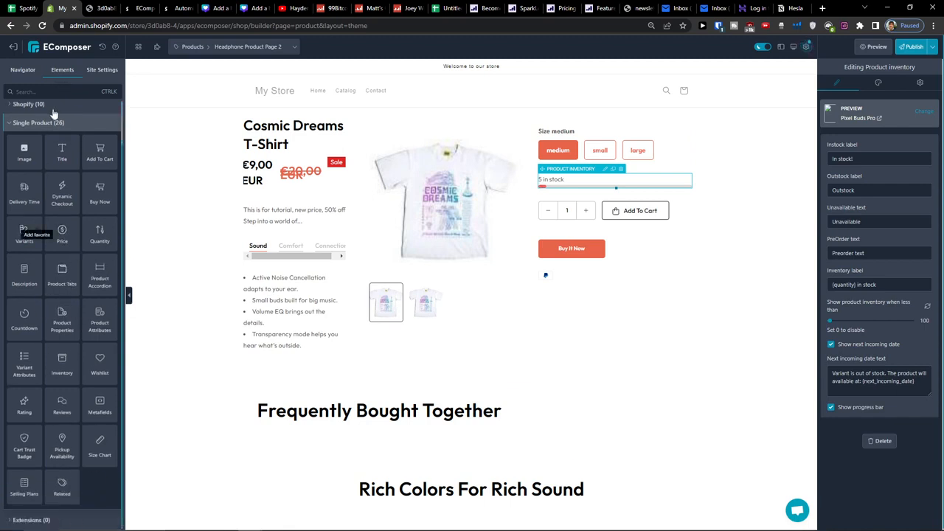
mouse_move(62, 150)
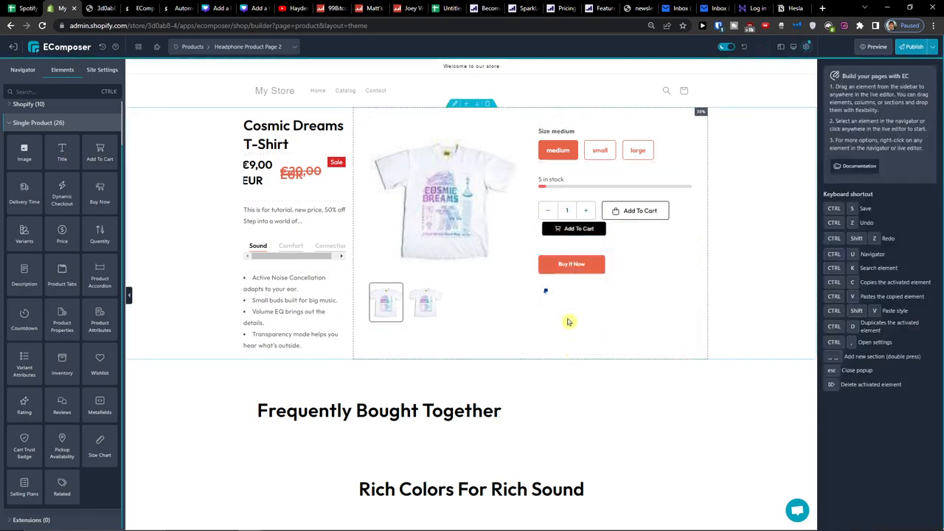
click(566, 210)
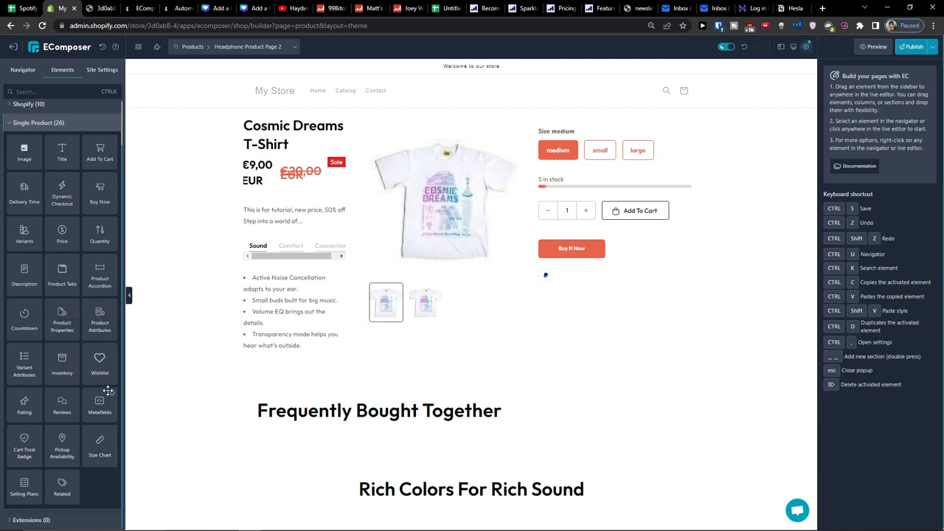
mouse_move(23, 401)
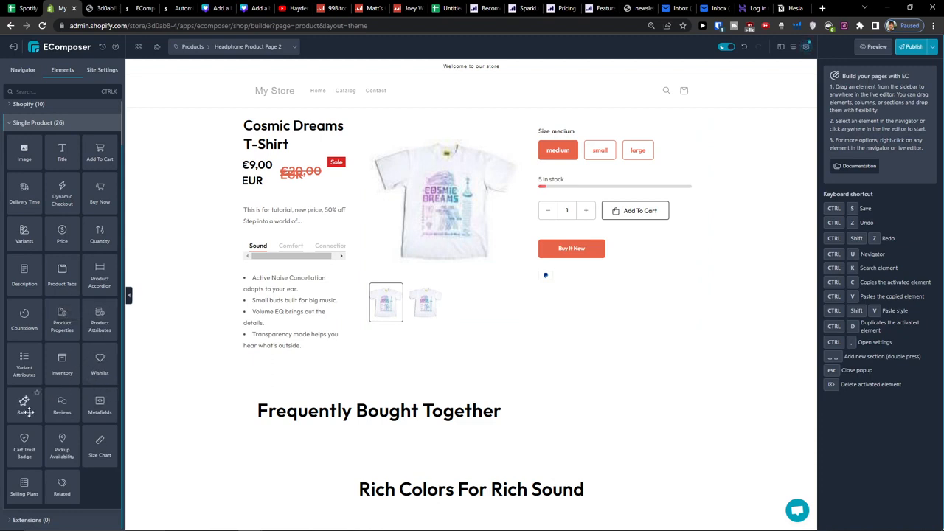
mouse_move(72, 401)
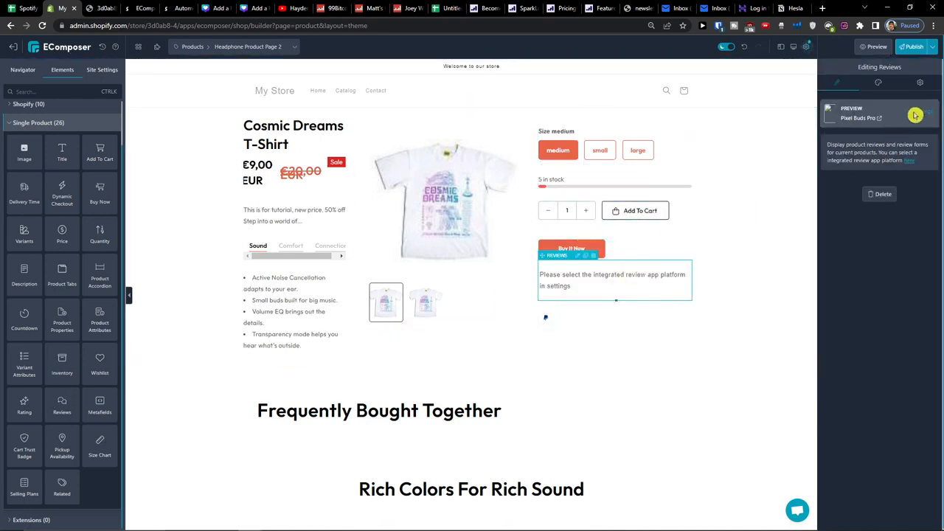
Switch the preview to the default product and locate Buy Now in the Navigator tree
click(914, 115)
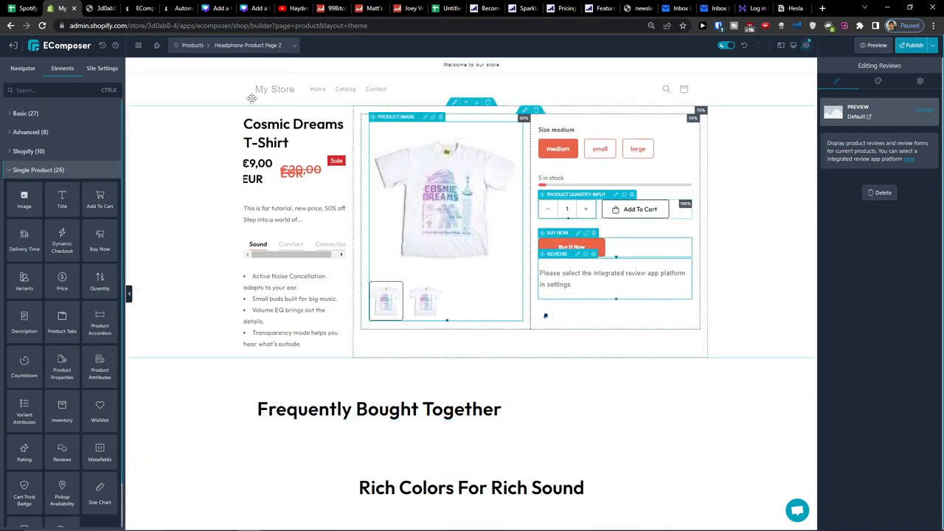
click(23, 68)
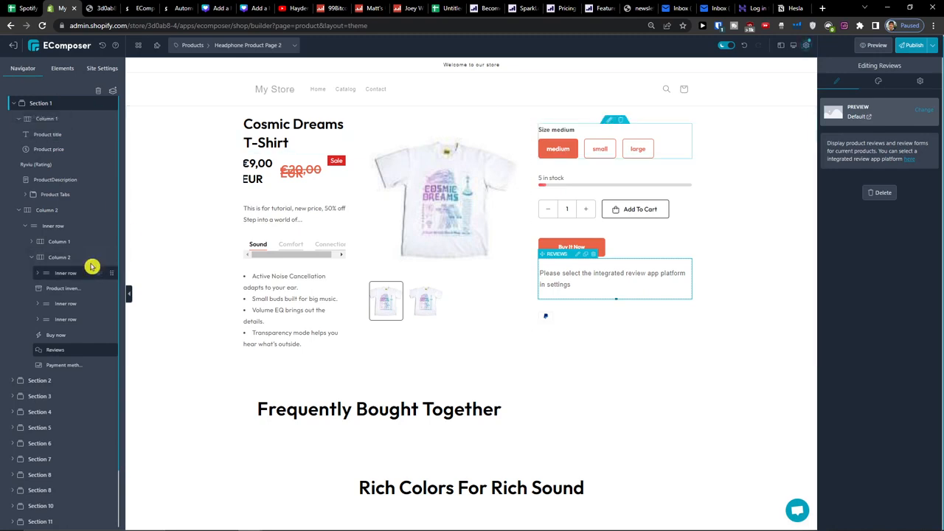
click(56, 336)
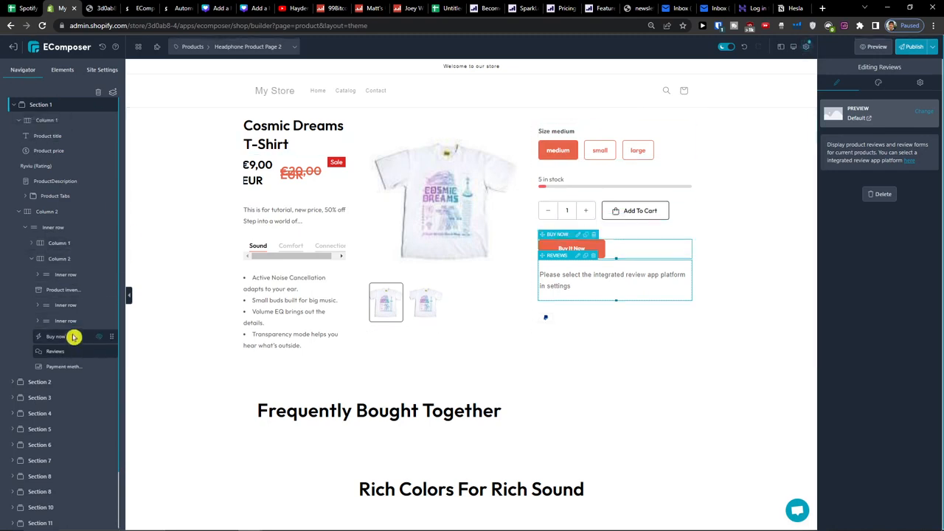
Check the Reviews element placement, then show the EComposer Shopify App Store listing
scroll(down, 3)
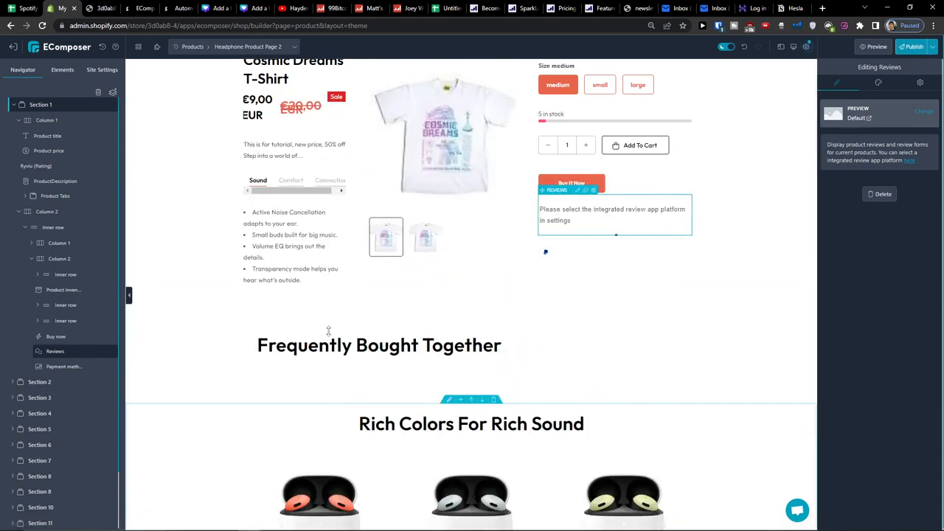
scroll(up, 3)
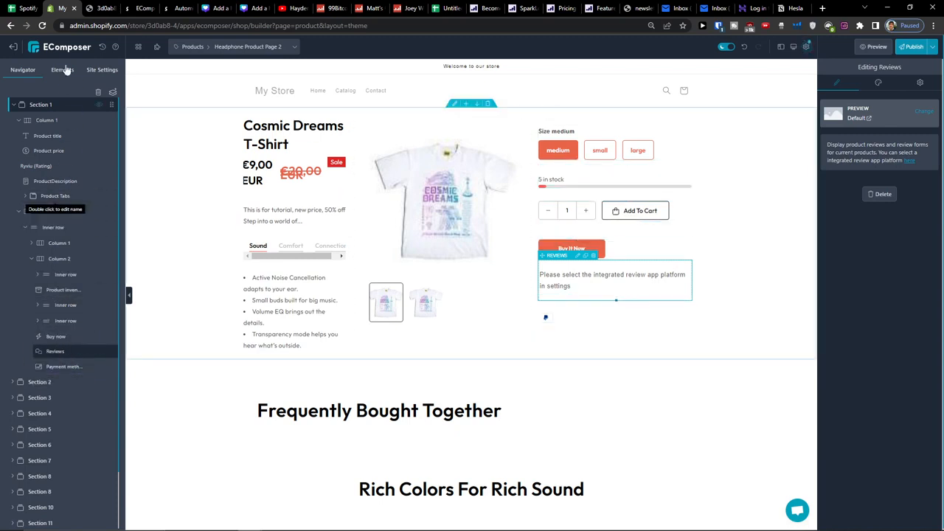
mouse_move(140, 9)
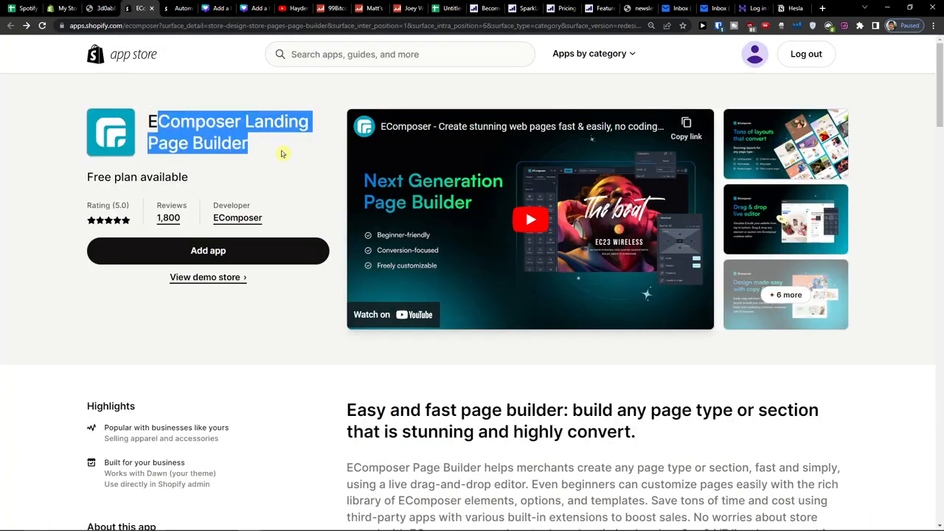
click(283, 154)
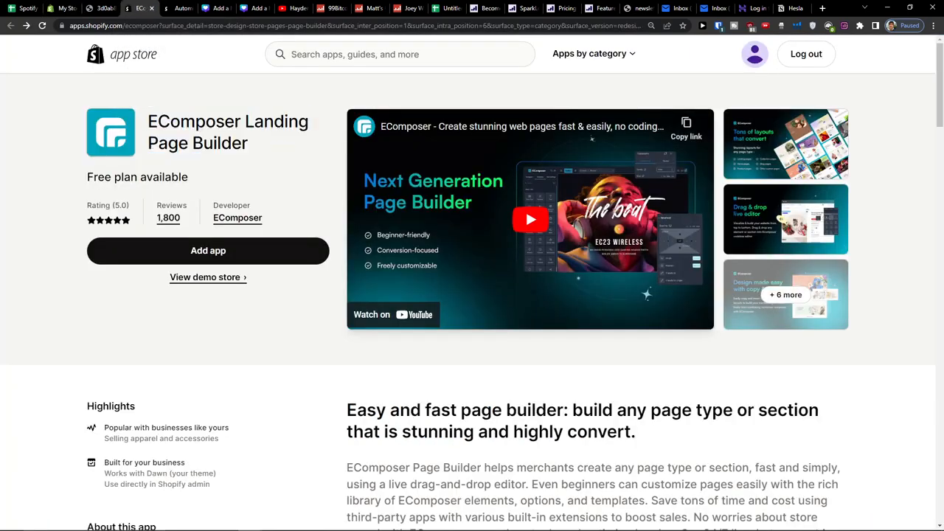